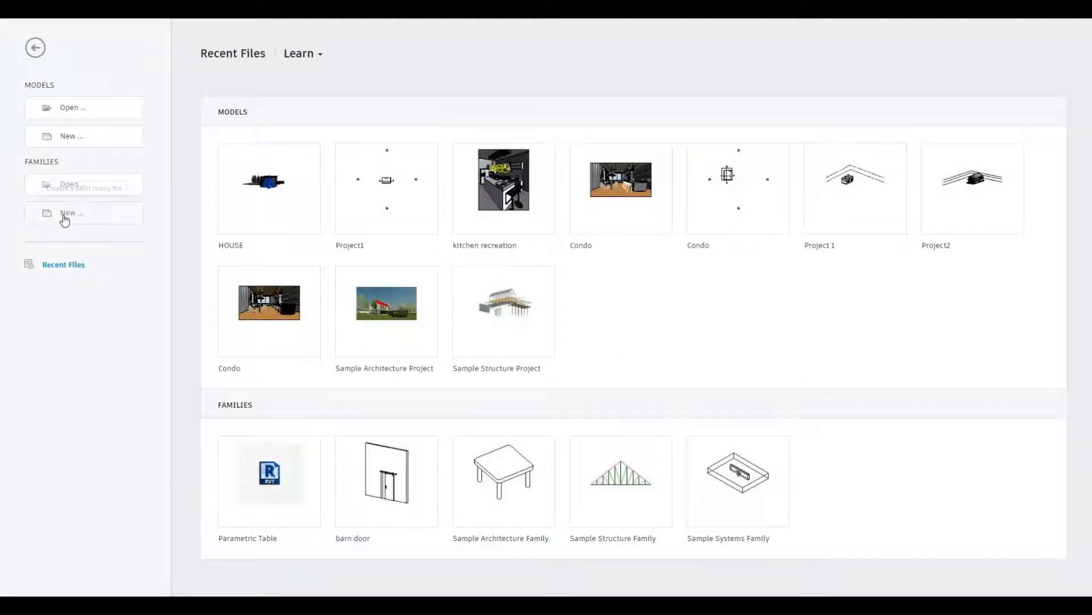
# Step: Start a new family from the Metric Generic Model template
pyautogui.click(70, 213)
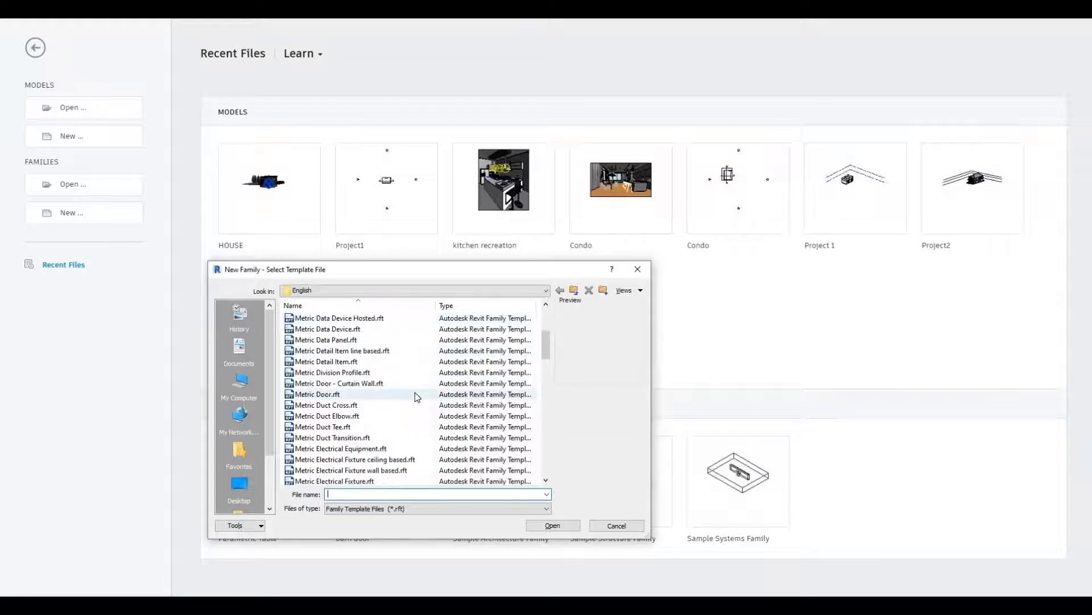
pyautogui.scroll(-3)
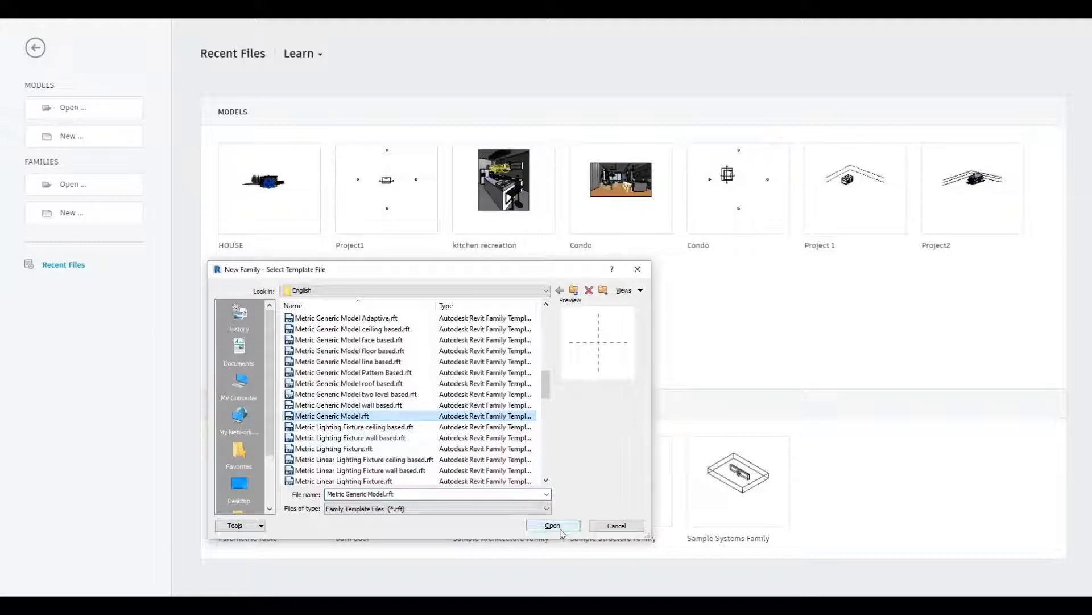
pyautogui.click(551, 526)
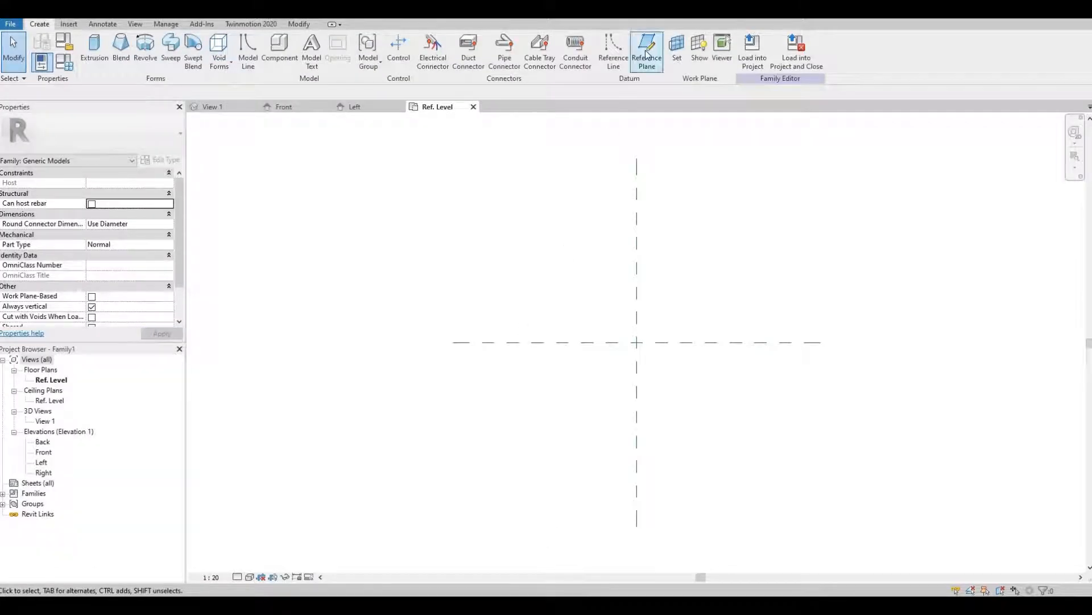
# Step: Draw four reference planes around the centre and add EQ, width 1992 and depth 1307 dimensions
pyautogui.click(646, 51)
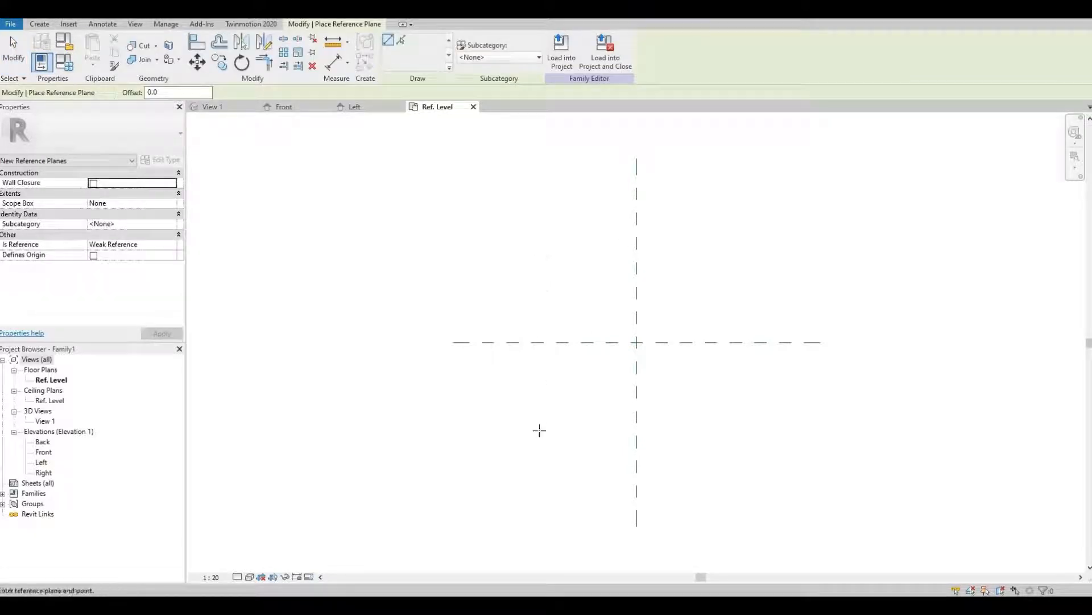
pyautogui.click(544, 292)
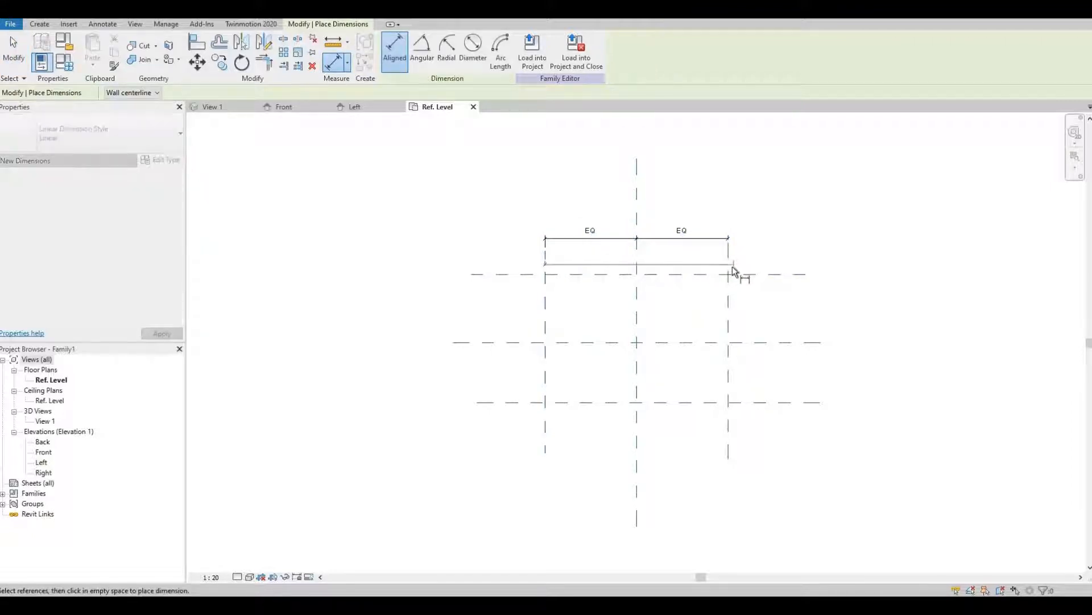
pyautogui.click(732, 271)
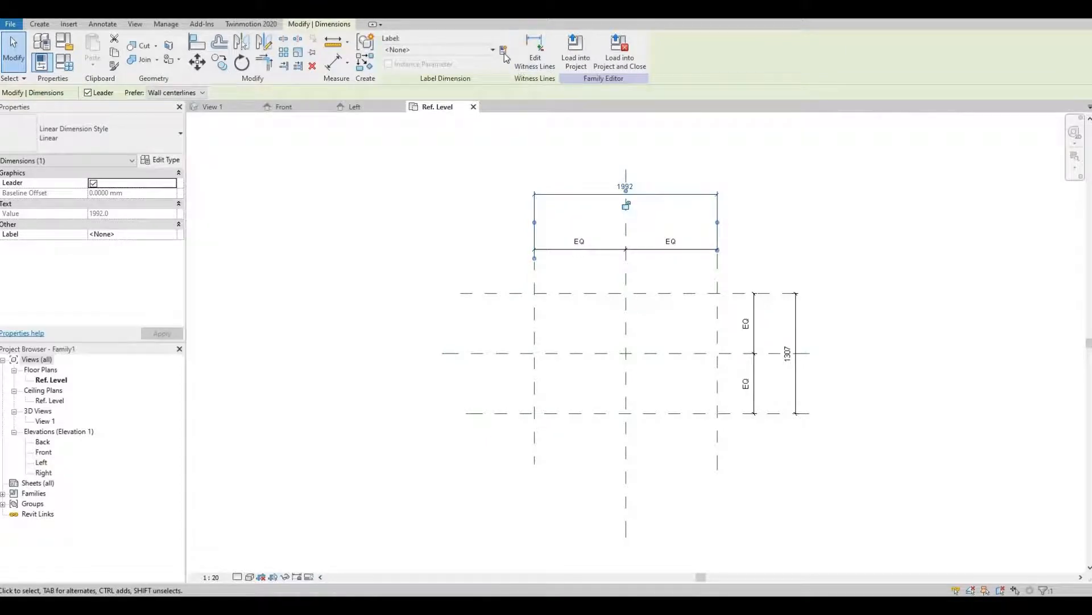
# Step: Label the width dimension as instance parameter Table Width = 1992
pyautogui.click(503, 49)
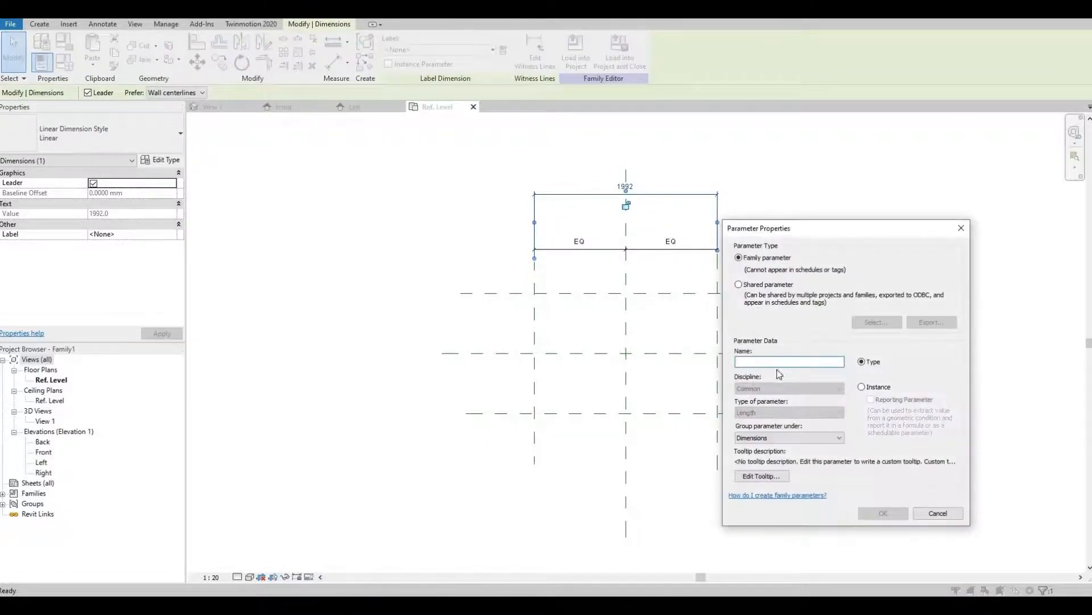
pyautogui.click(863, 387)
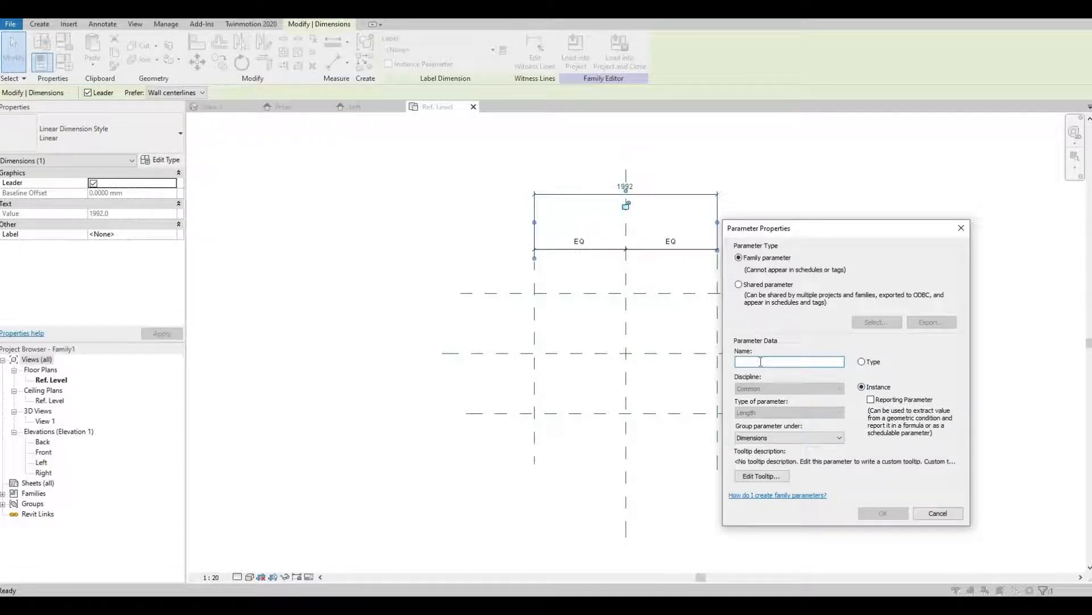
pyautogui.write('Table Width')
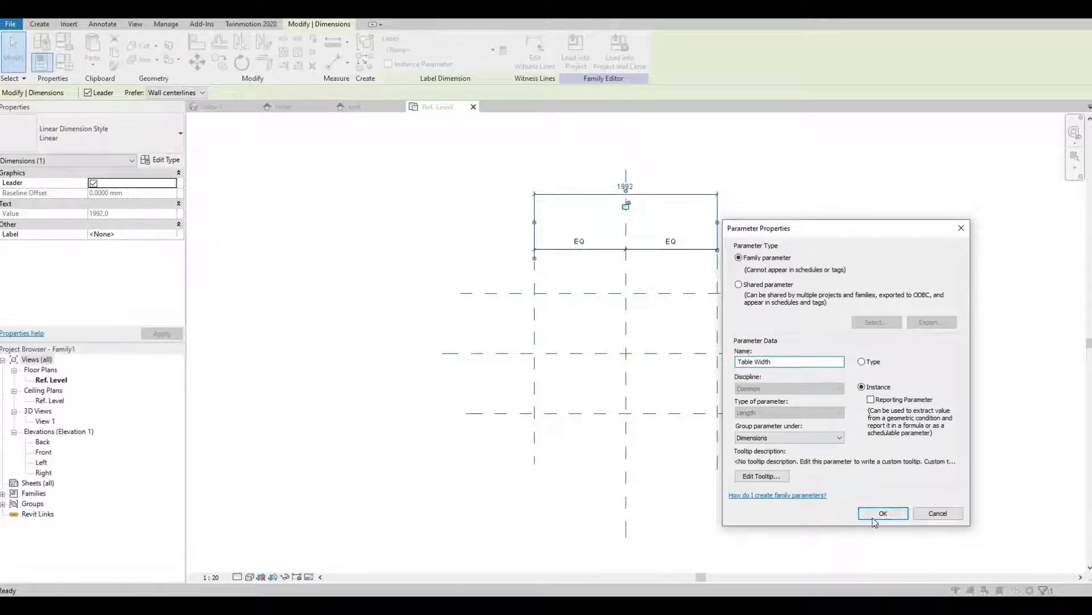
pyautogui.click(883, 514)
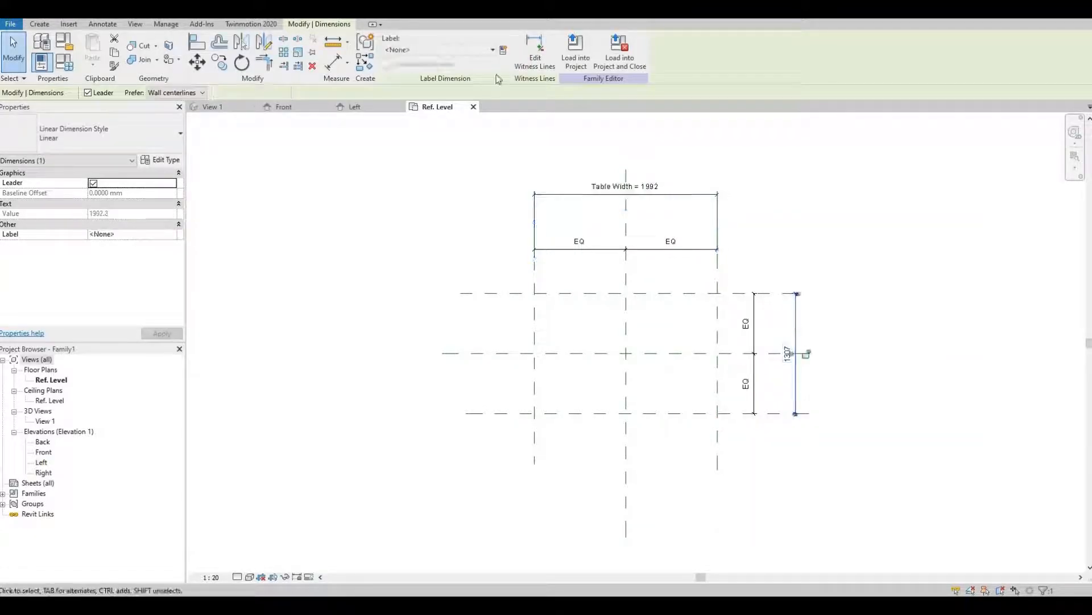
# Step: Label the depth dimension as instance parameter Table Depth = 1307
pyautogui.click(501, 50)
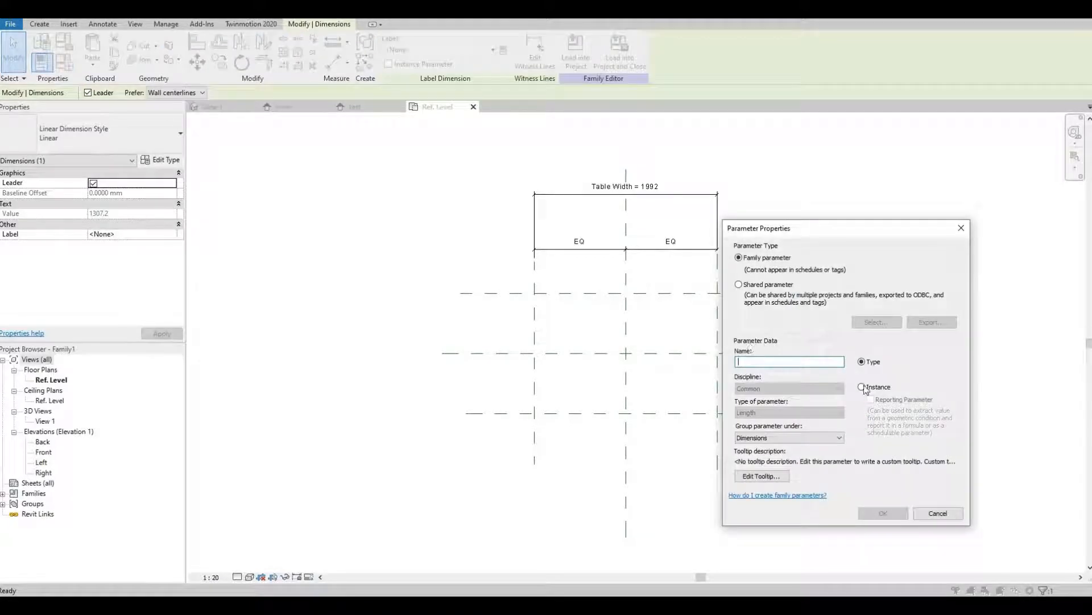
pyautogui.click(862, 387)
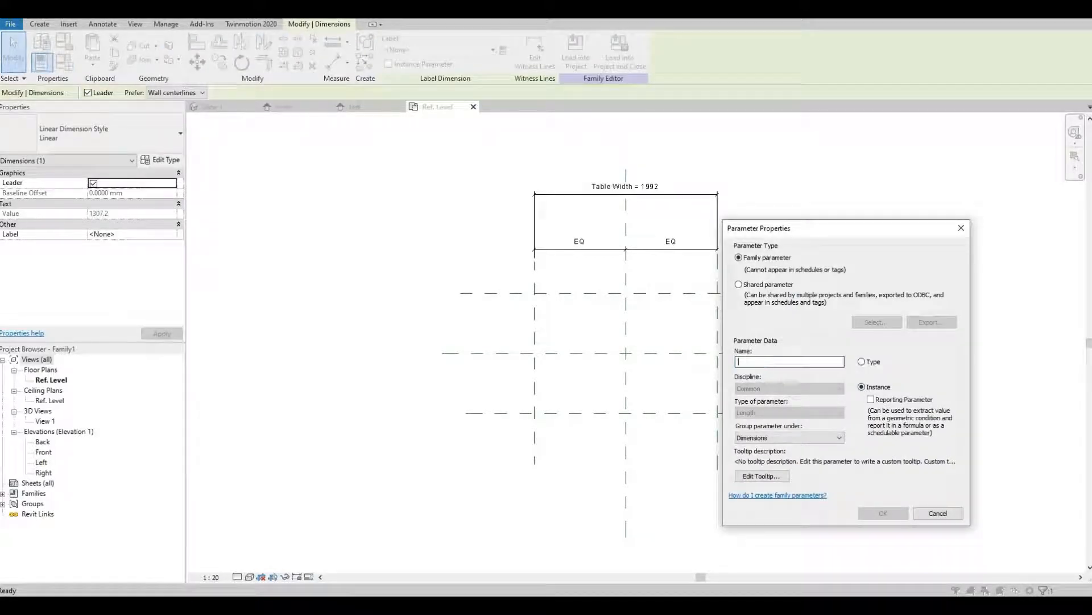
pyautogui.write('Table Depth')
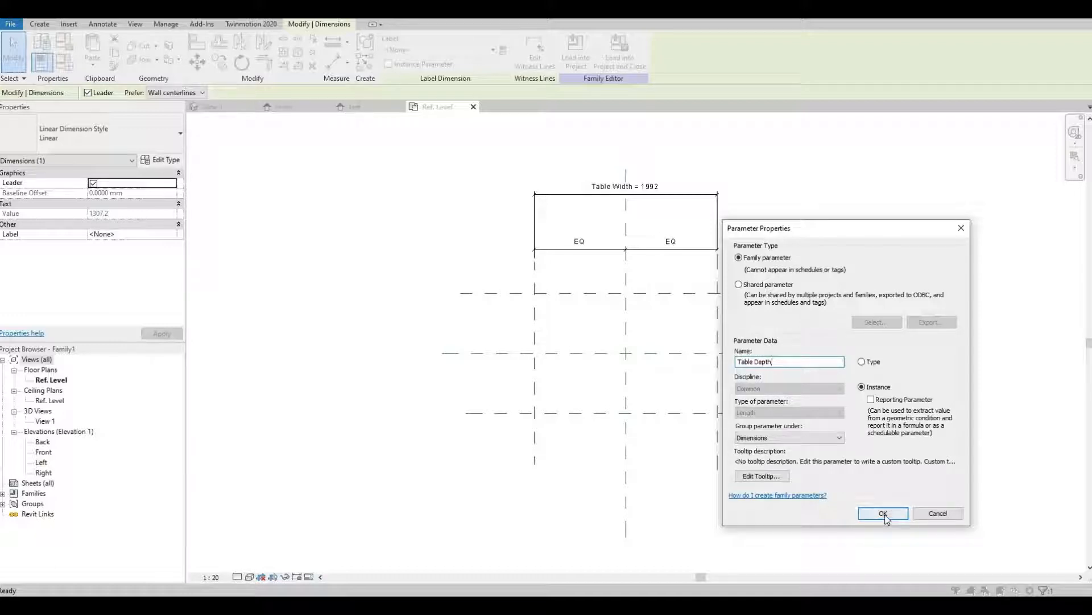
pyautogui.click(883, 513)
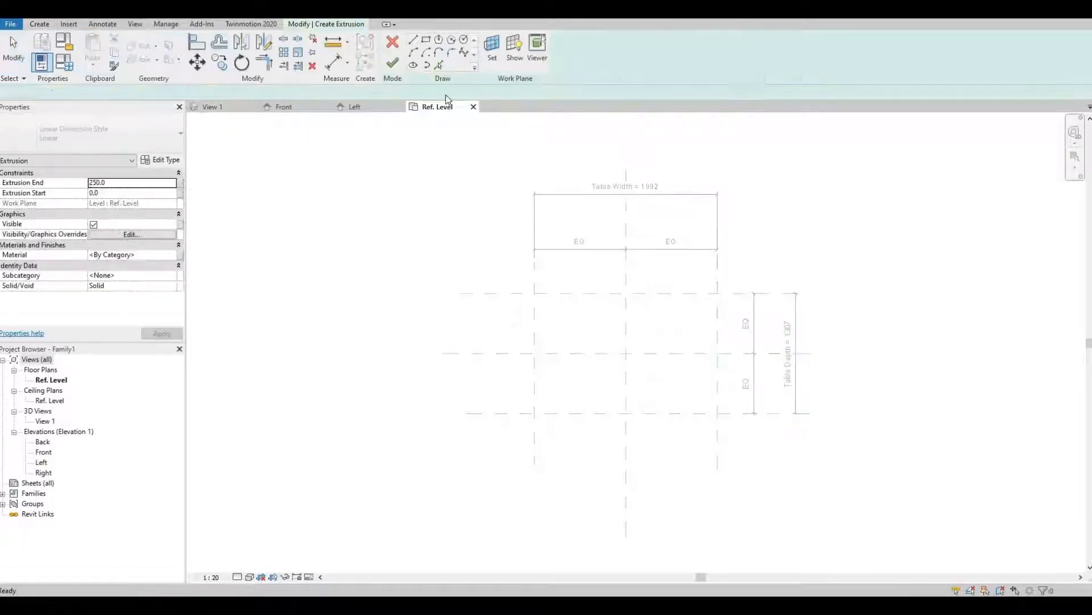
# Step: Sketch a rectangular extrusion locked to the four reference planes and view it in the Front elevation
pyautogui.click(412, 40)
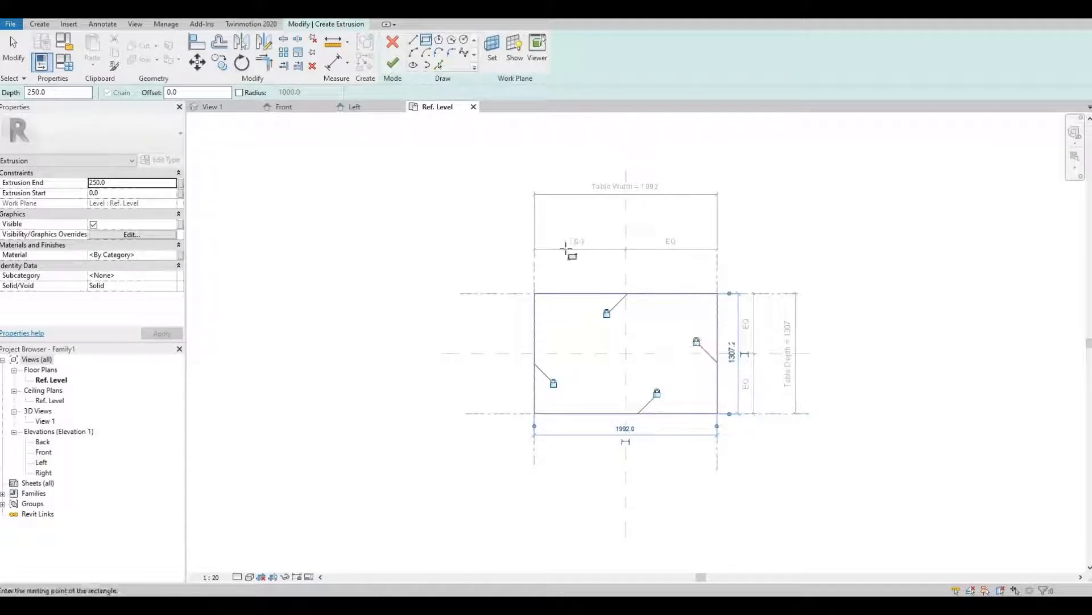
pyautogui.click(393, 63)
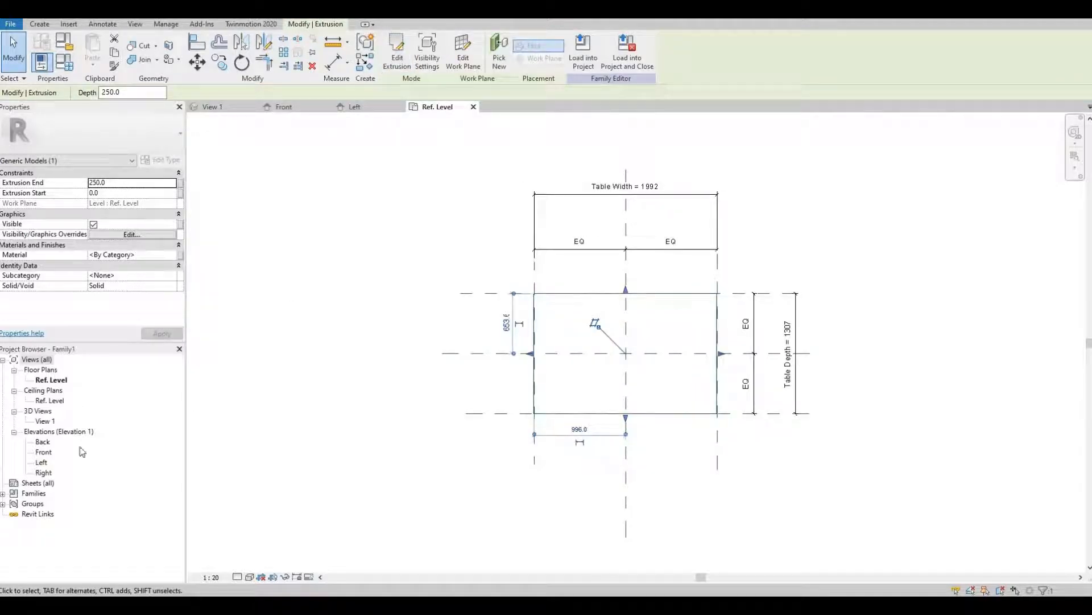
pyautogui.click(42, 452)
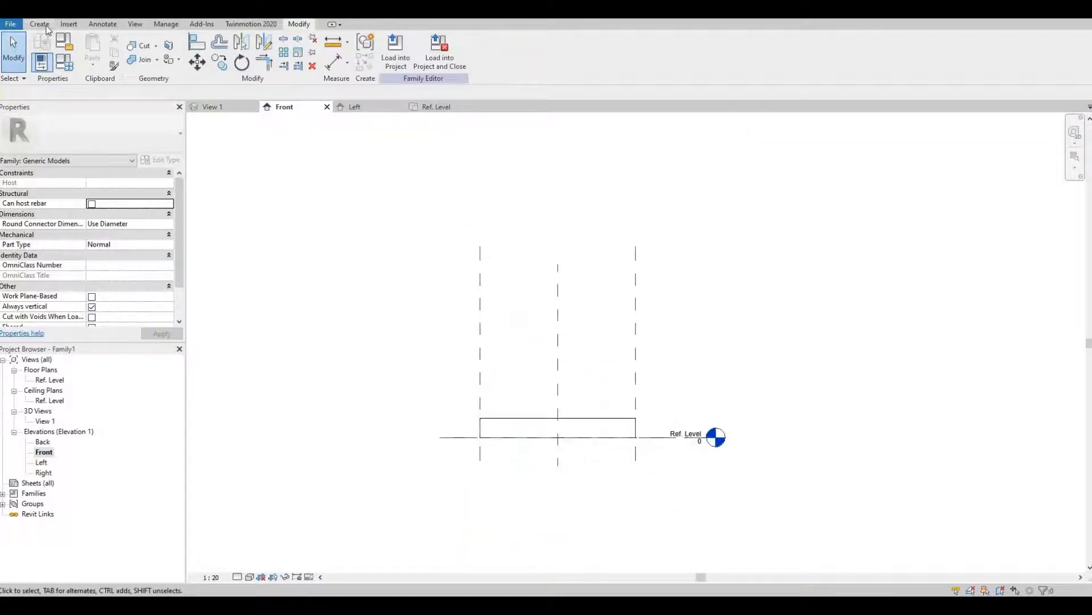
# Step: Add a reference plane with instance parameter Table Height = 1756 and raise the tabletop to it
pyautogui.click(39, 24)
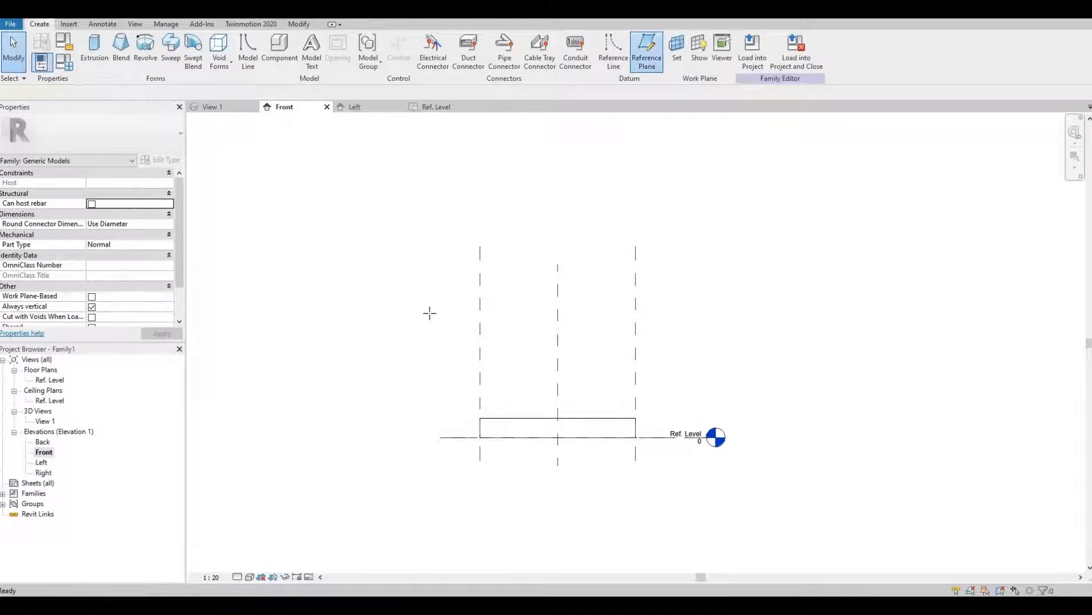
pyautogui.click(647, 50)
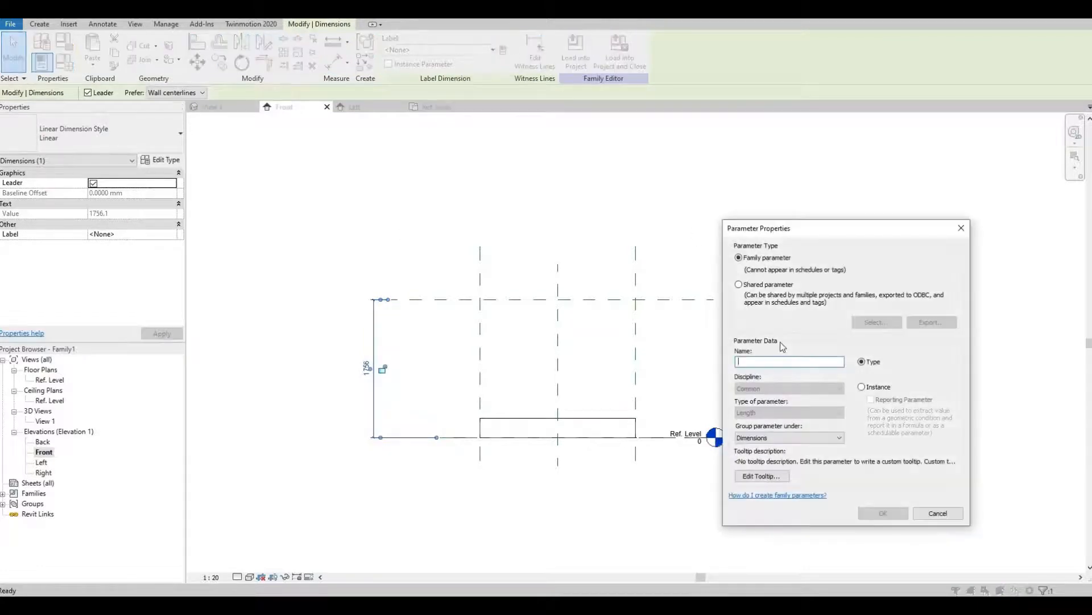
pyautogui.click(863, 386)
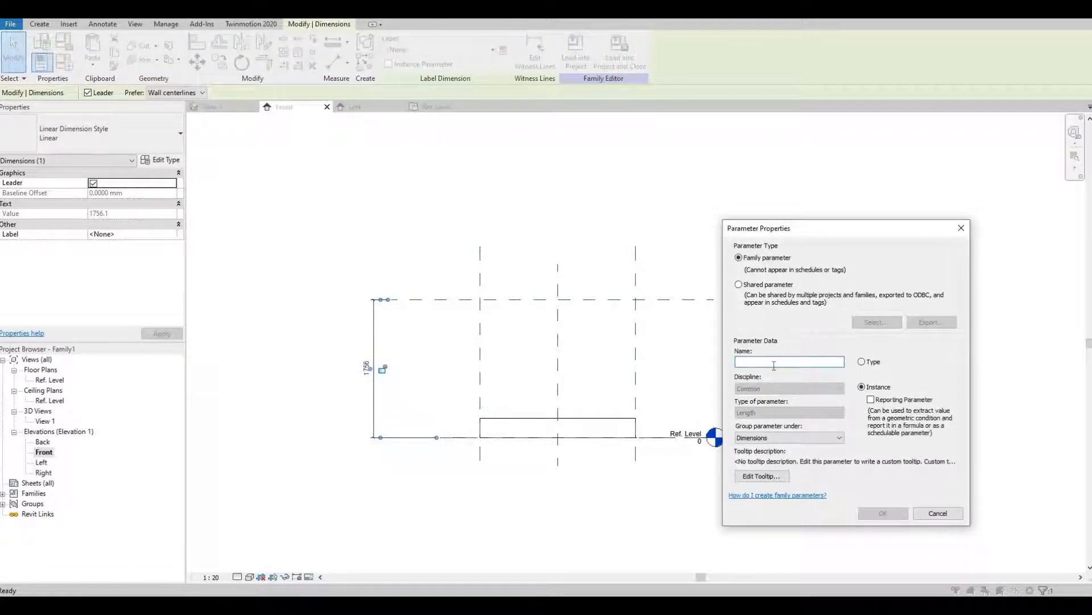
pyautogui.write('Tabl')
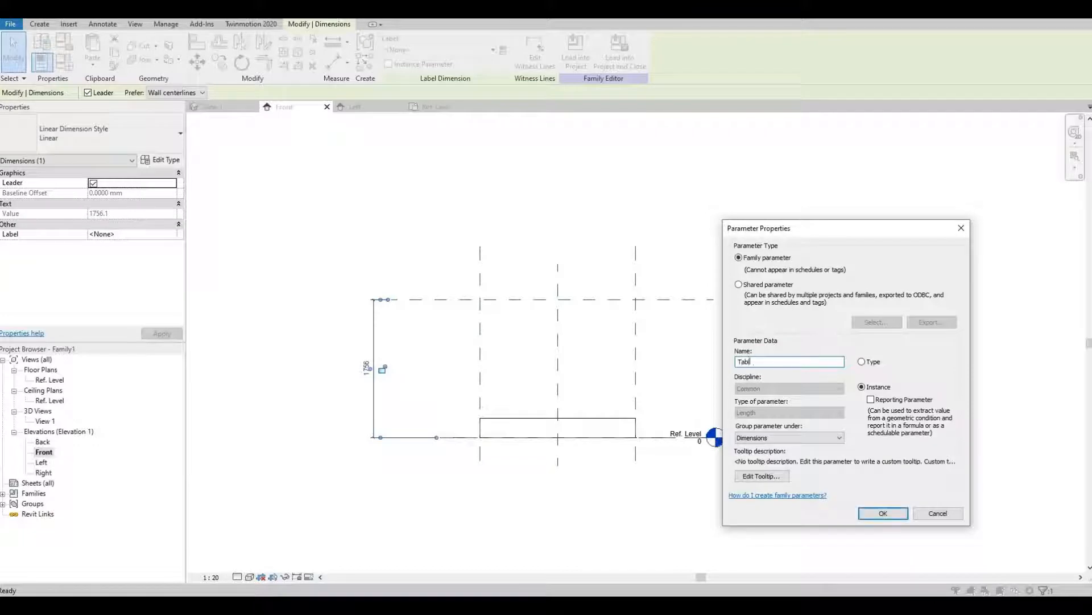
pyautogui.write('Table Height')
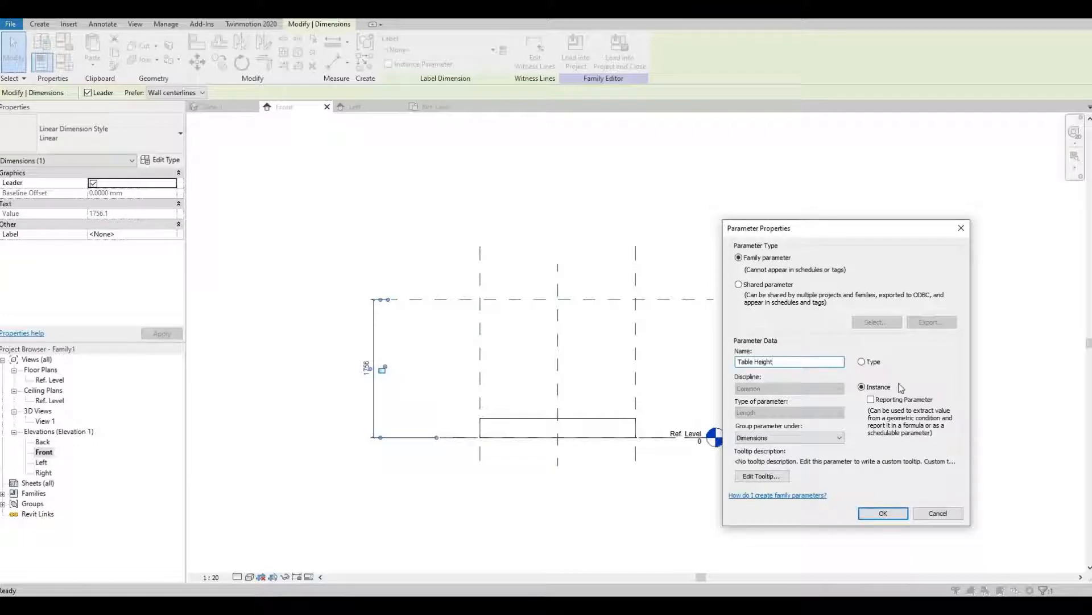
pyautogui.click(882, 513)
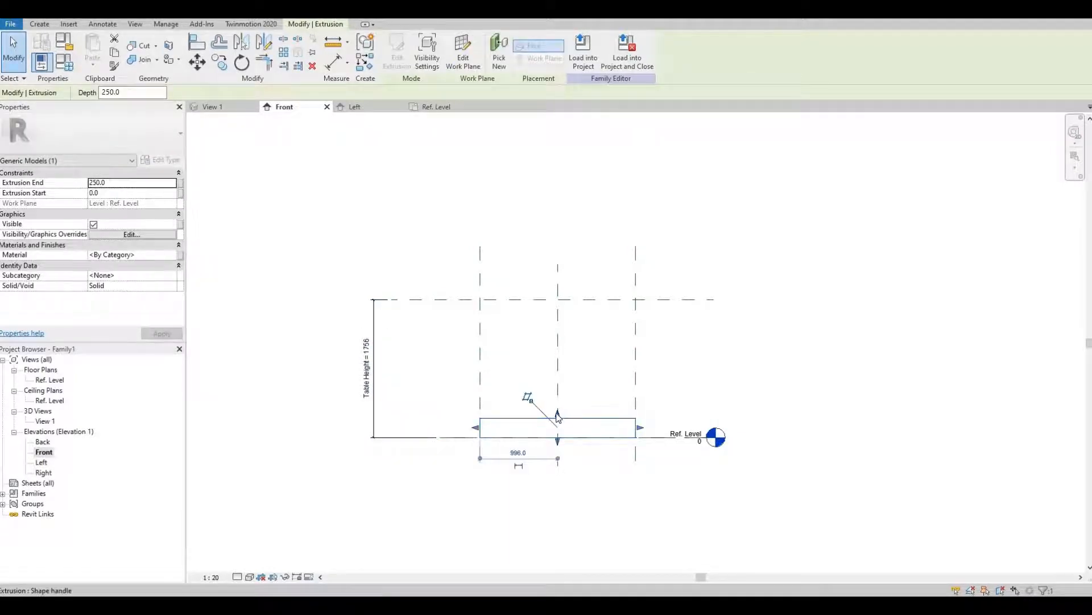
pyautogui.moveTo(556, 427); pyautogui.dragTo(556, 296)
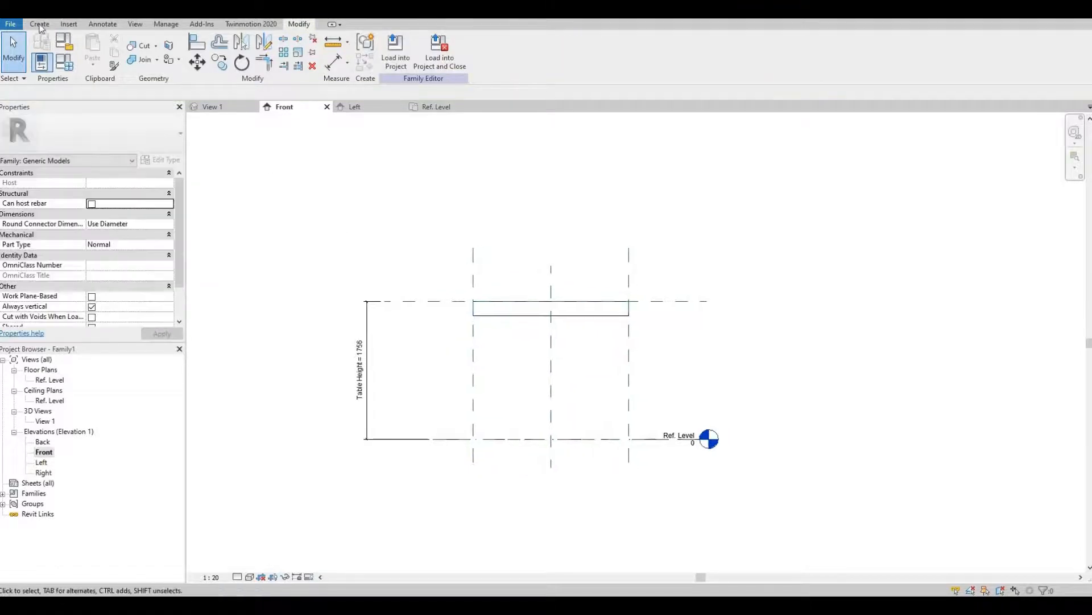
# Step: Add a reference plane just below the tabletop top and align the extrusion to it
pyautogui.click(39, 23)
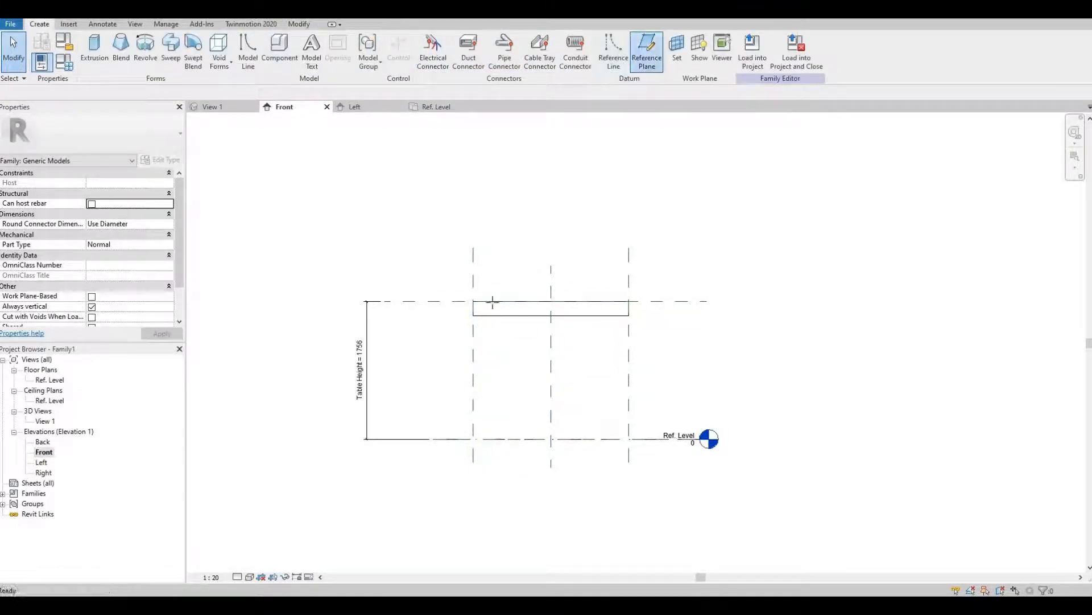
pyautogui.click(646, 49)
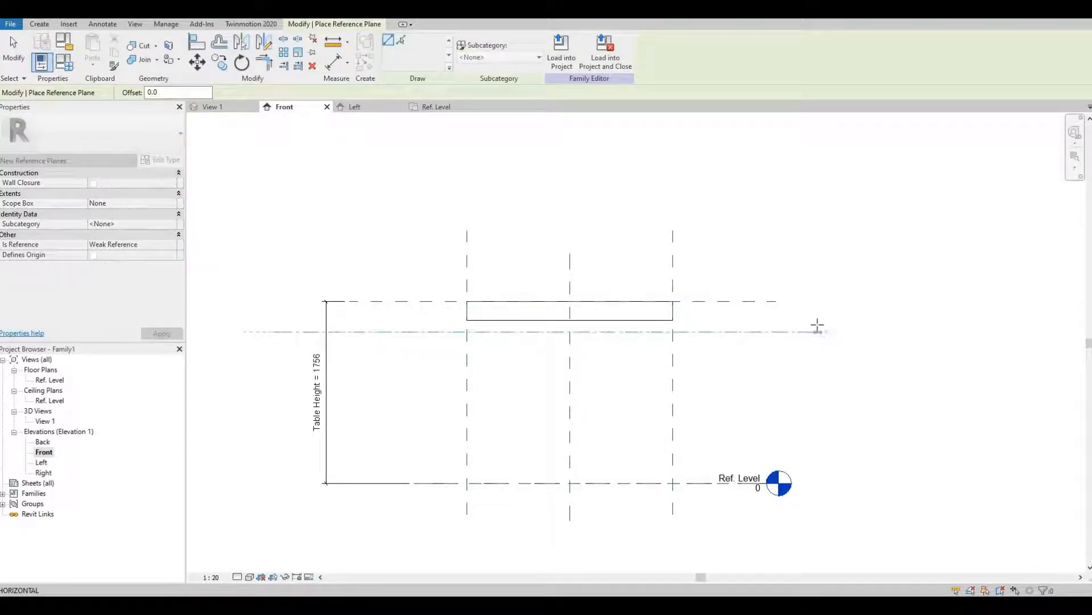
pyautogui.click(569, 309)
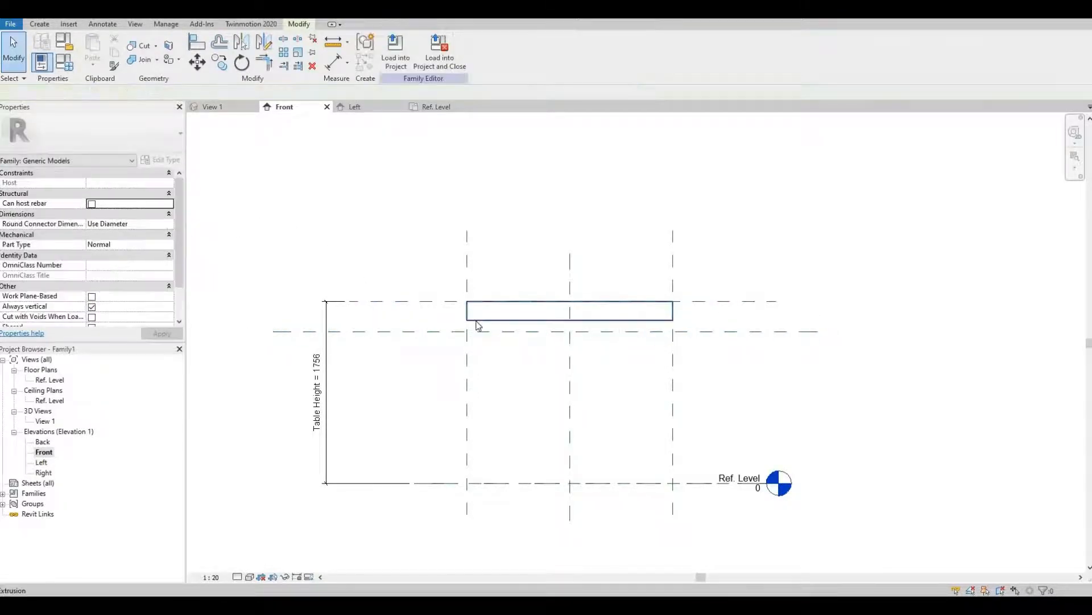
pyautogui.click(569, 310)
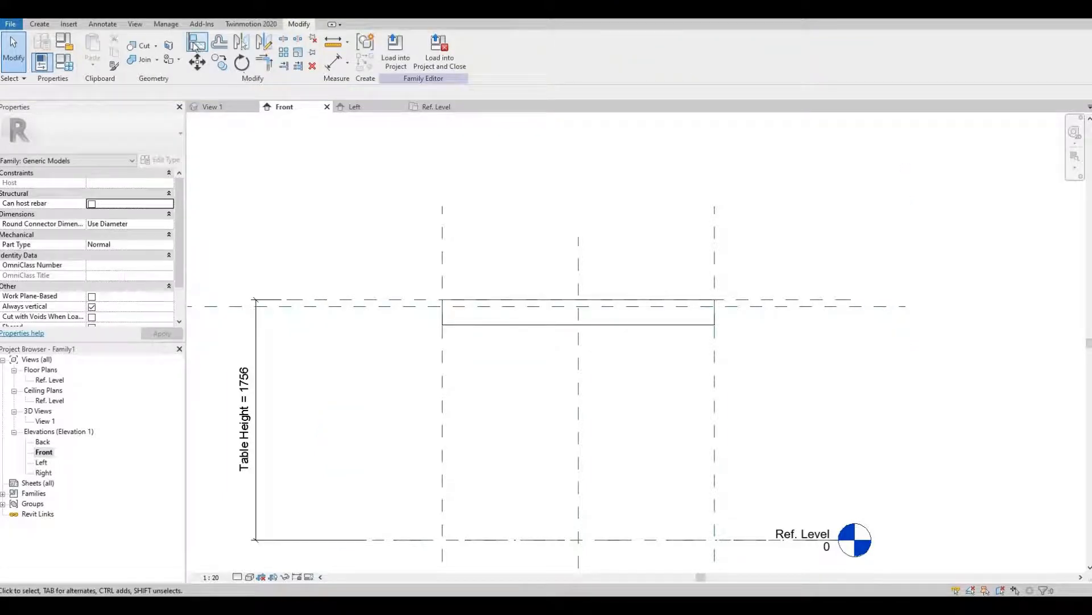
pyautogui.click(219, 44)
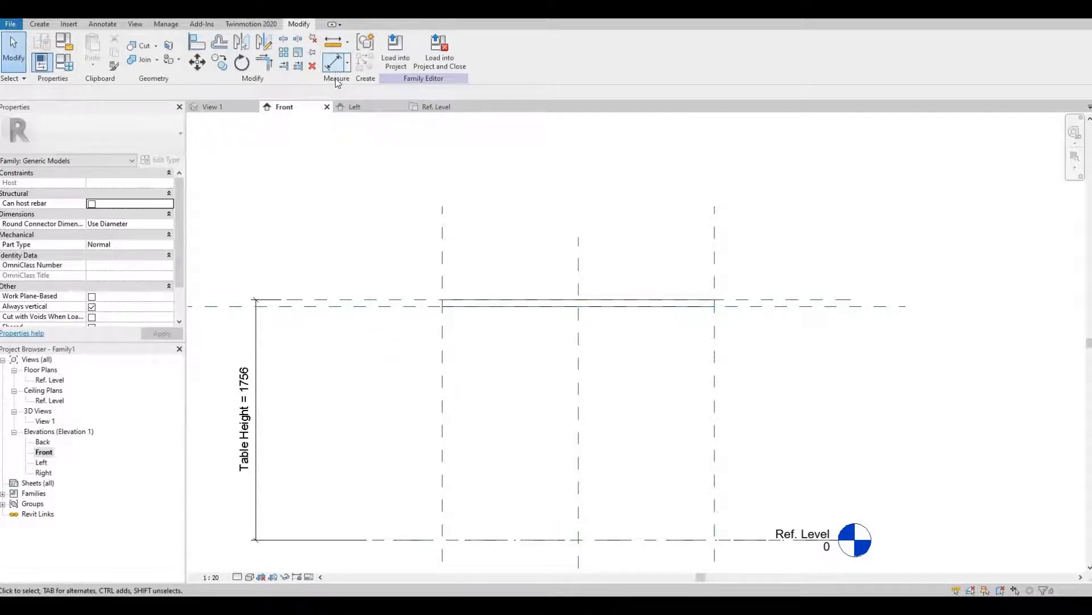
# Step: Dimension the 50 mm tabletop thickness between the two upper reference planes
pyautogui.click(334, 49)
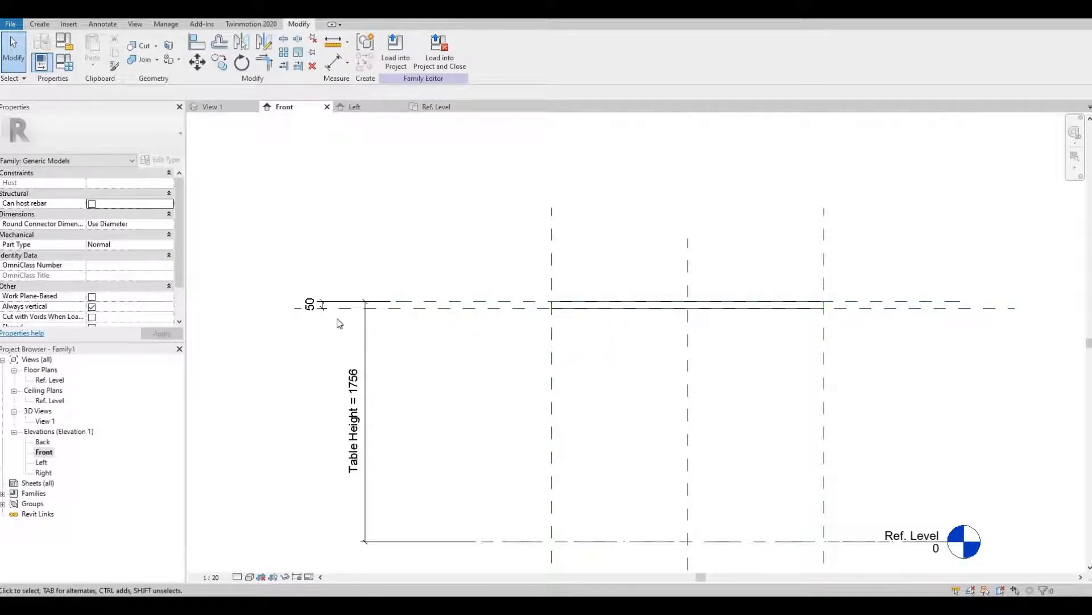
pyautogui.click(321, 305)
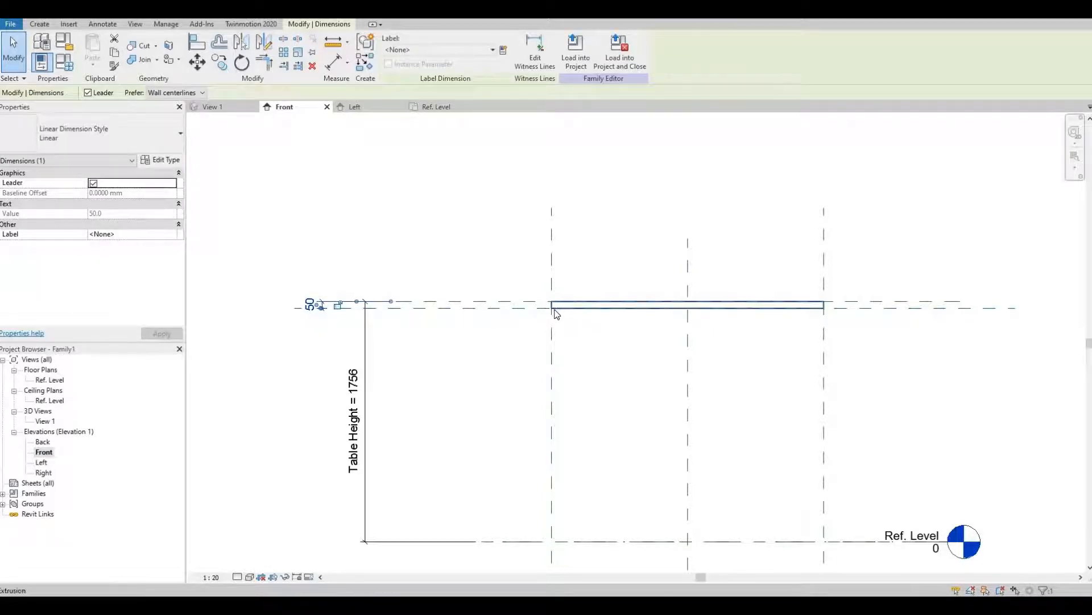
pyautogui.moveTo(555, 306)
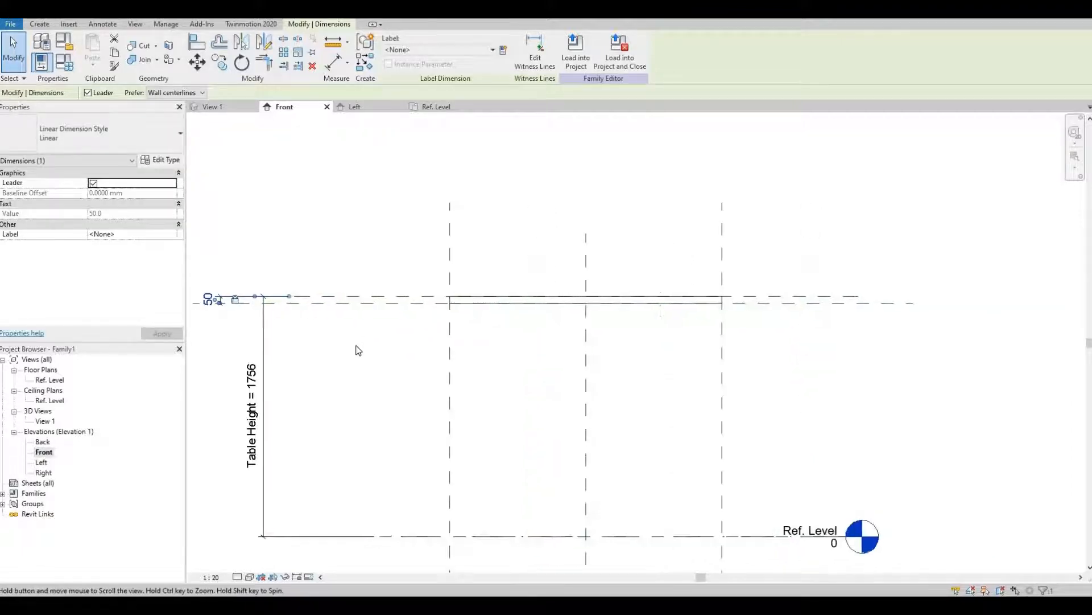
pyautogui.click(357, 349)
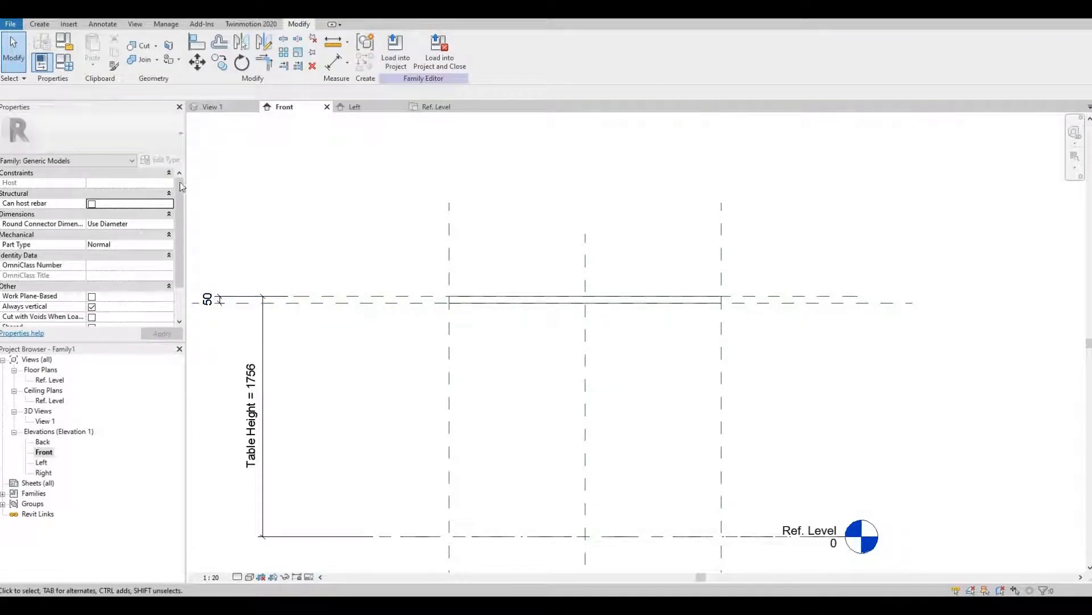
pyautogui.moveTo(70, 128)
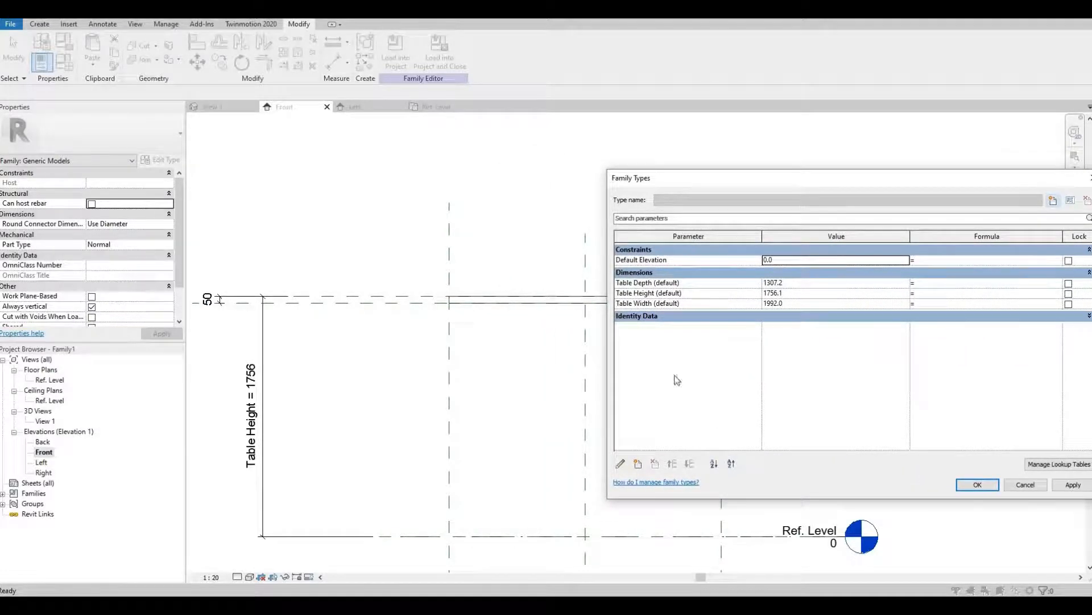
pyautogui.moveTo(804, 305)
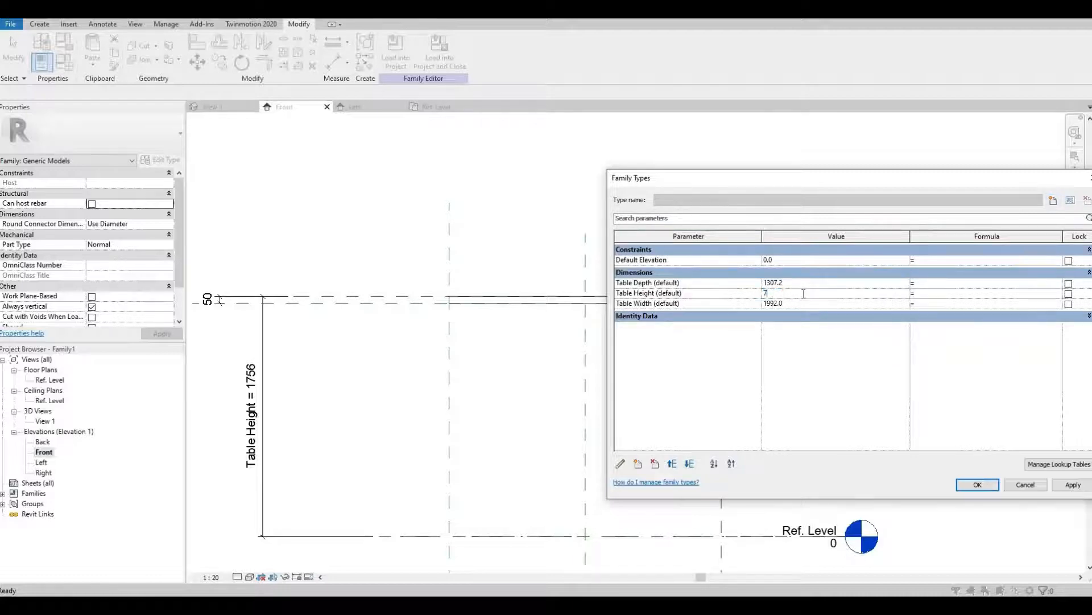
# Step: Change Table Height from 1756 to 760.0 in Family Types
pyautogui.write('760.0')
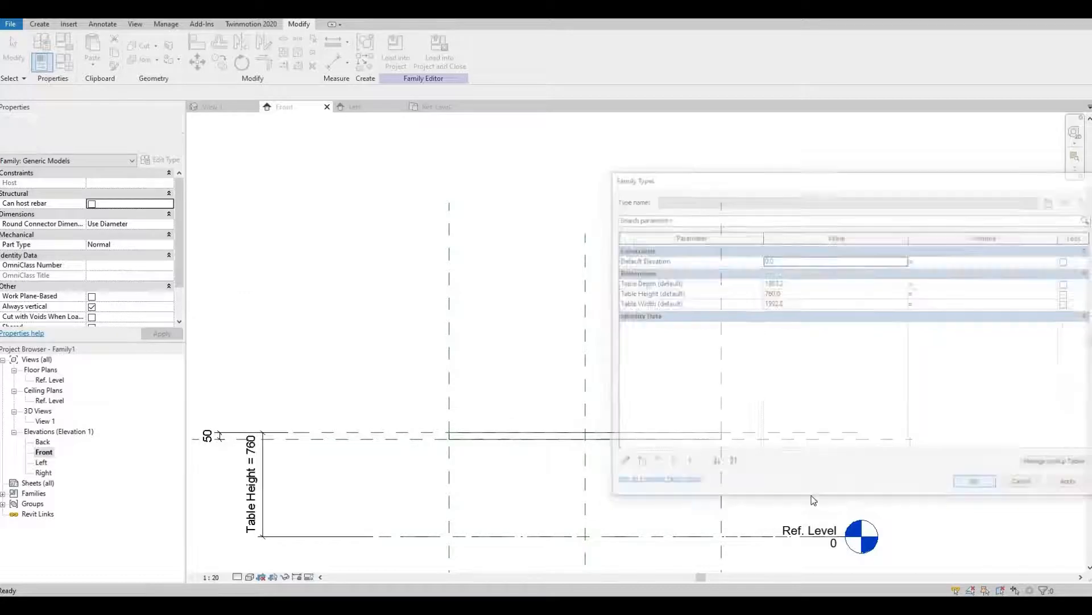
pyautogui.click(974, 480)
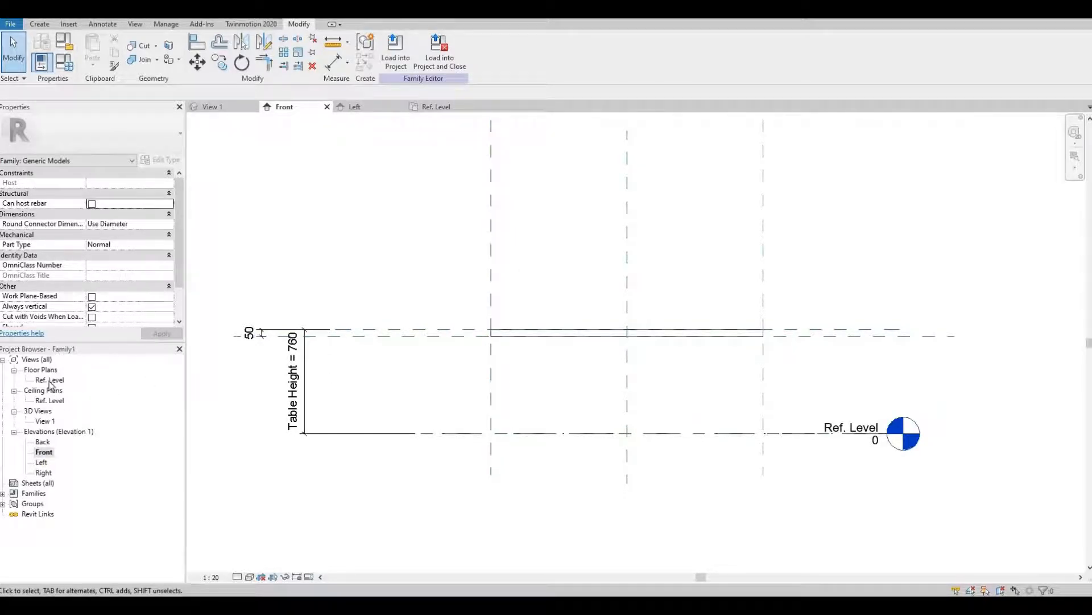
# Step: In the Ref. Level plan, set Table Depth to 1050 and Table Width to 1800
pyautogui.doubleClick(49, 380)
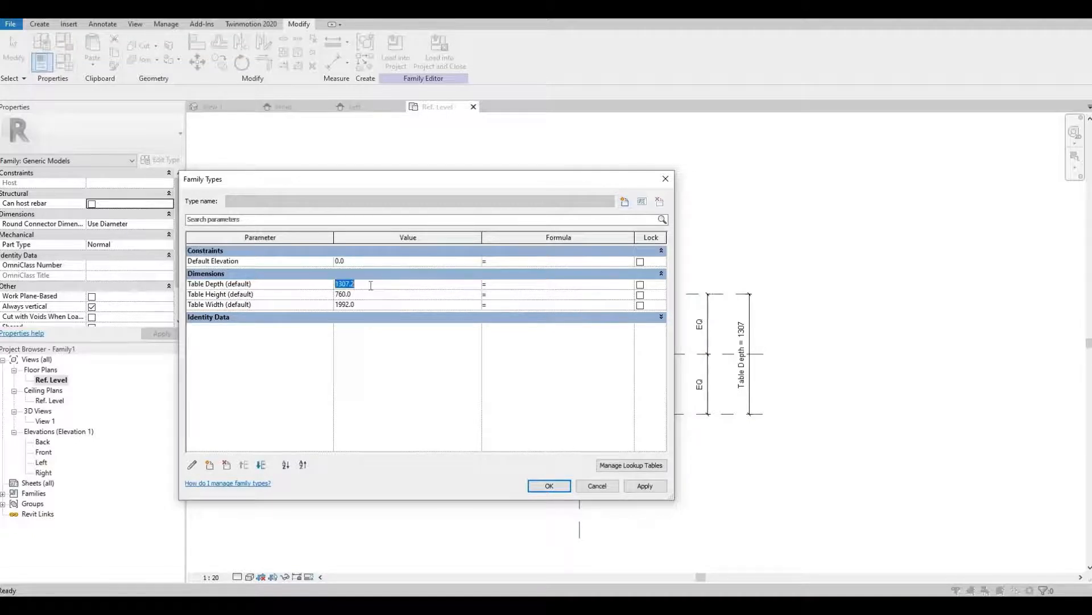
pyautogui.write('1050')
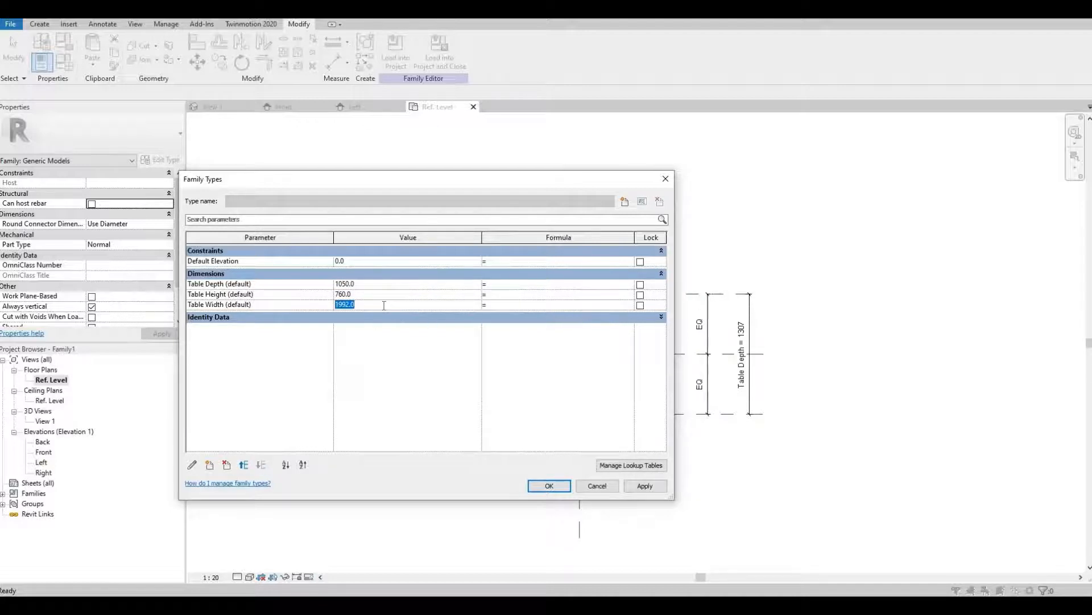
pyautogui.write('1800')
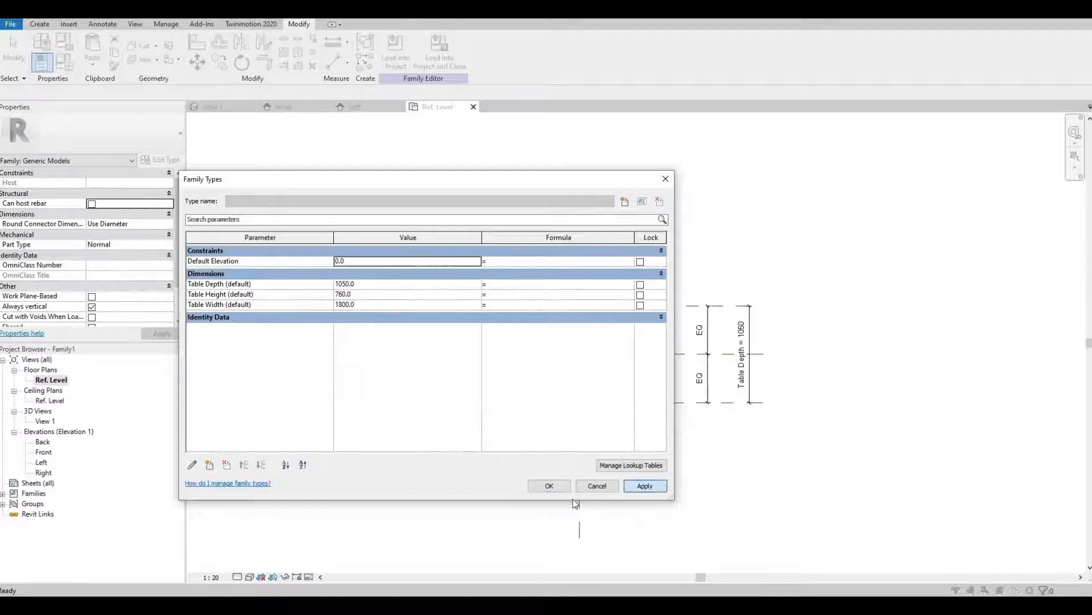
pyautogui.click(549, 486)
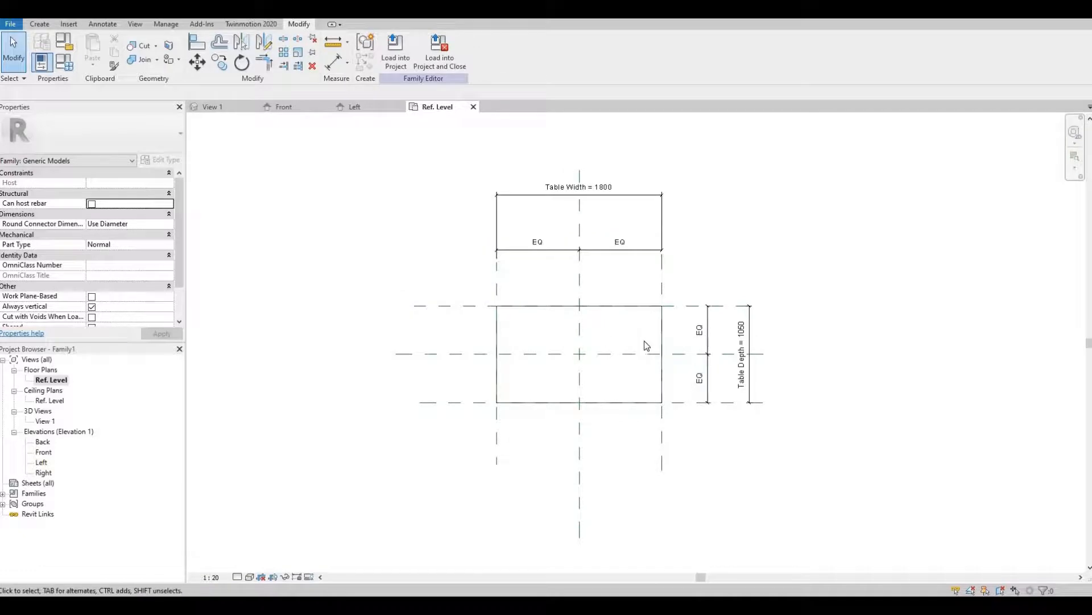
pyautogui.moveTo(641, 346)
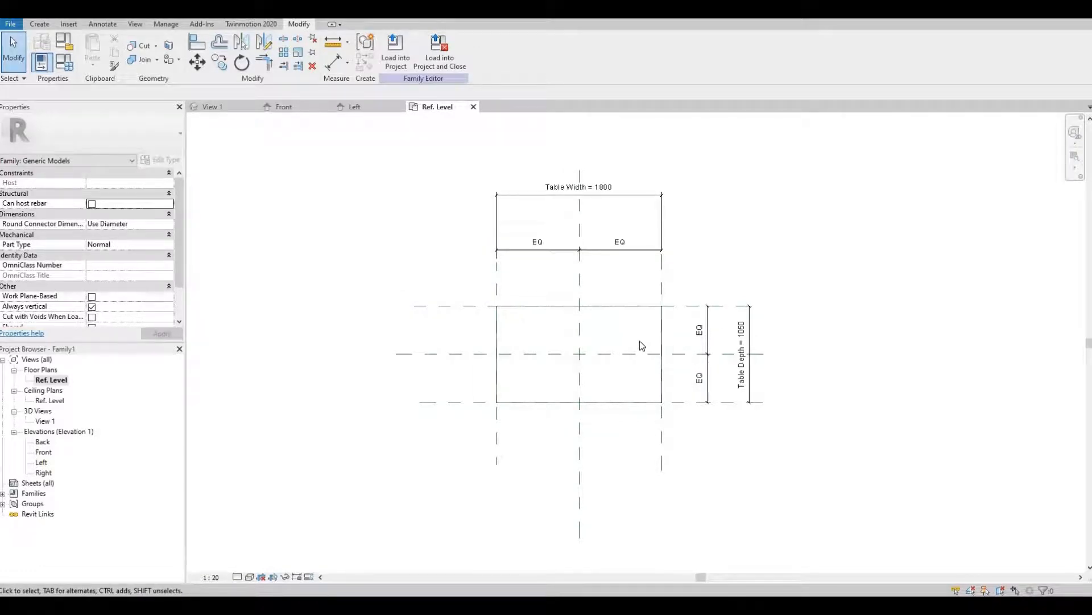
# Step: Switch to the Left elevation view showing the tabletop planes
pyautogui.click(578, 355)
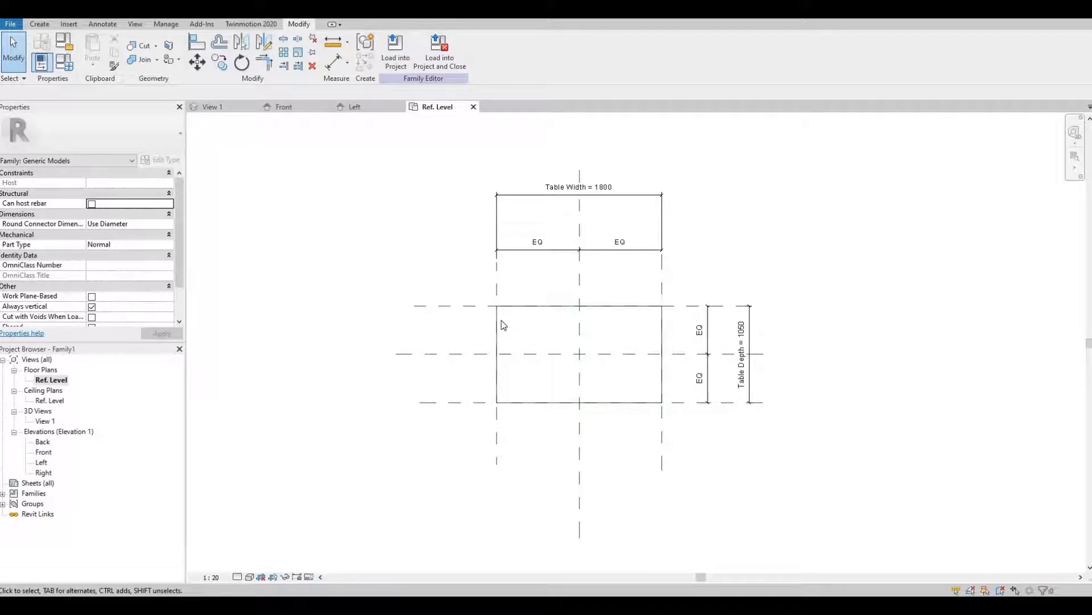
pyautogui.moveTo(411, 387)
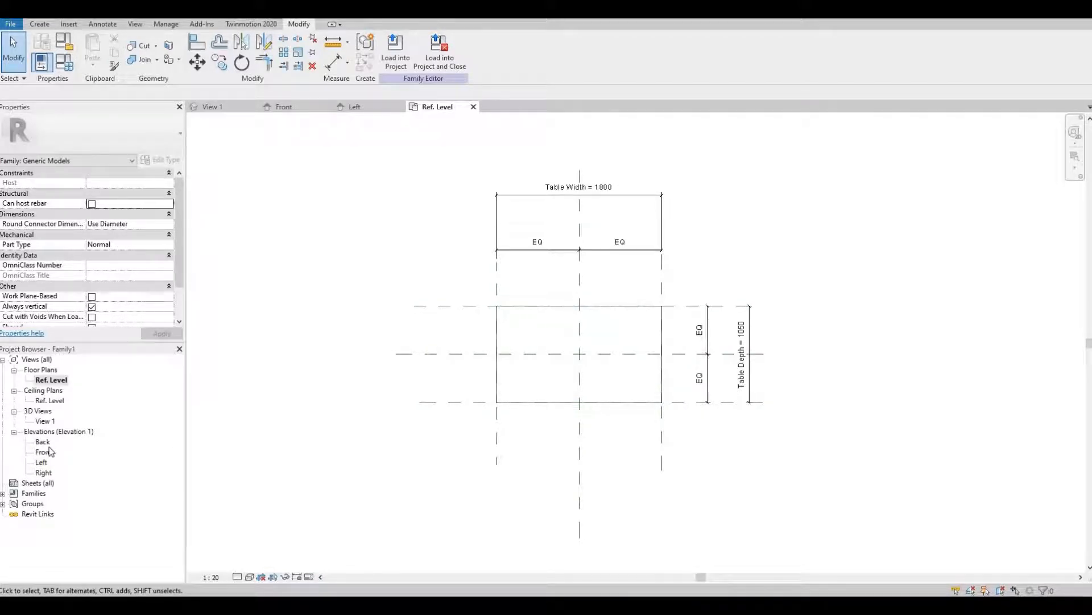
pyautogui.moveTo(44, 462)
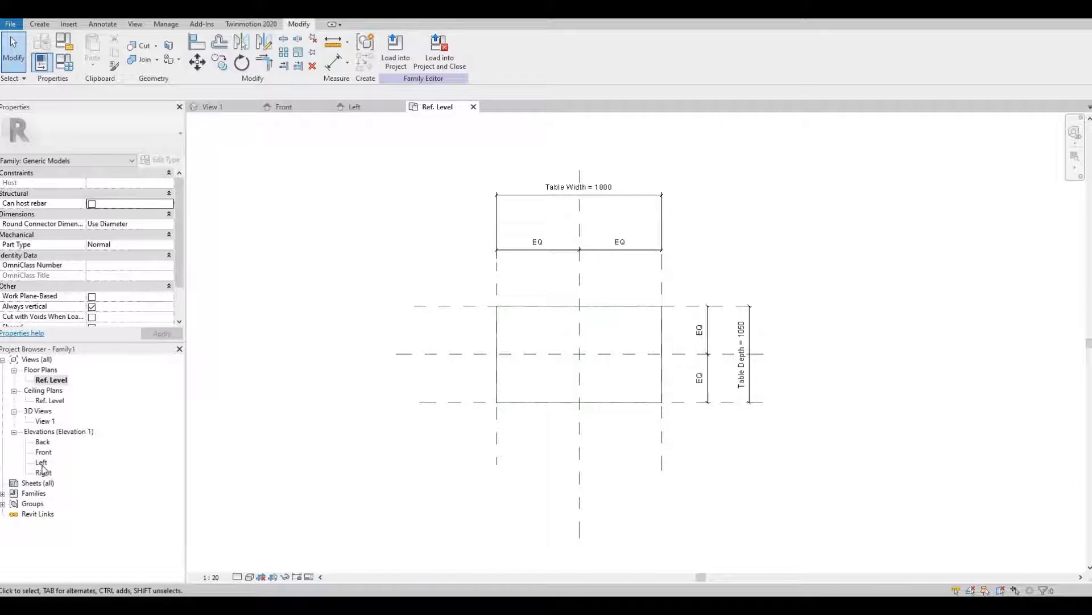
pyautogui.doubleClick(41, 463)
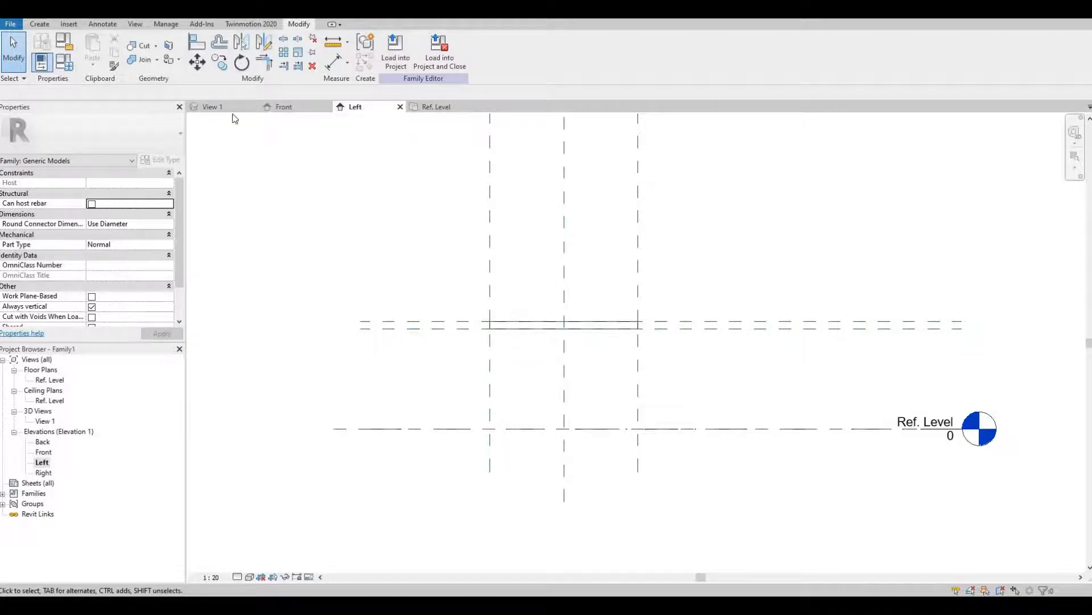
# Step: Draw vertical reference planes inset from each table edge and a horizontal plane 25 mm below the tabletop
pyautogui.click(39, 24)
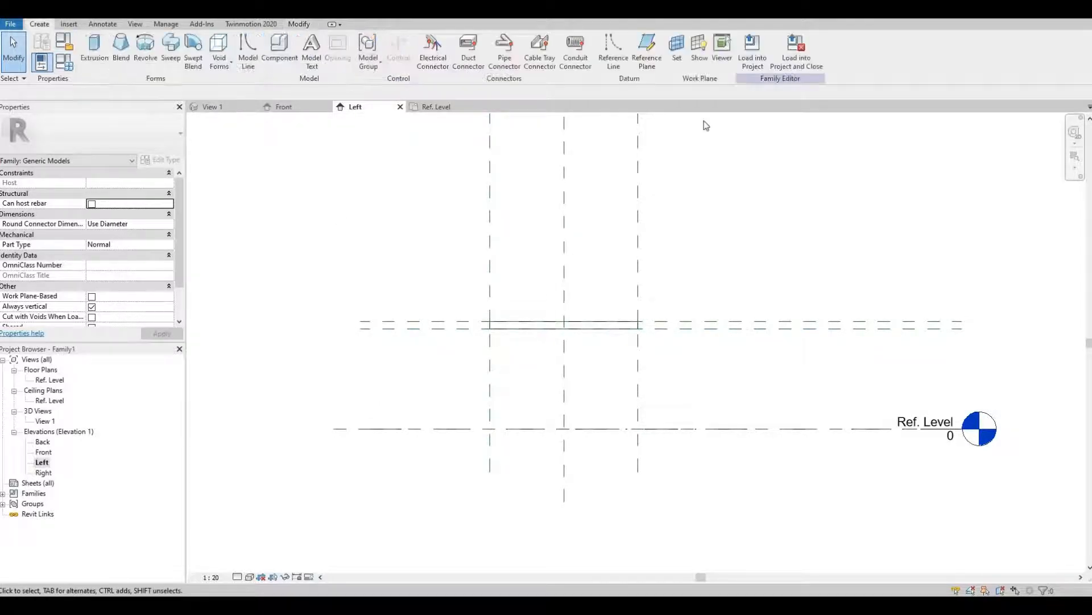
pyautogui.click(646, 51)
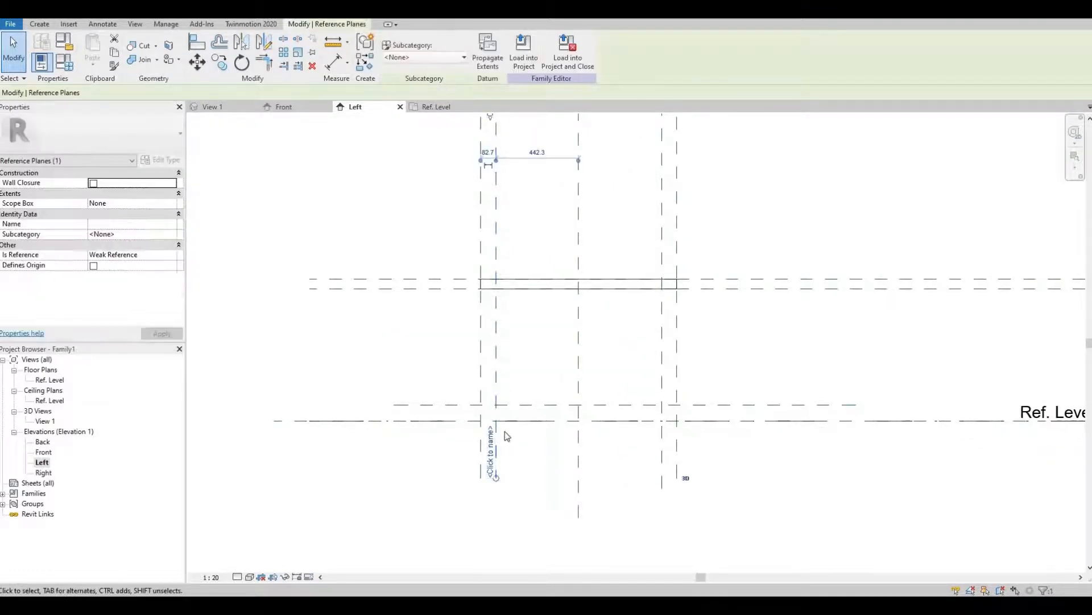
pyautogui.moveTo(502, 171)
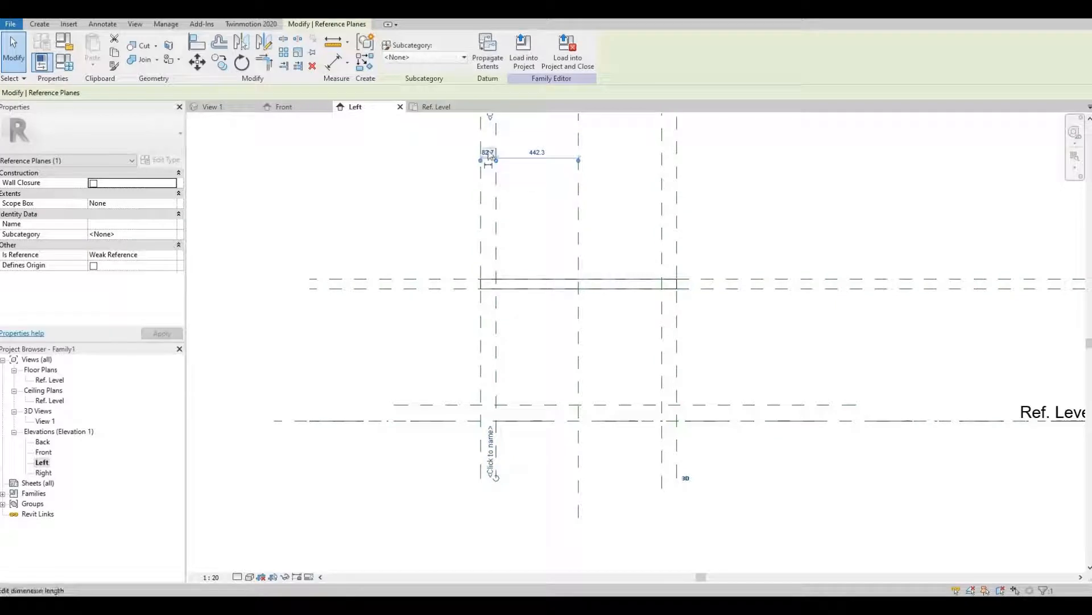
pyautogui.click(488, 151)
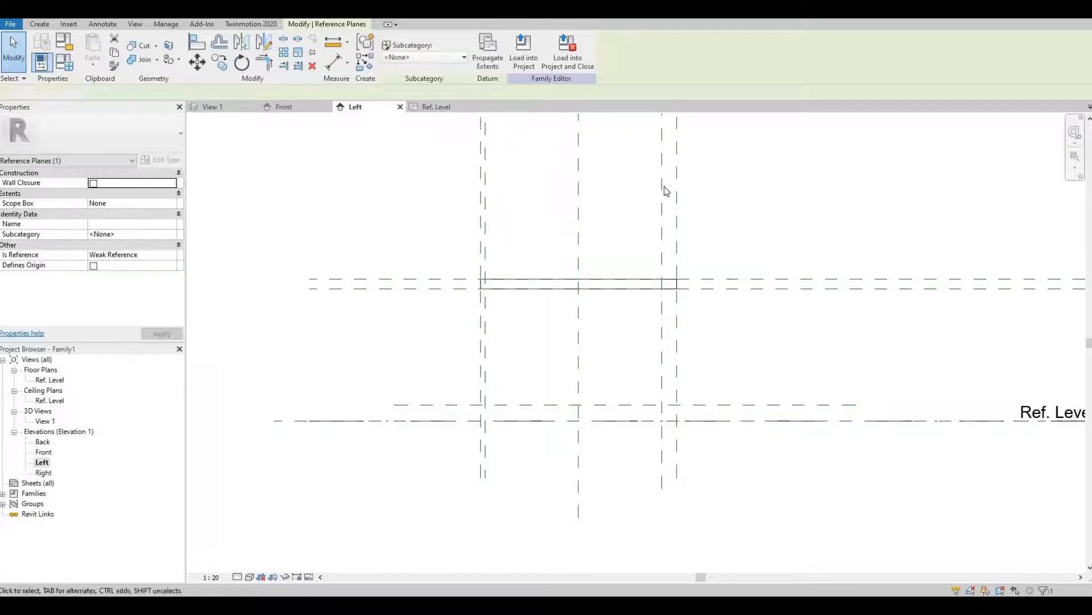
pyautogui.click(661, 151)
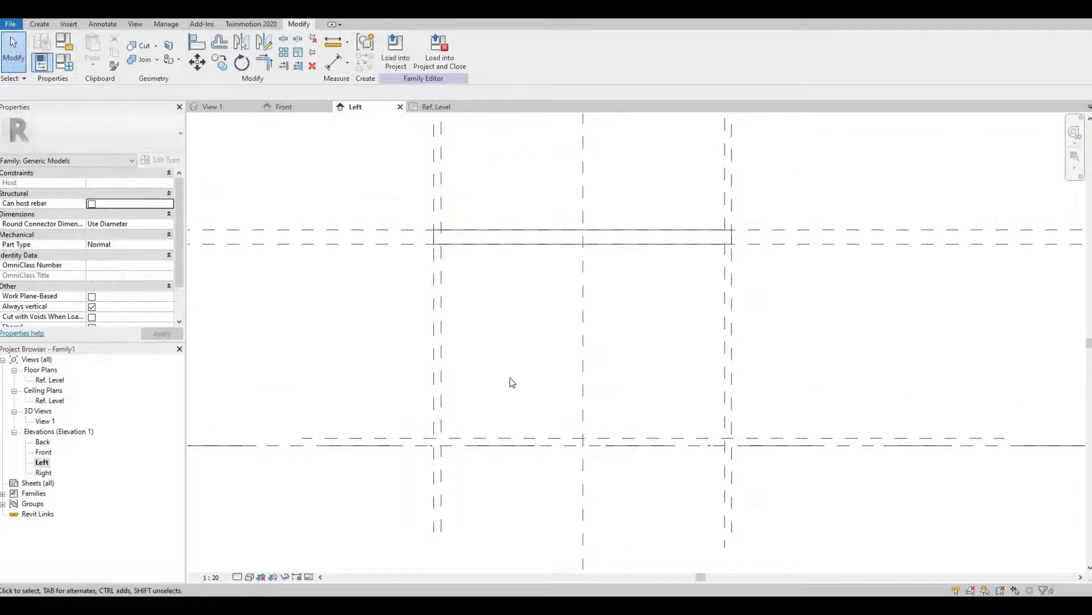
pyautogui.moveTo(525, 359)
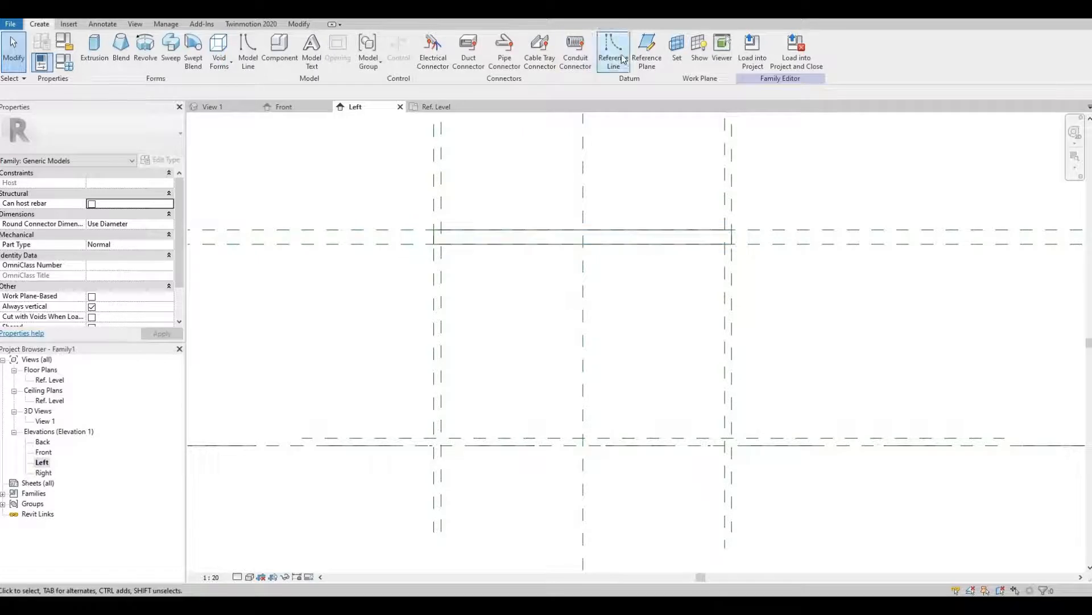
pyautogui.moveTo(613, 52)
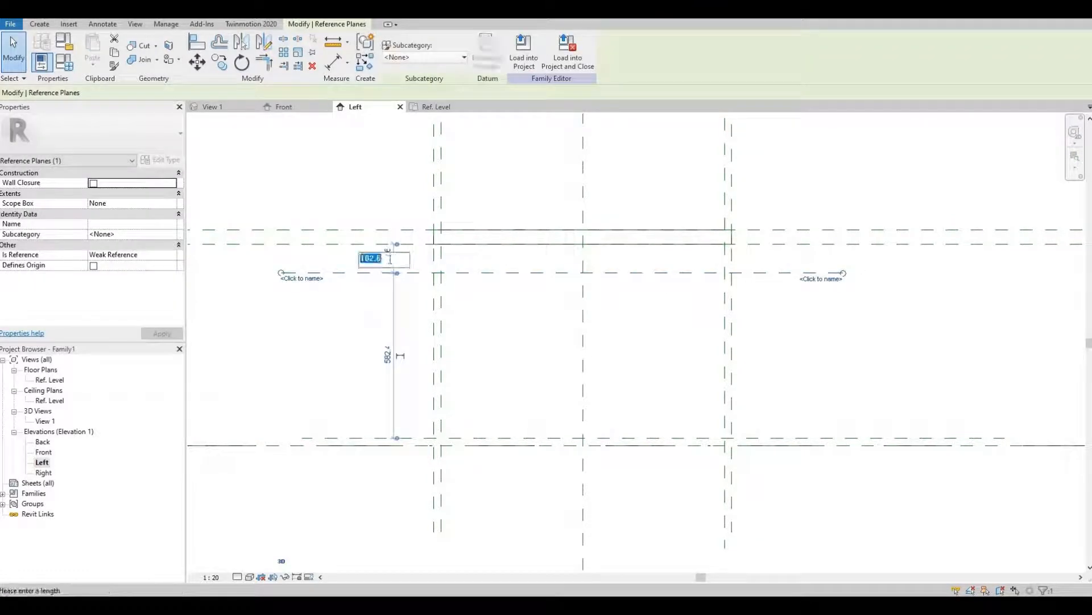
pyautogui.write('25')
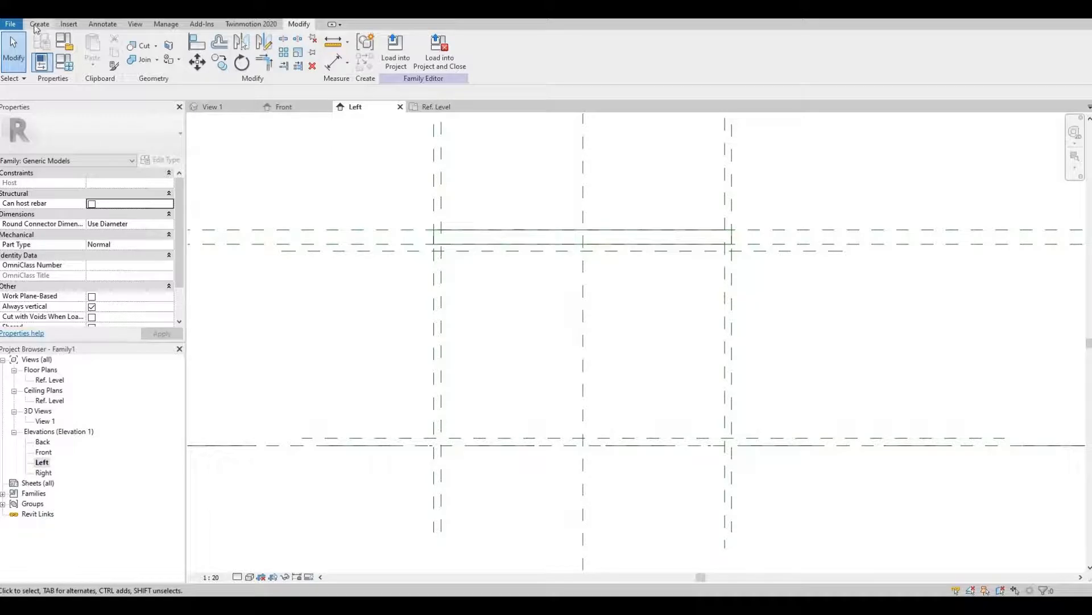
# Step: Start a new solid extrusion sketch for the leg frame in the Left elevation
pyautogui.click(39, 24)
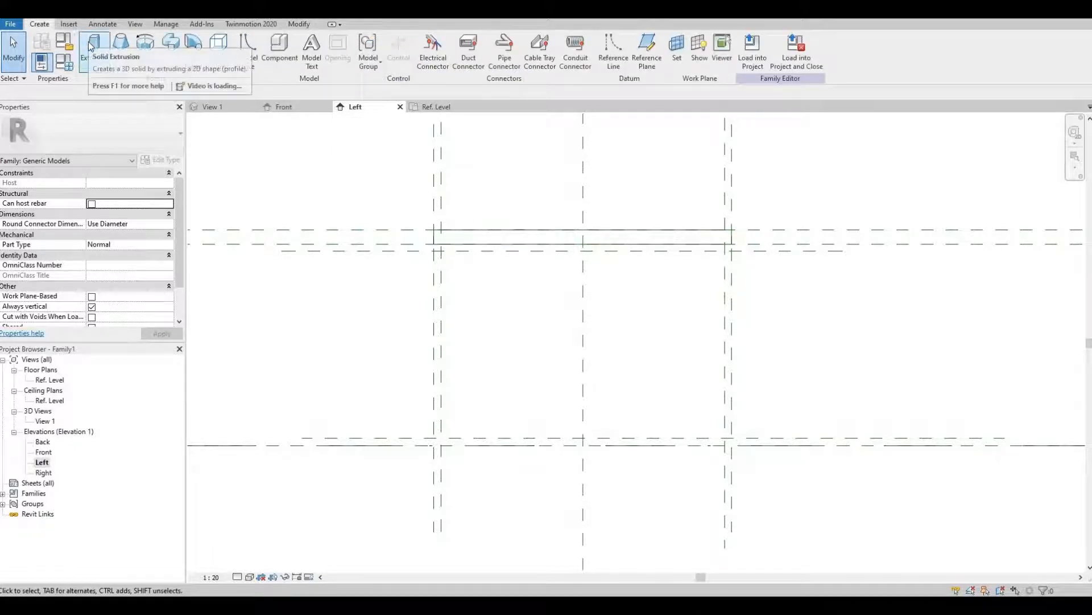
pyautogui.click(95, 48)
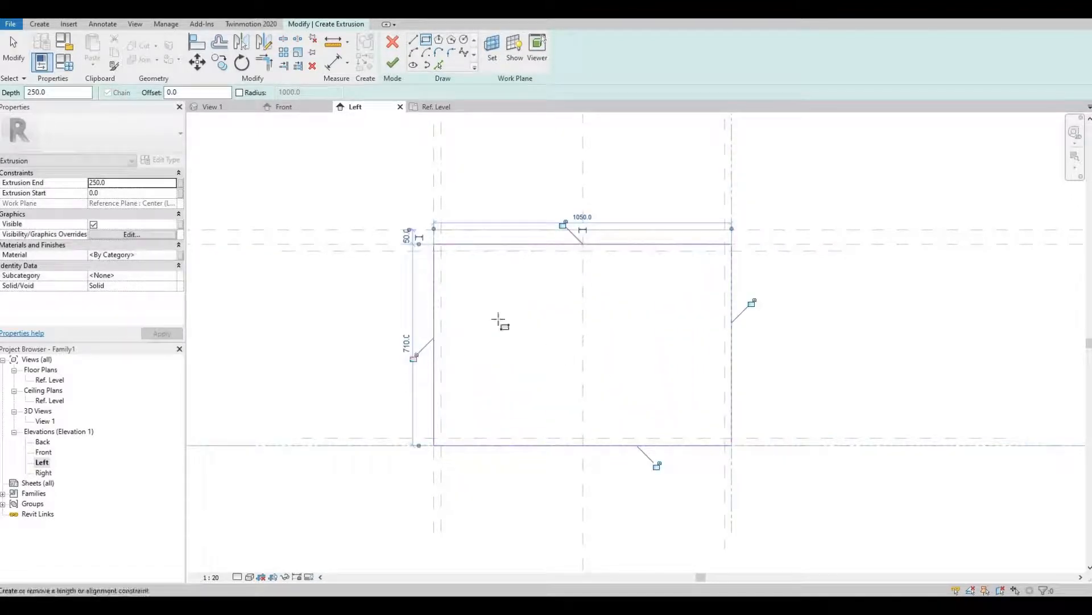
pyautogui.moveTo(673, 254)
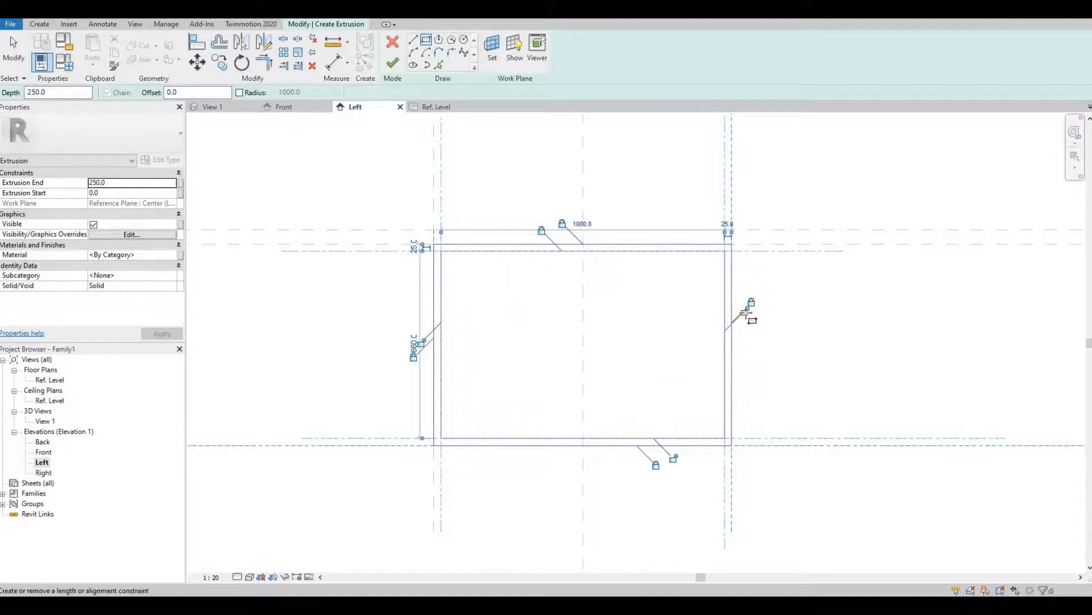
pyautogui.moveTo(673, 459)
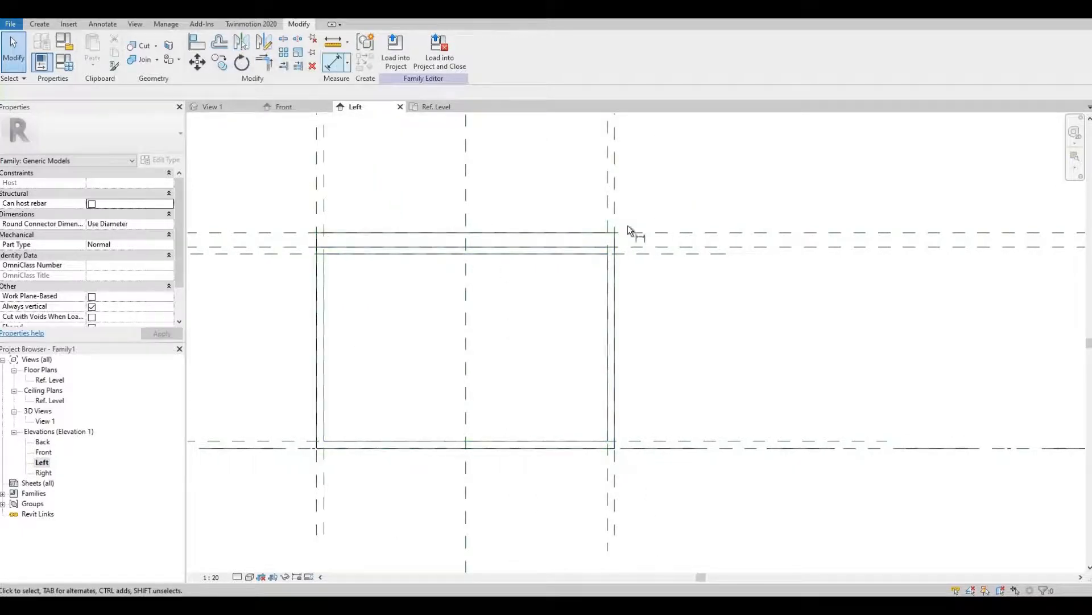
# Step: Add aligned dimensions (75, 25) from the leg frame to its reference planes
pyautogui.click(335, 47)
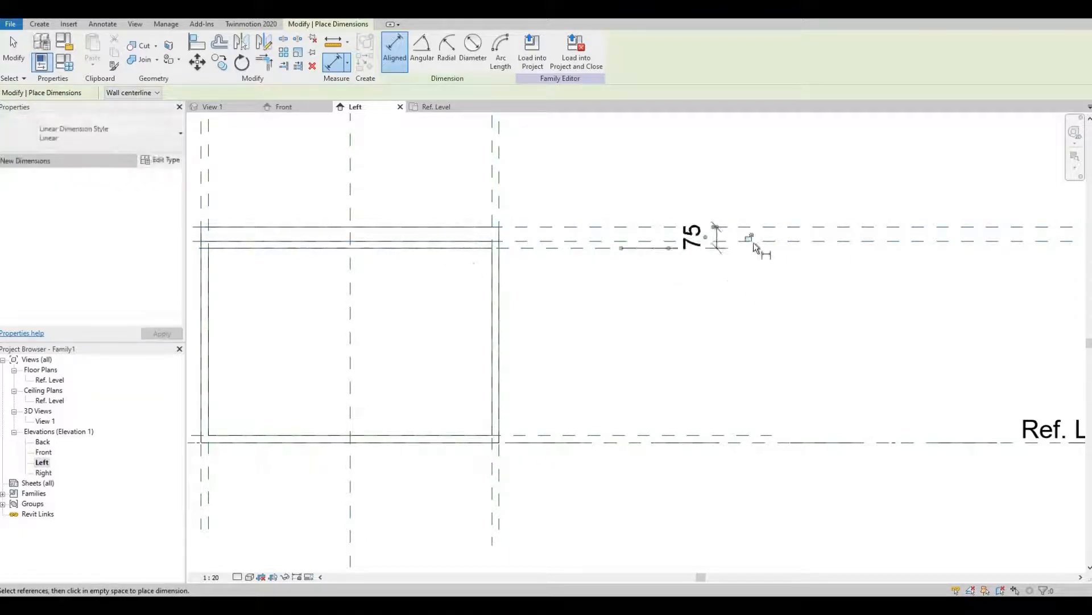
pyautogui.moveTo(750, 244)
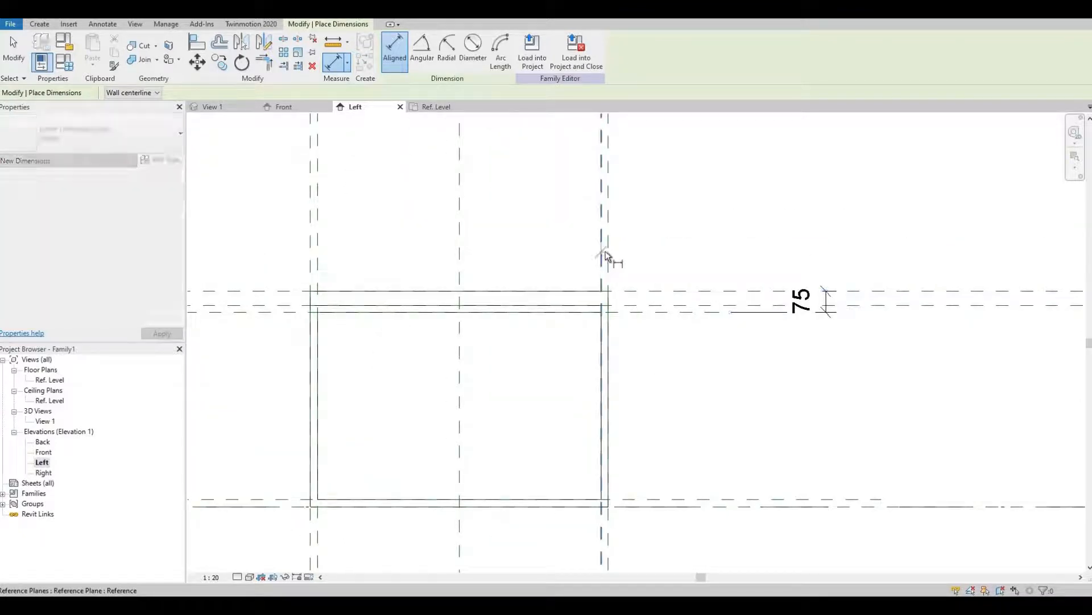
pyautogui.click(607, 240)
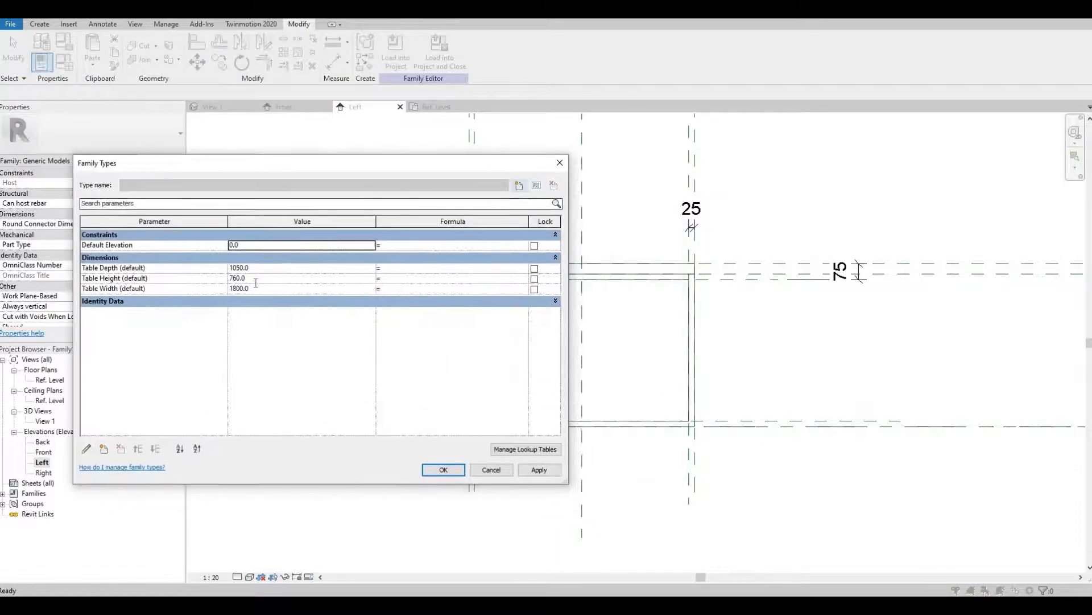
# Step: Flex Table Height to 900, restore it to 760, and switch to the Ref. Level plan
pyautogui.write('90')
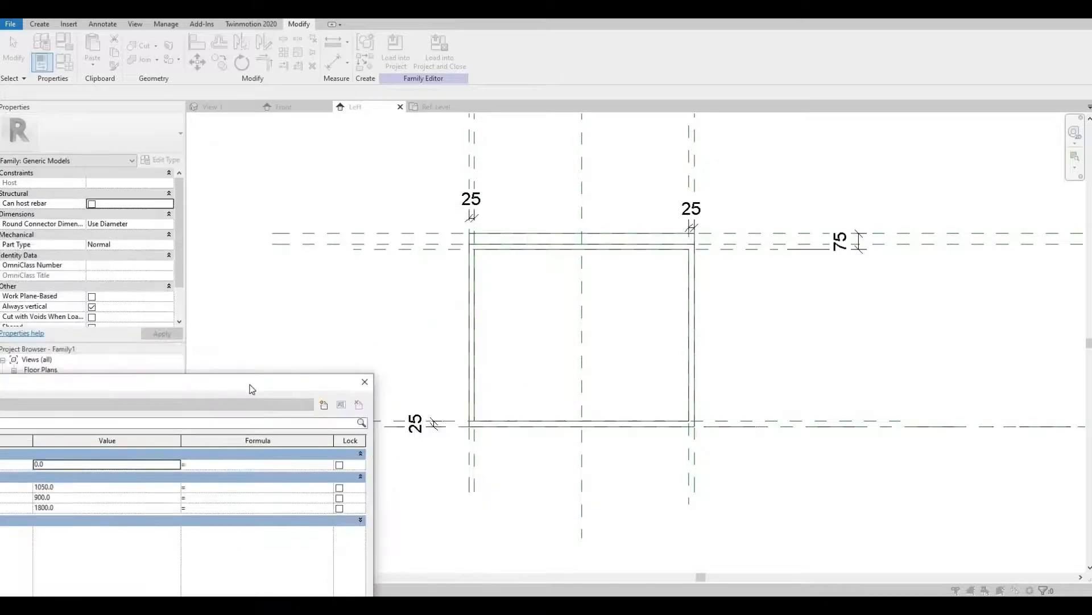
pyautogui.moveTo(408, 224)
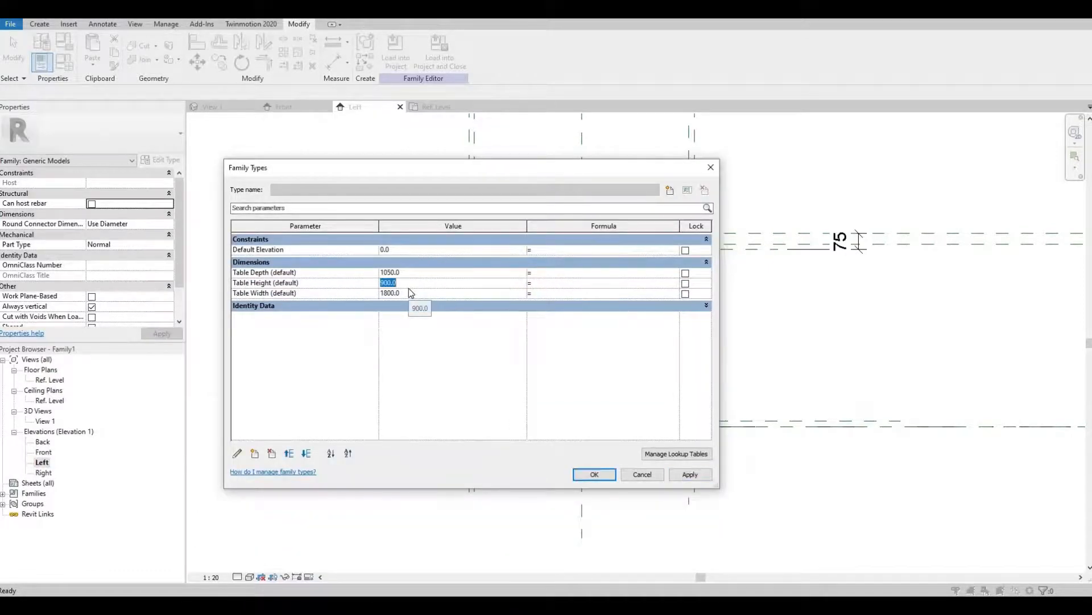
pyautogui.write('760')
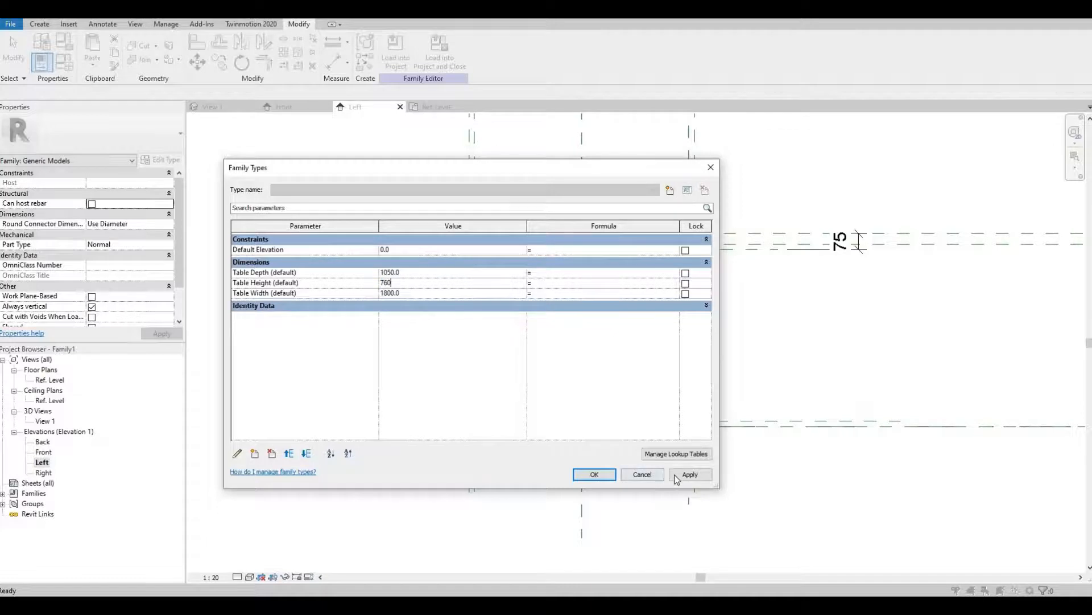
pyautogui.click(594, 474)
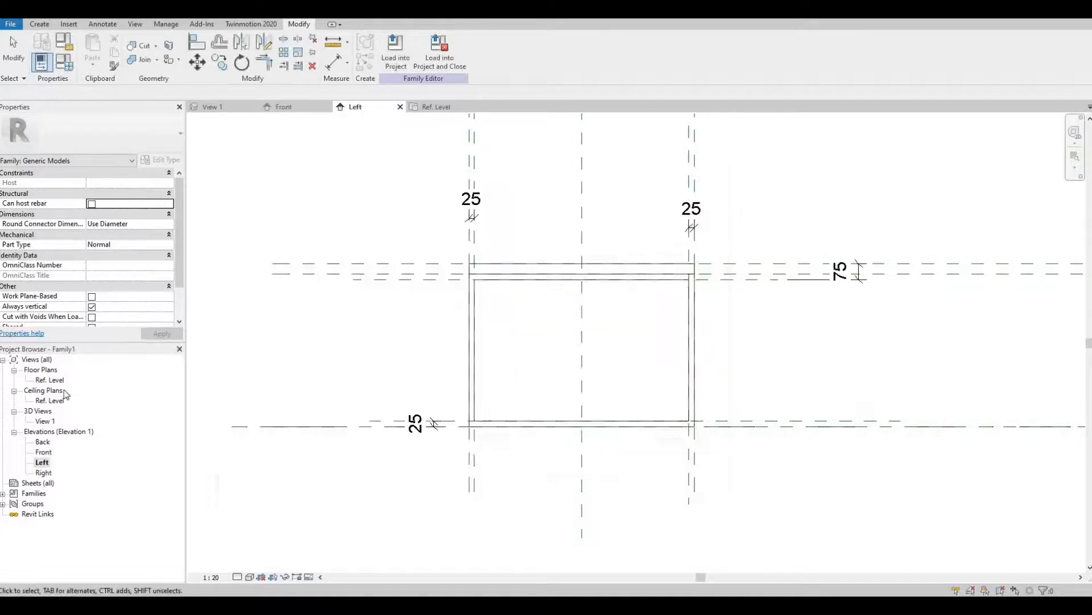
pyautogui.click(435, 107)
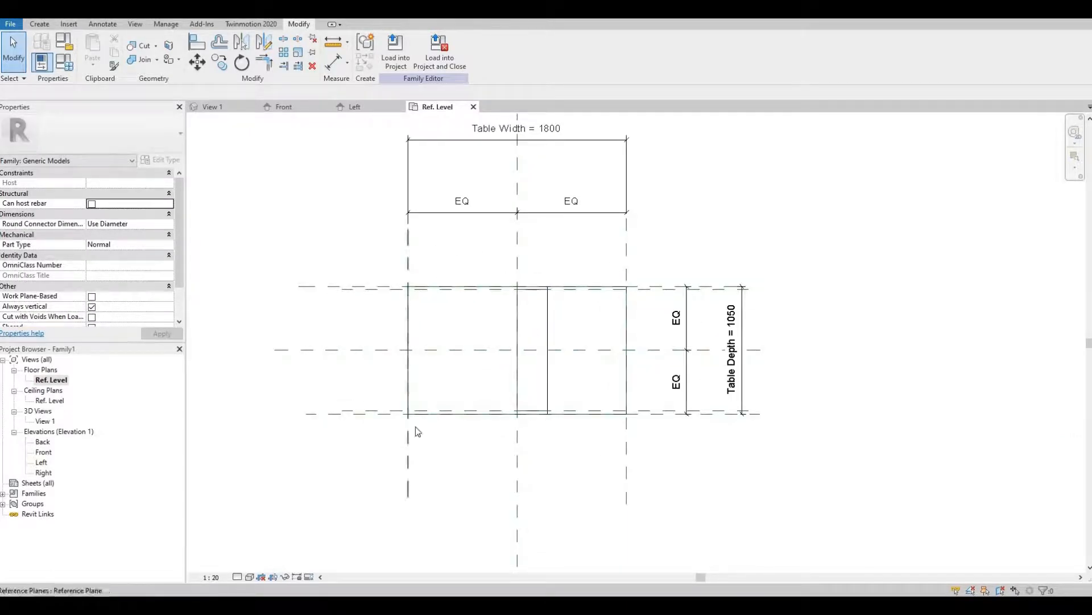
# Step: Check the left and right edge reference plane offsets in the Ref. Level plan
pyautogui.click(39, 24)
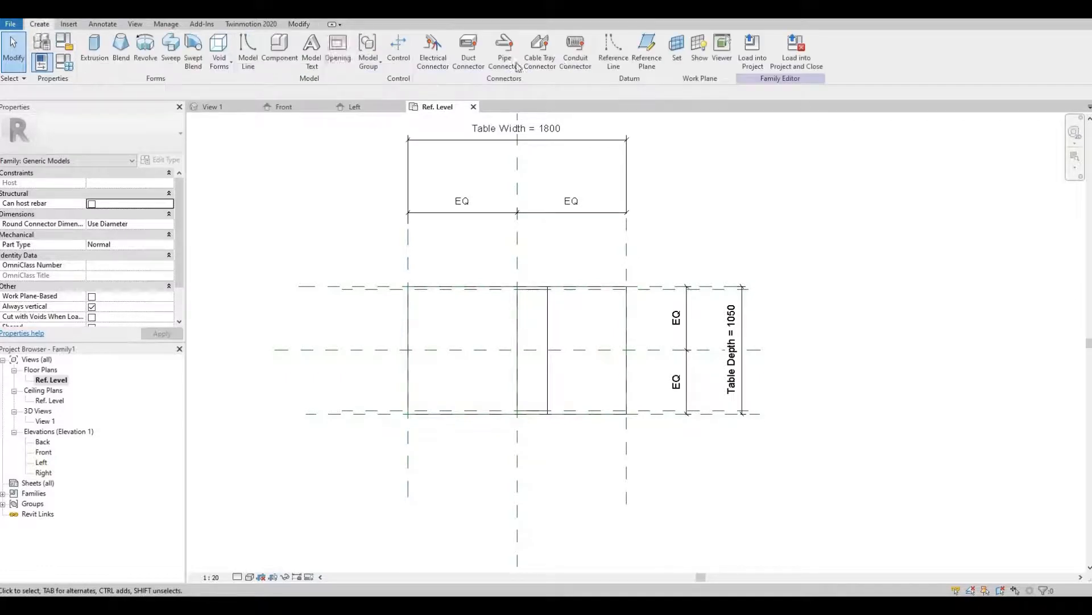
pyautogui.click(647, 52)
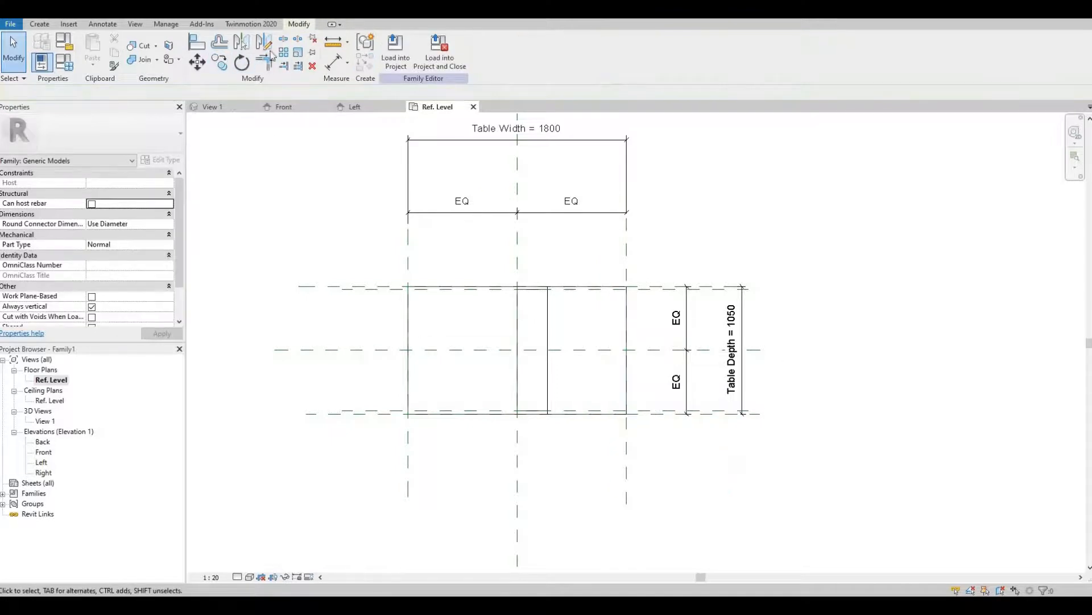
pyautogui.click(39, 24)
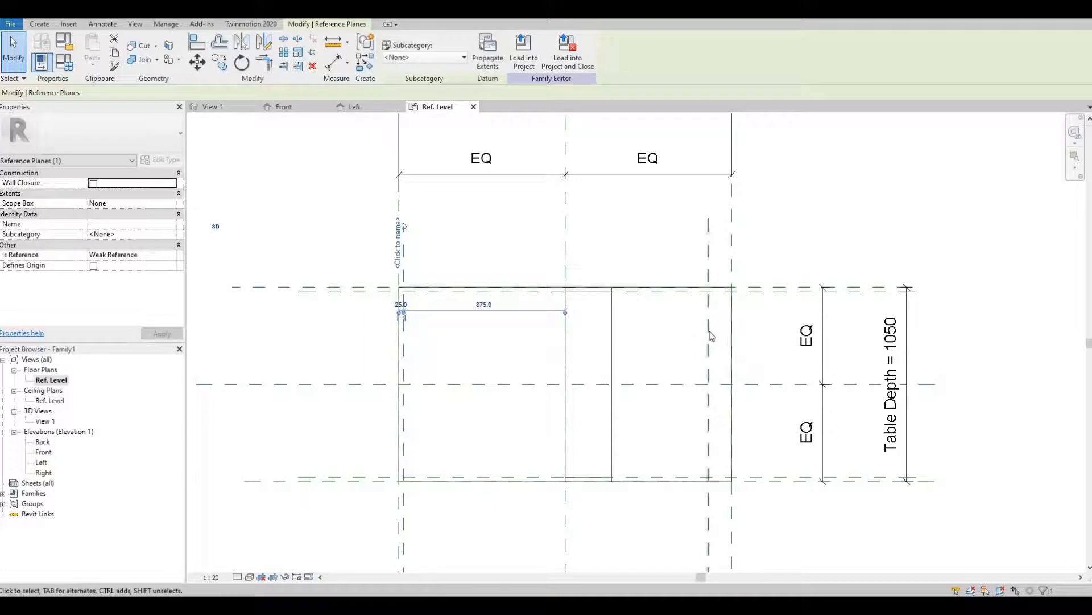
pyautogui.click(706, 296)
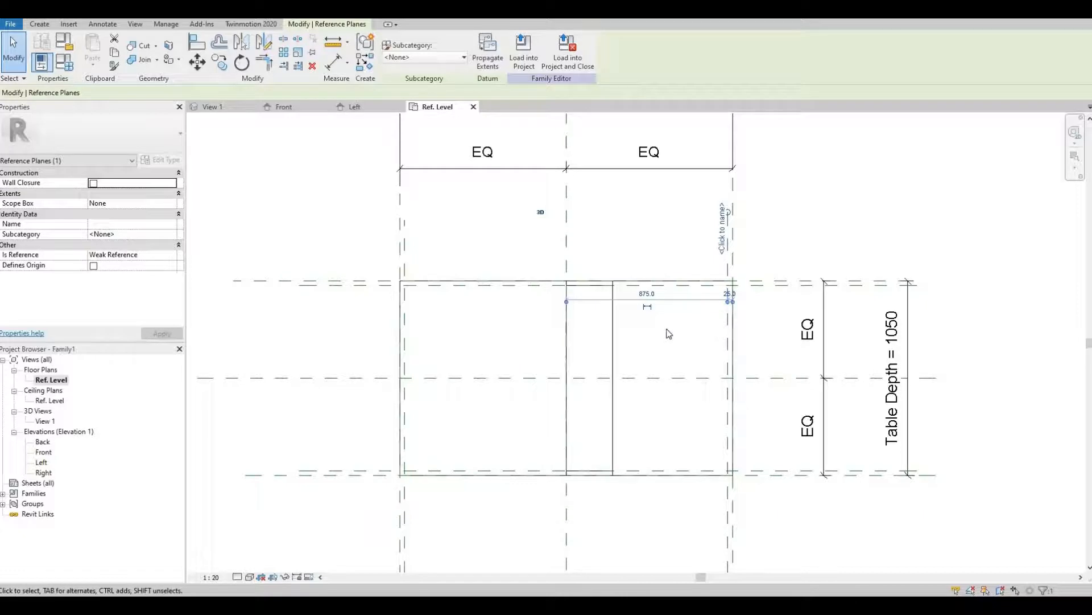
pyautogui.moveTo(661, 337)
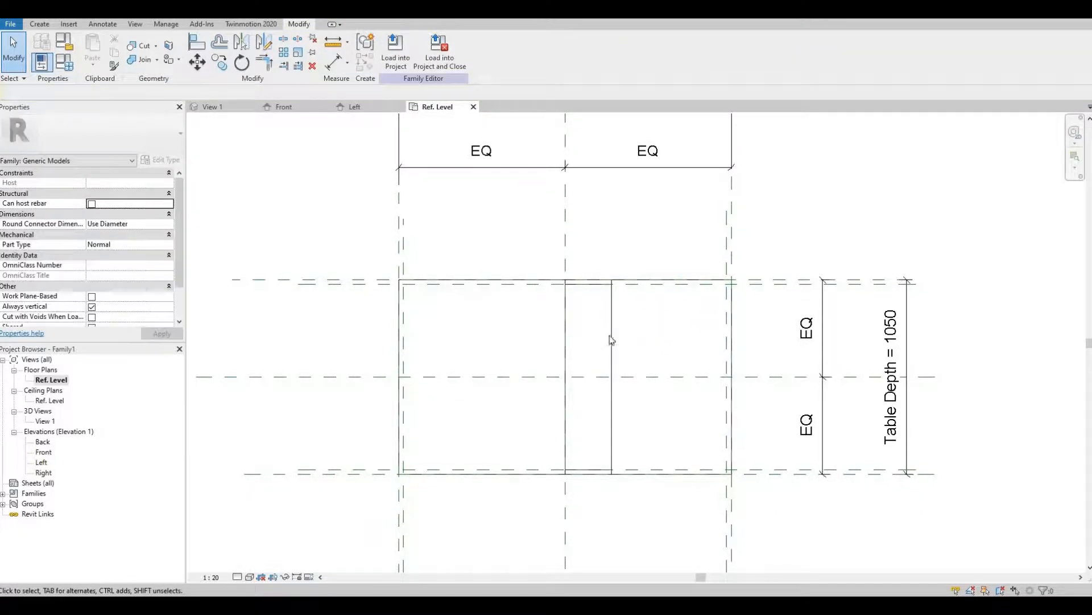
# Step: Stretch both leg frame extrusions so they sit at the table's edge reference planes
pyautogui.click(587, 341)
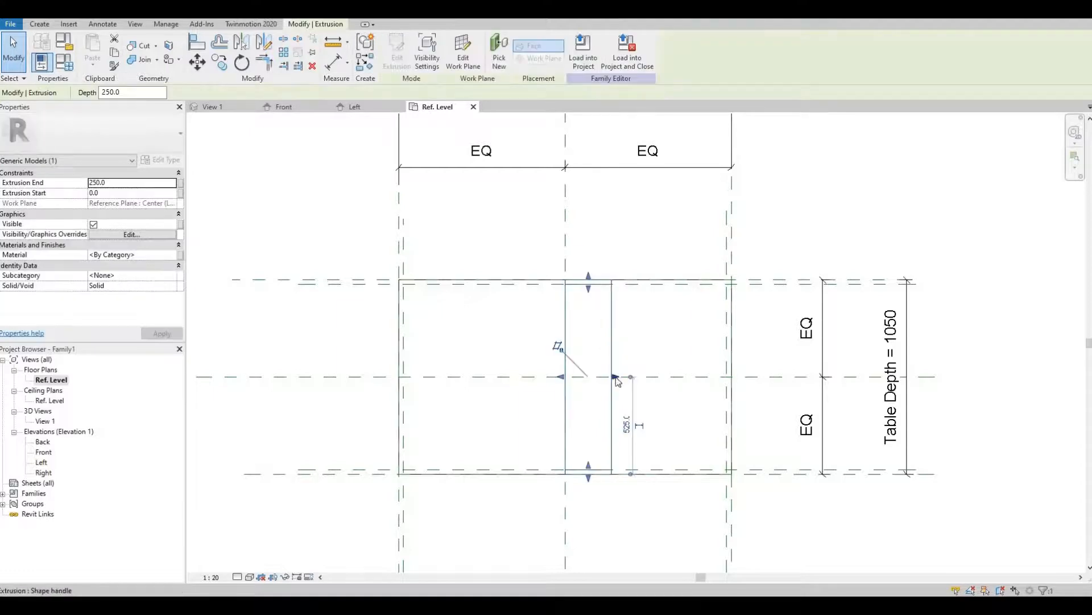
pyautogui.moveTo(633, 380)
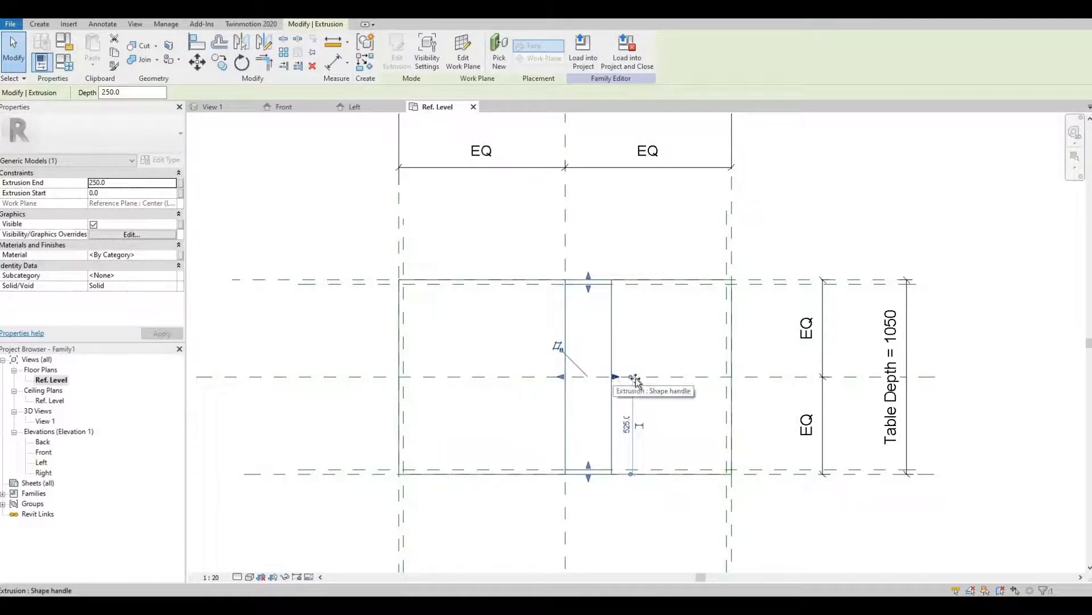
pyautogui.moveTo(630, 377); pyautogui.dragTo(732, 376)
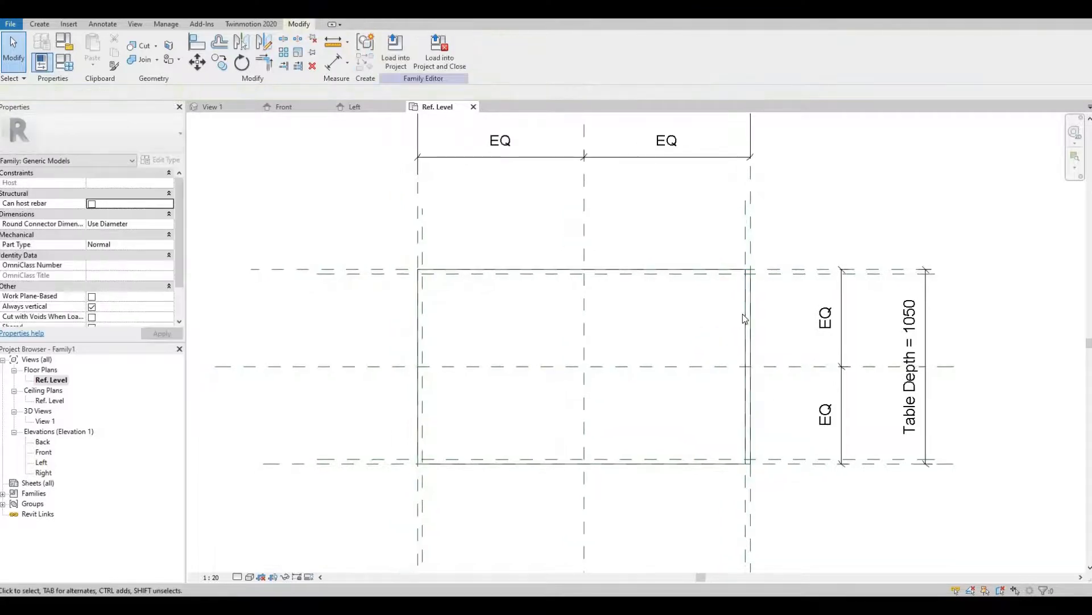
pyautogui.click(747, 368)
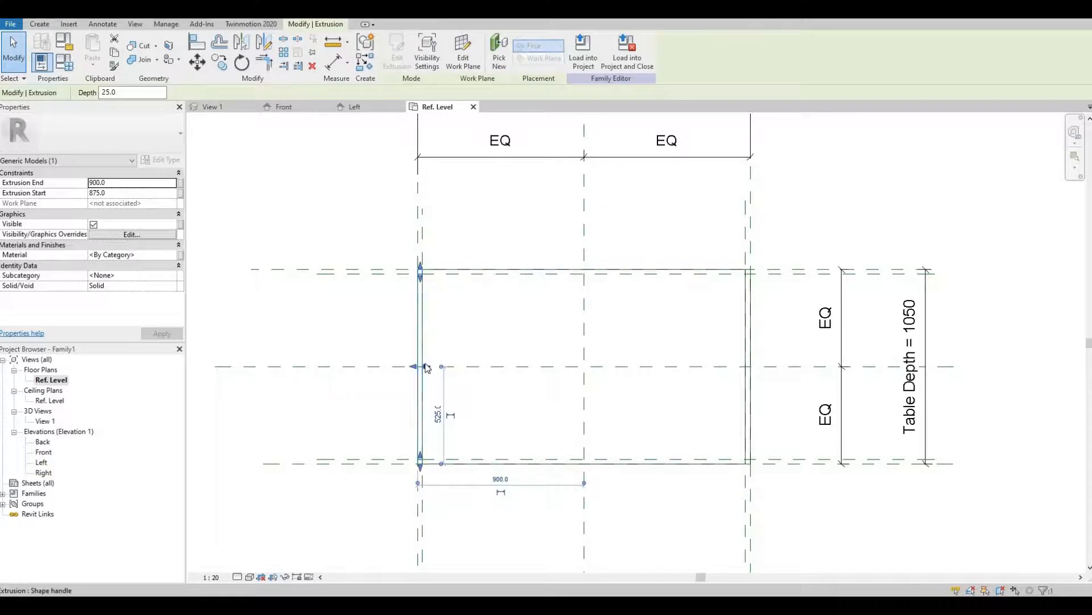
pyautogui.moveTo(420, 366); pyautogui.dragTo(523, 366)
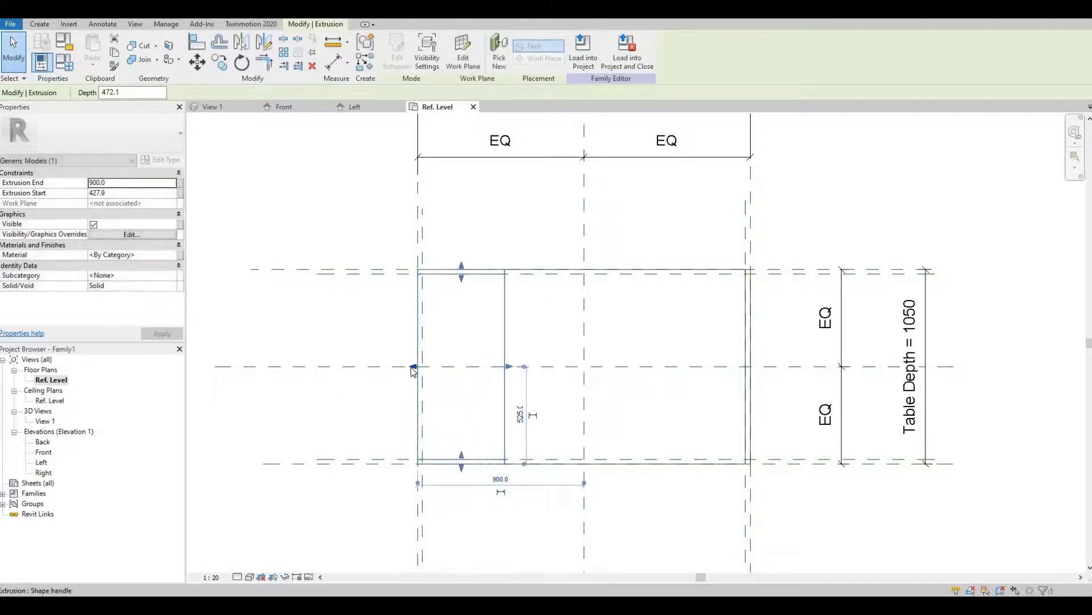
pyautogui.moveTo(416, 367); pyautogui.dragTo(452, 368)
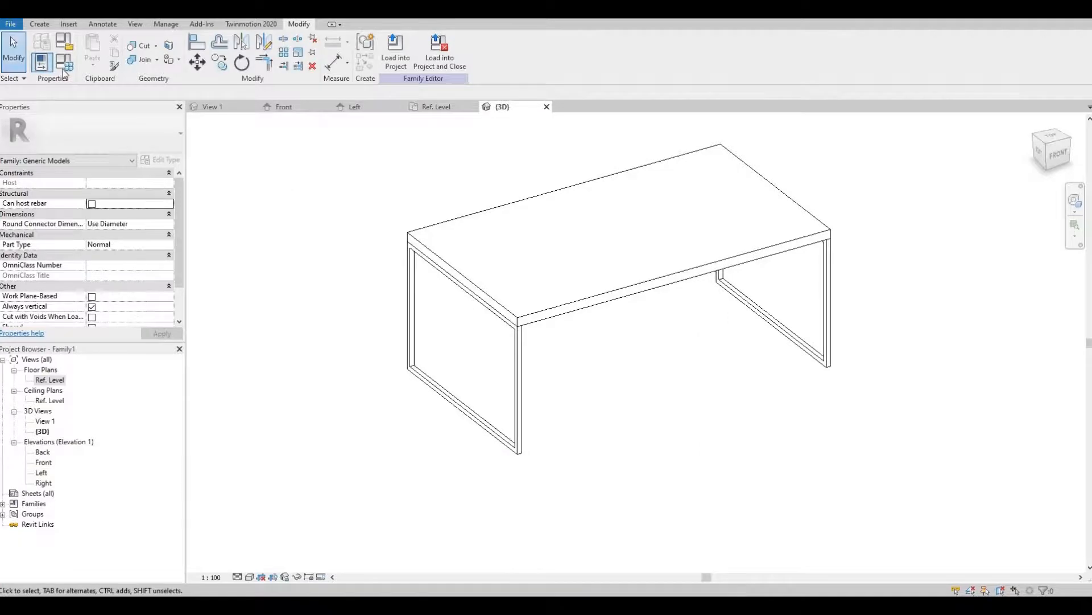
# Step: Flex Table Depth to 2000 and Table Width to 2500 in Family Types
pyautogui.click(63, 46)
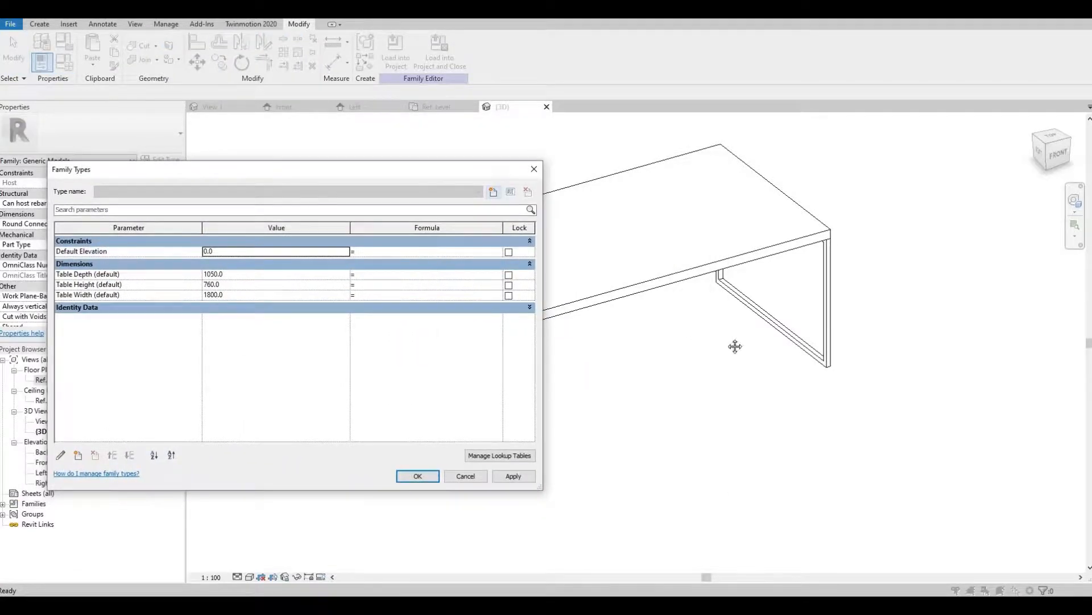
pyautogui.click(418, 476)
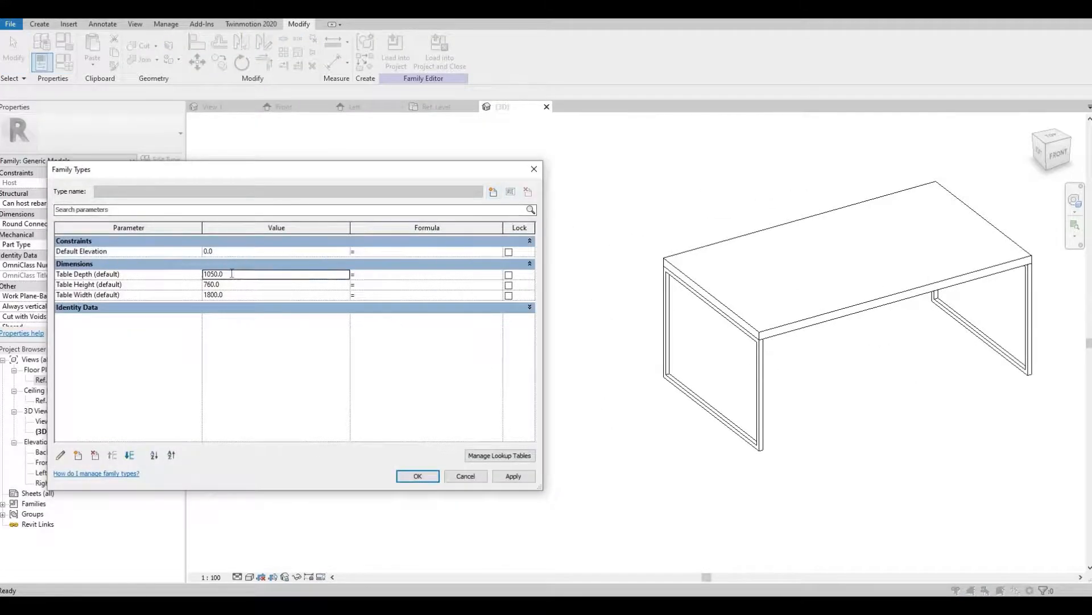
pyautogui.write('200')
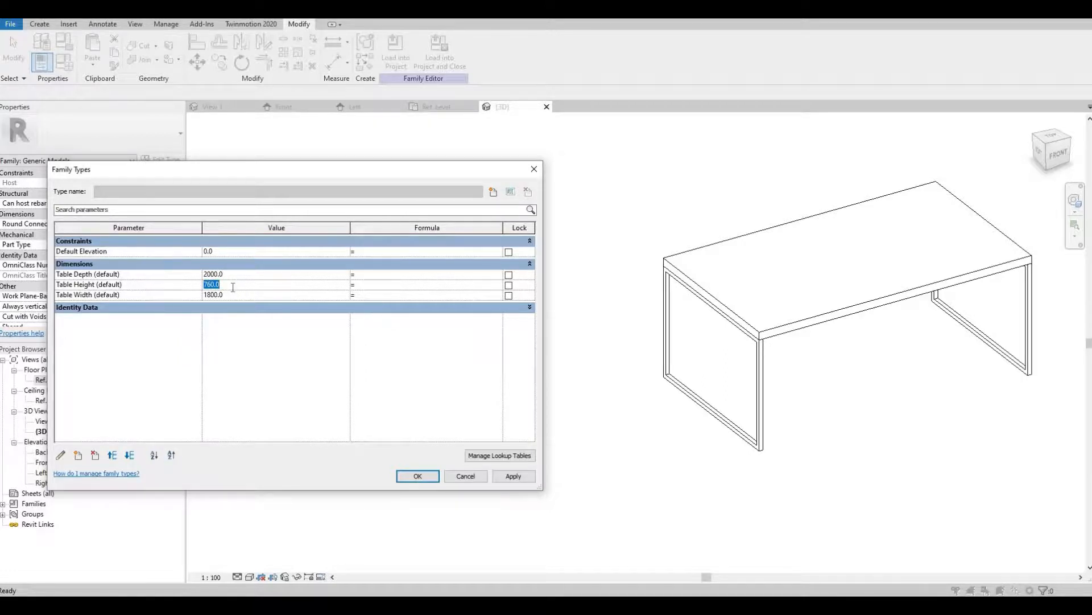
pyautogui.write('1000')
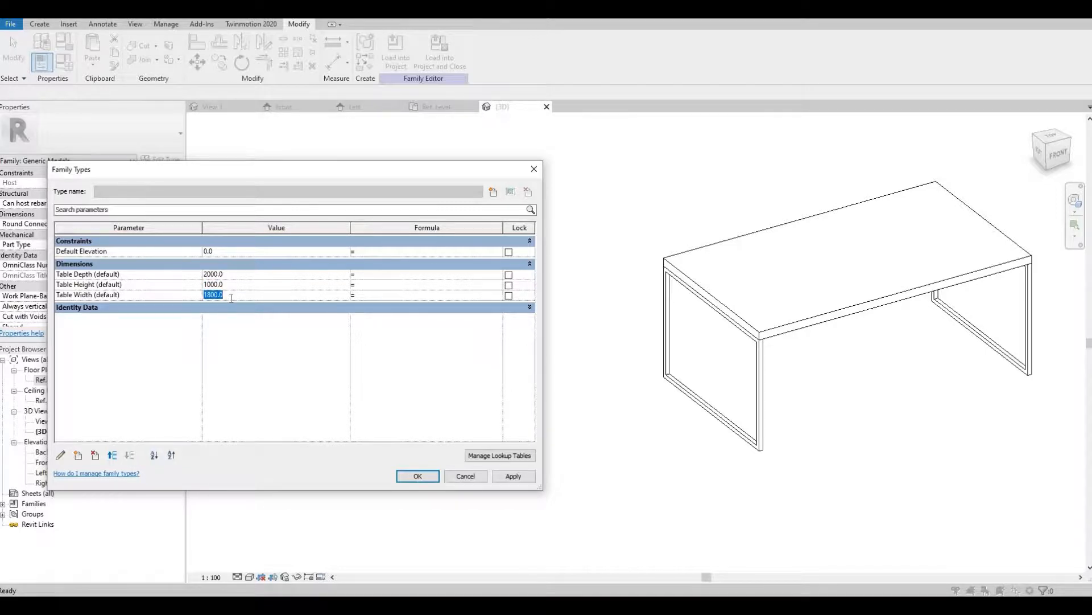
pyautogui.write('2500')
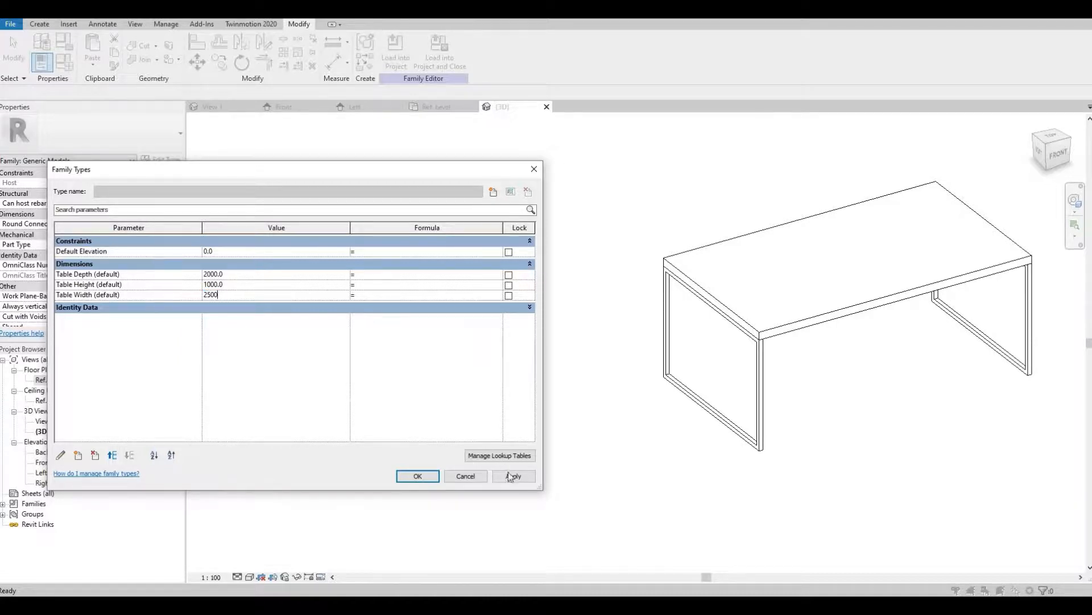
pyautogui.click(514, 476)
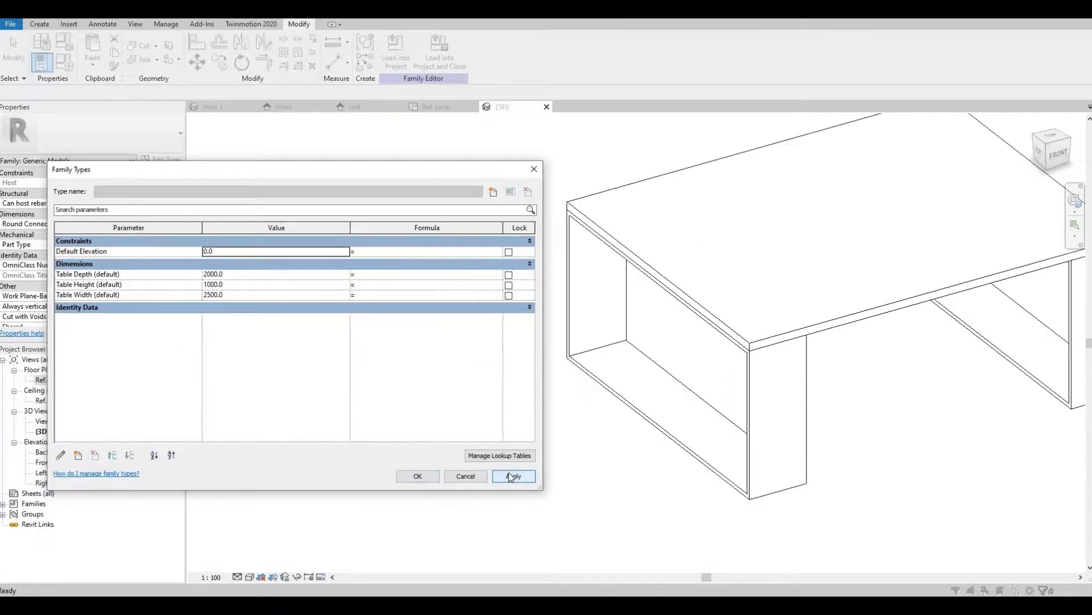
pyautogui.click(513, 476)
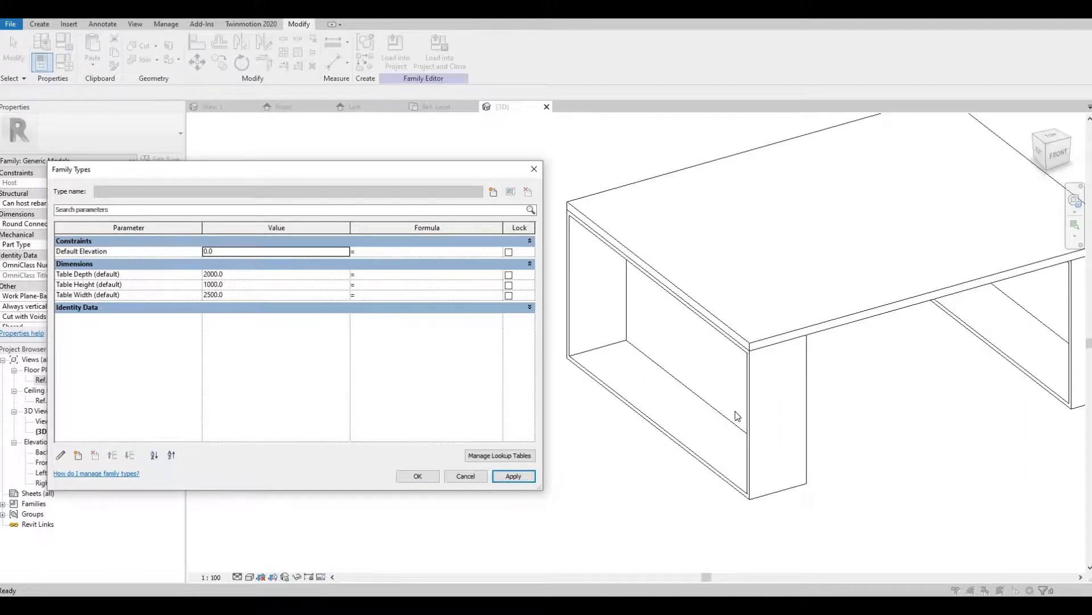
pyautogui.moveTo(703, 417)
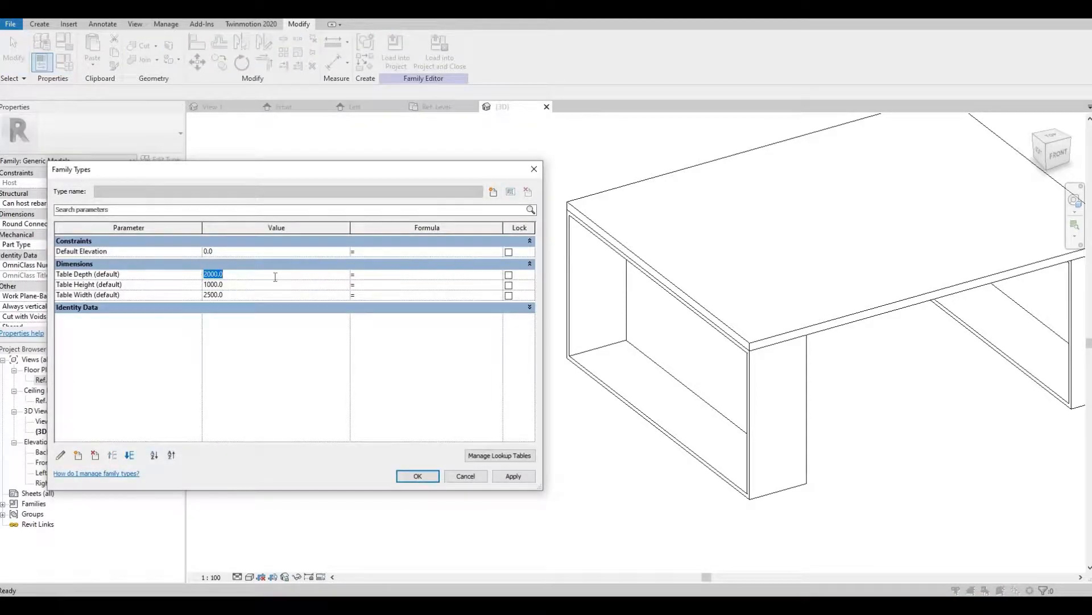
# Step: Restore Table Depth to 1050, Height to 760 and Width to 1800
pyautogui.write('1050')
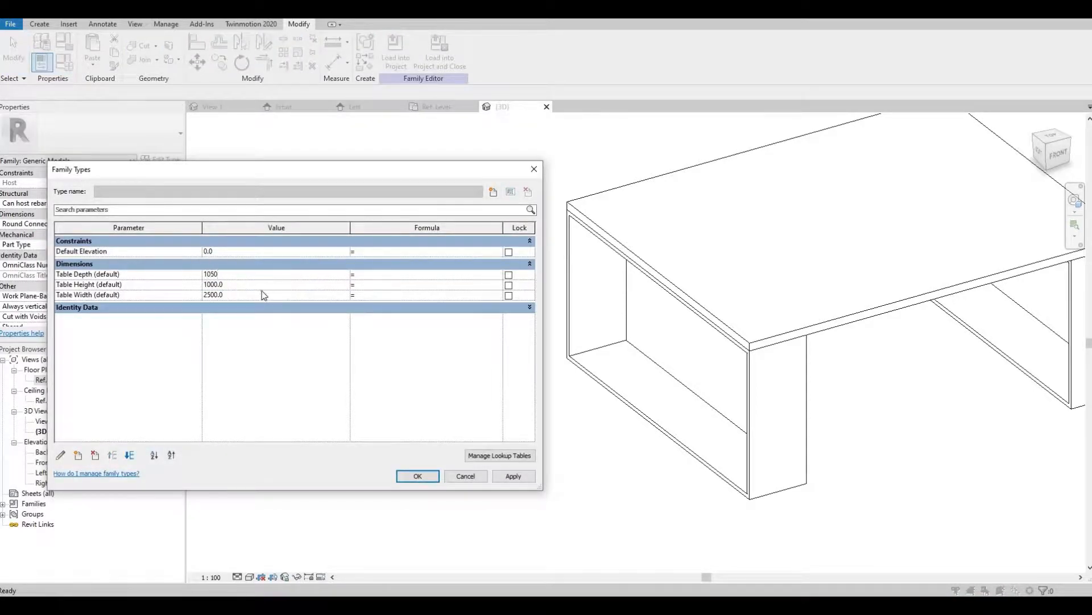
pyautogui.write('76')
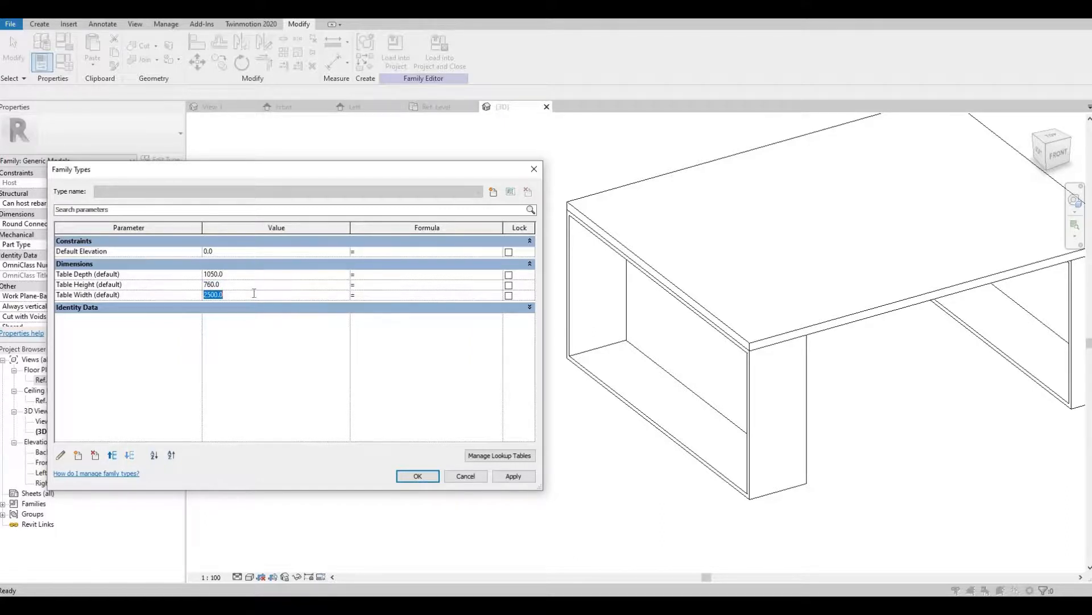
pyautogui.write('1800')
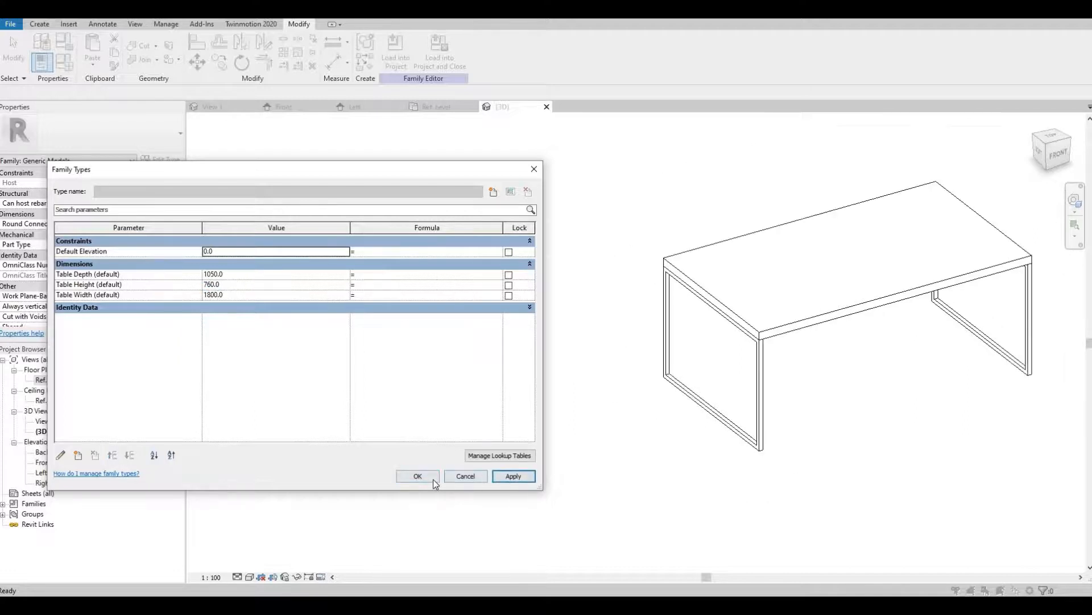
pyautogui.click(418, 476)
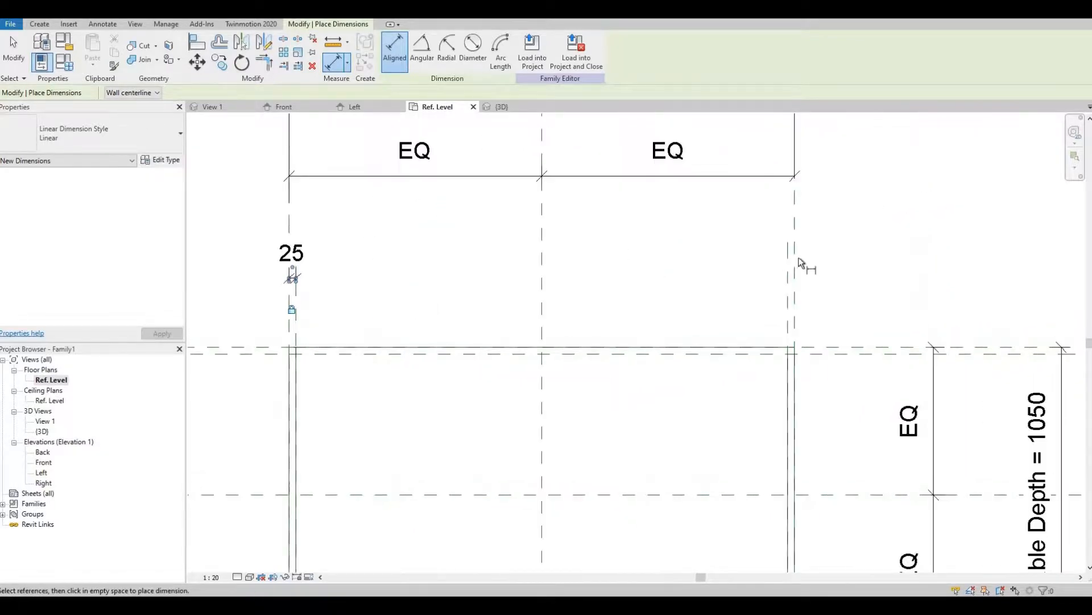
# Step: Dimension the right leg frame's 25 mm thickness and switch to the 3D view
pyautogui.click(791, 269)
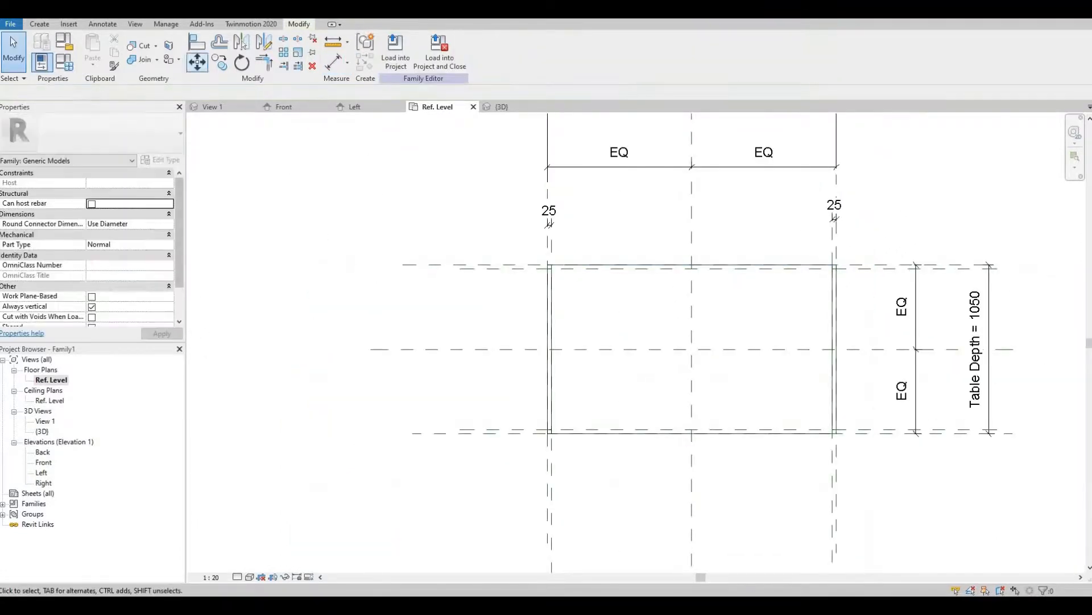
pyautogui.click(502, 107)
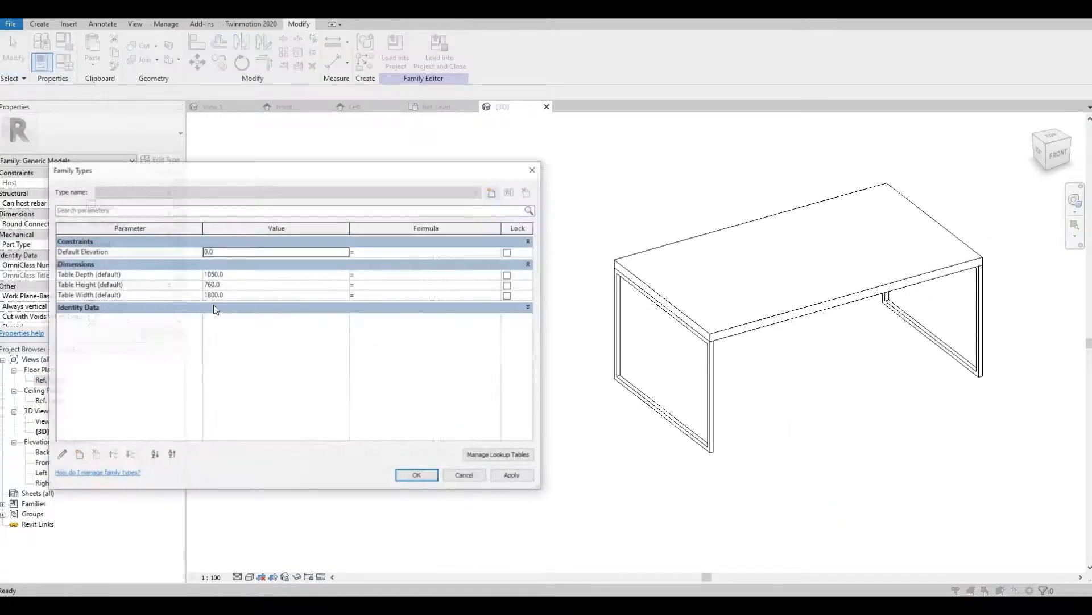
# Step: Flex Table Width to 2500, confirm the legs follow, then restore 1800
pyautogui.write('25')
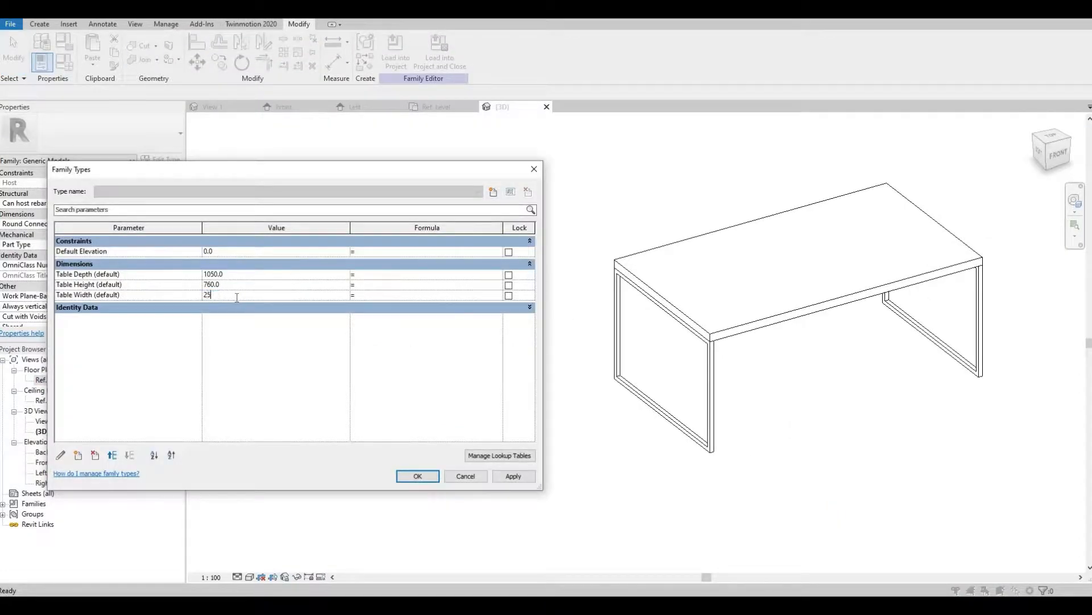
pyautogui.click(513, 476)
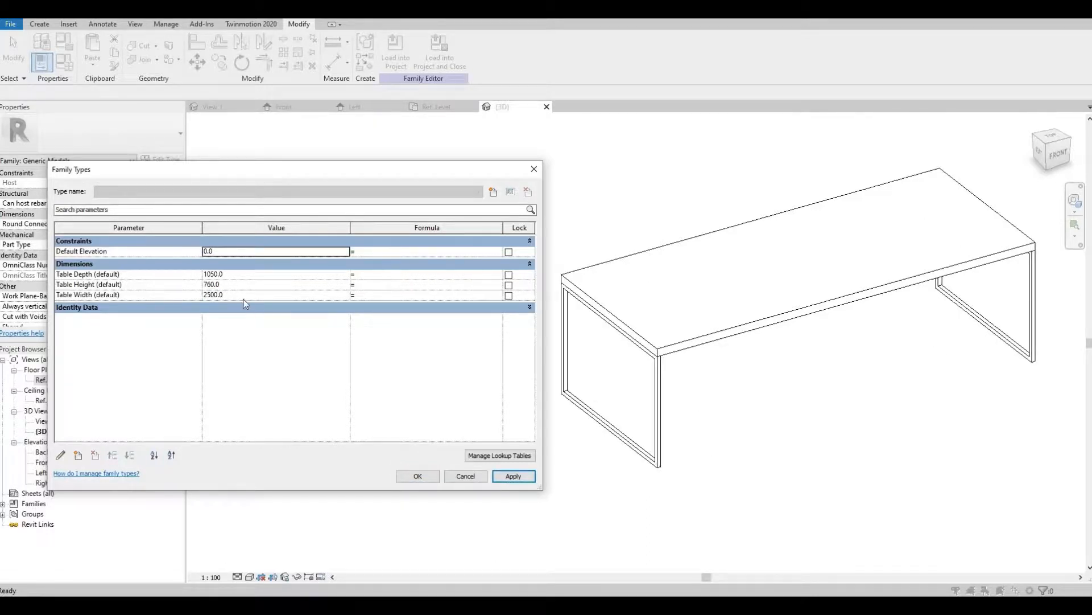
pyautogui.write('1800')
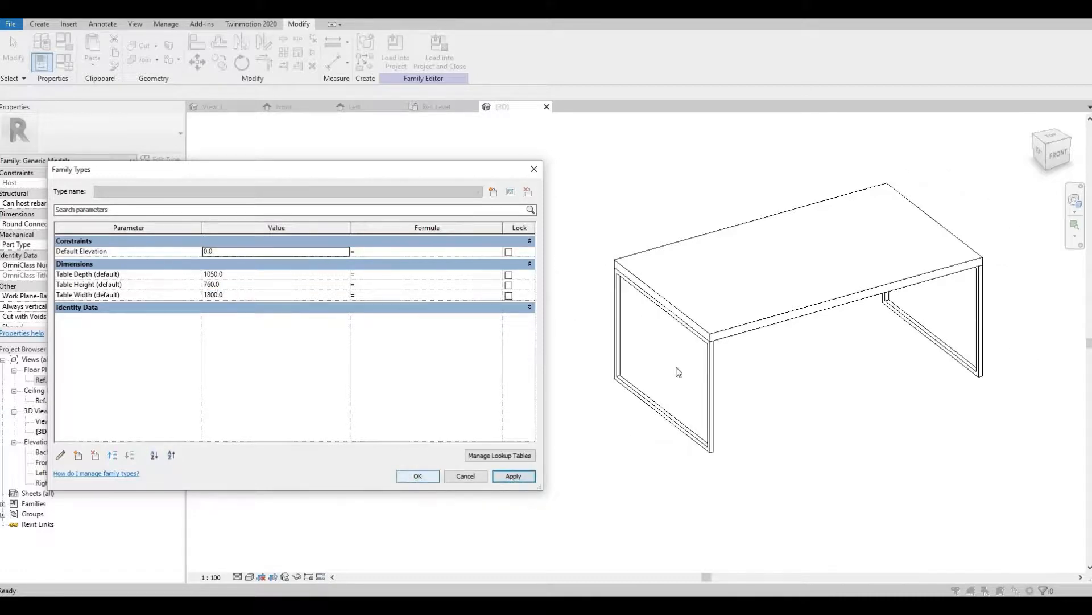
pyautogui.click(418, 475)
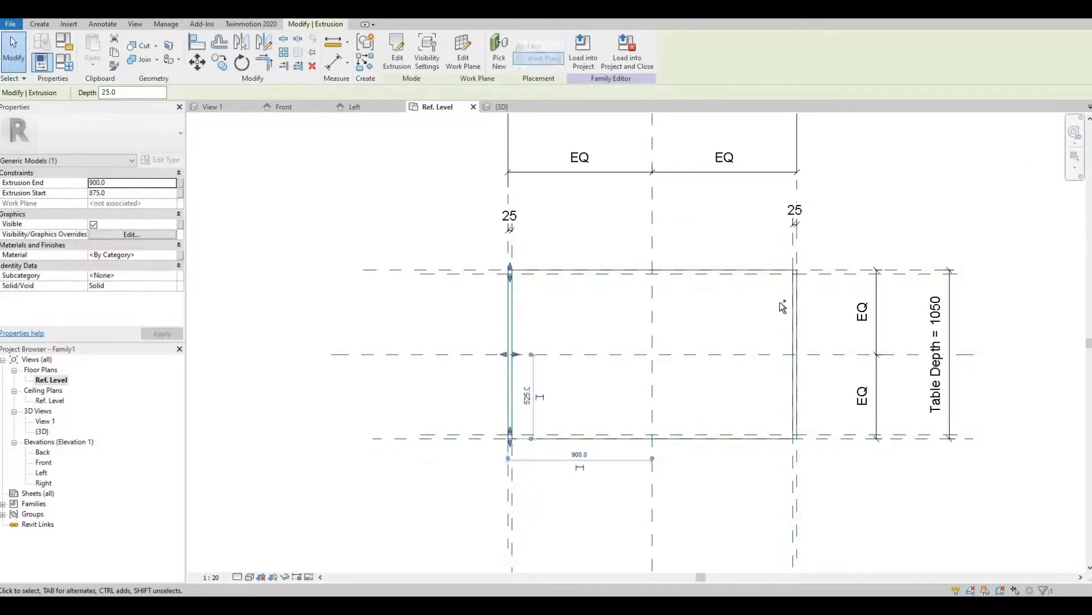
# Step: Link both leg frames' material to a new instance parameter named Leg Finish
pyautogui.click(794, 355)
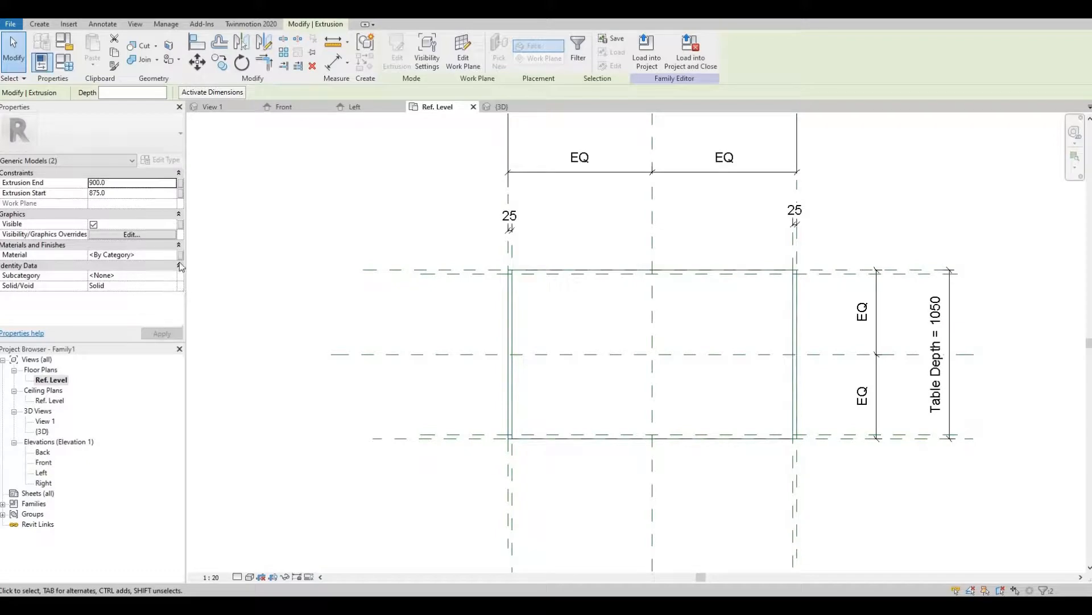
pyautogui.moveTo(179, 265)
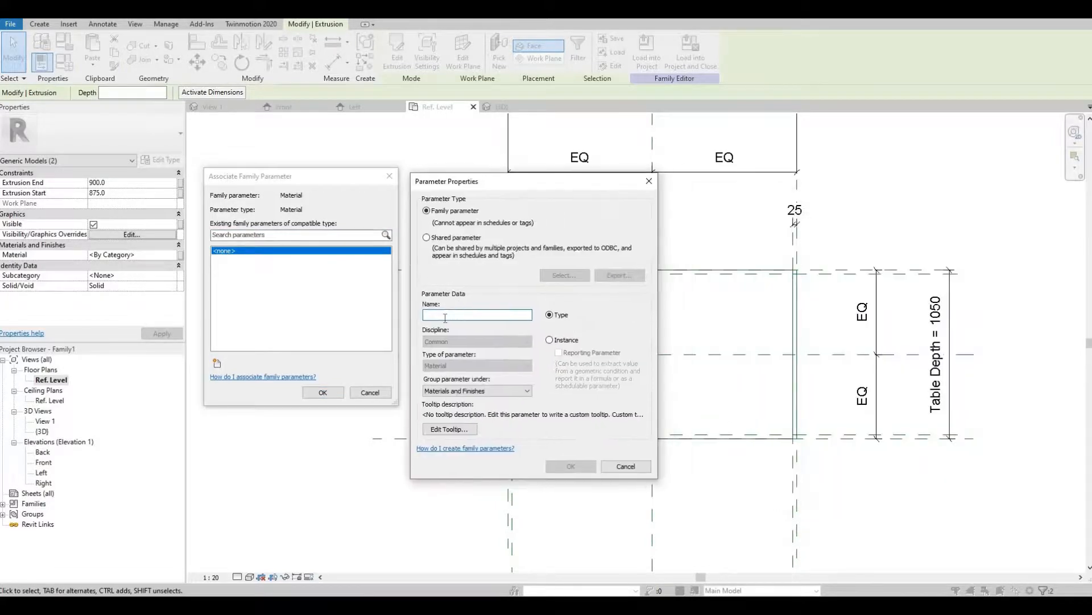
pyautogui.click(550, 339)
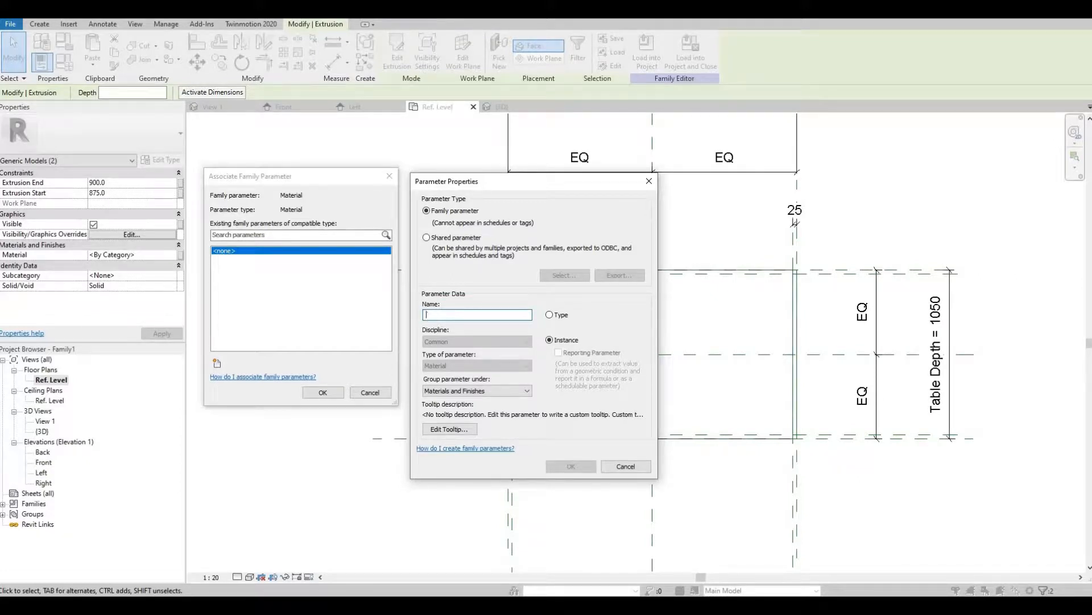
pyautogui.write('Leg Finish')
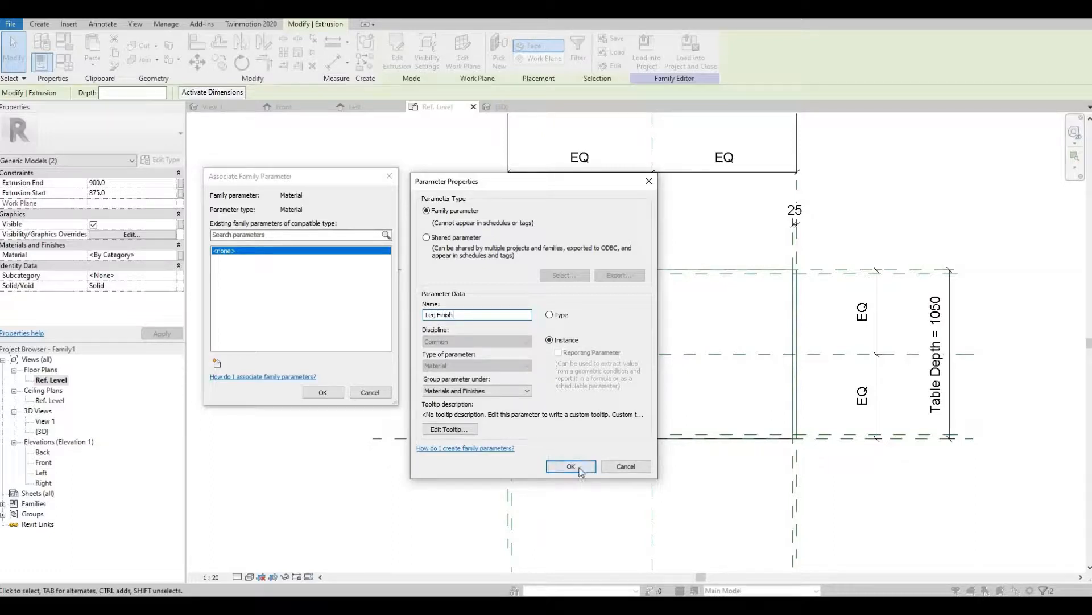
pyautogui.click(570, 467)
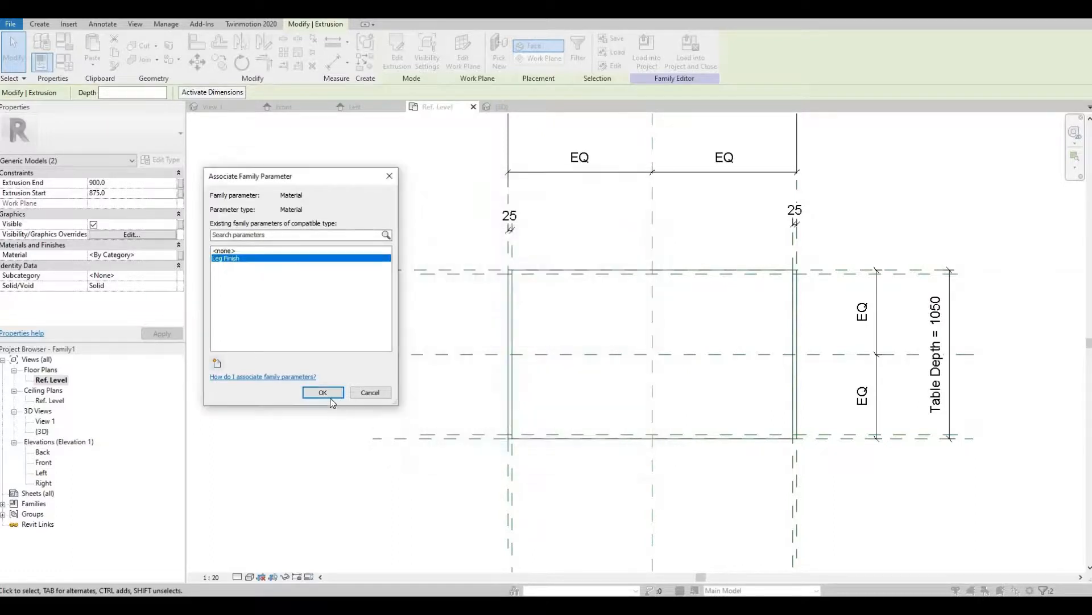
pyautogui.click(322, 393)
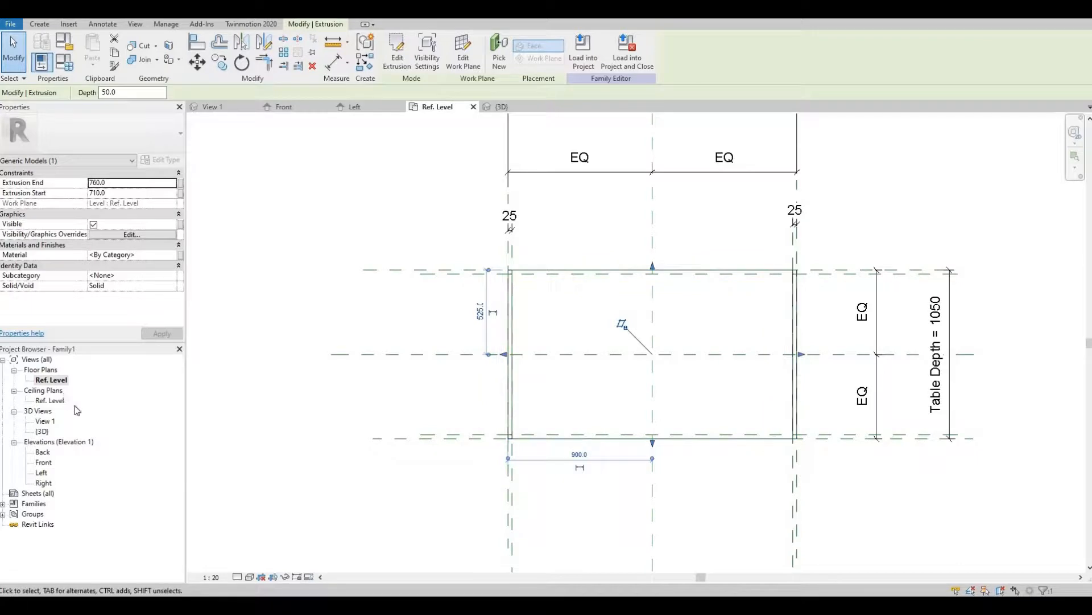
pyautogui.moveTo(71, 422)
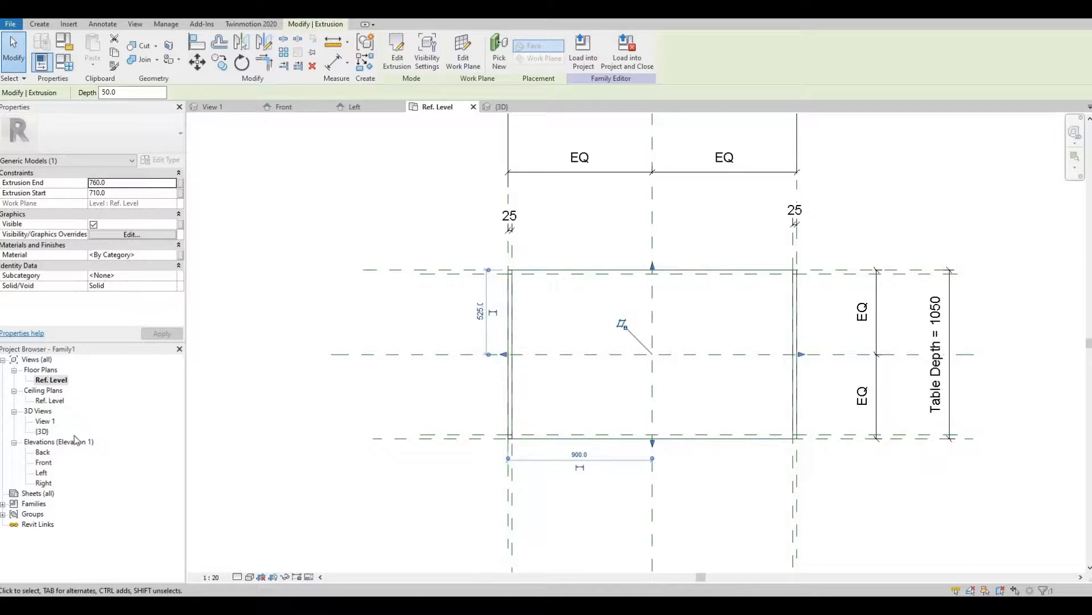
pyautogui.moveTo(38, 406)
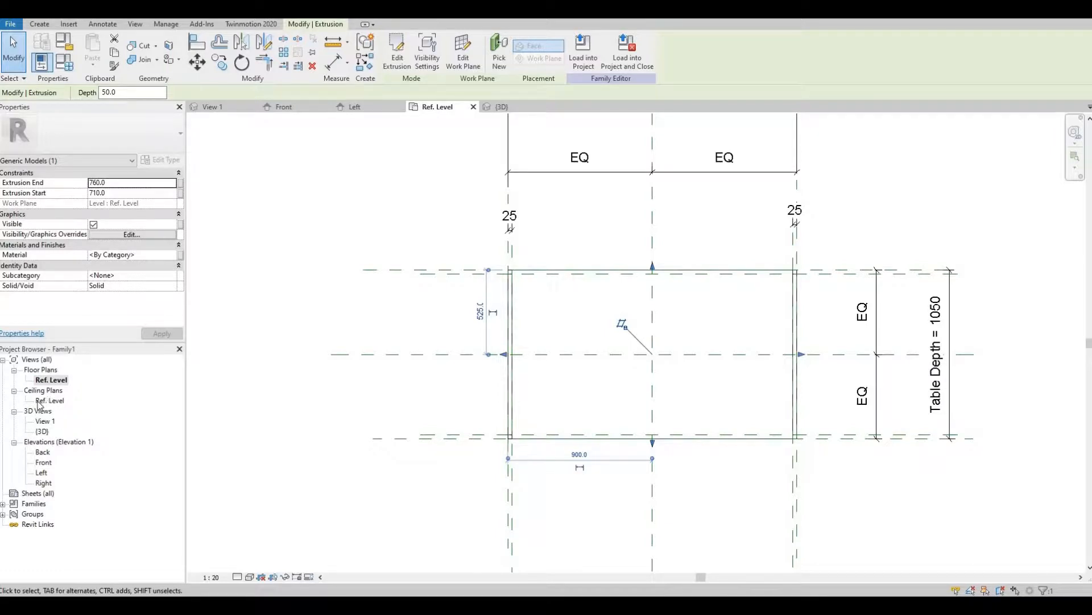
pyautogui.moveTo(186, 260)
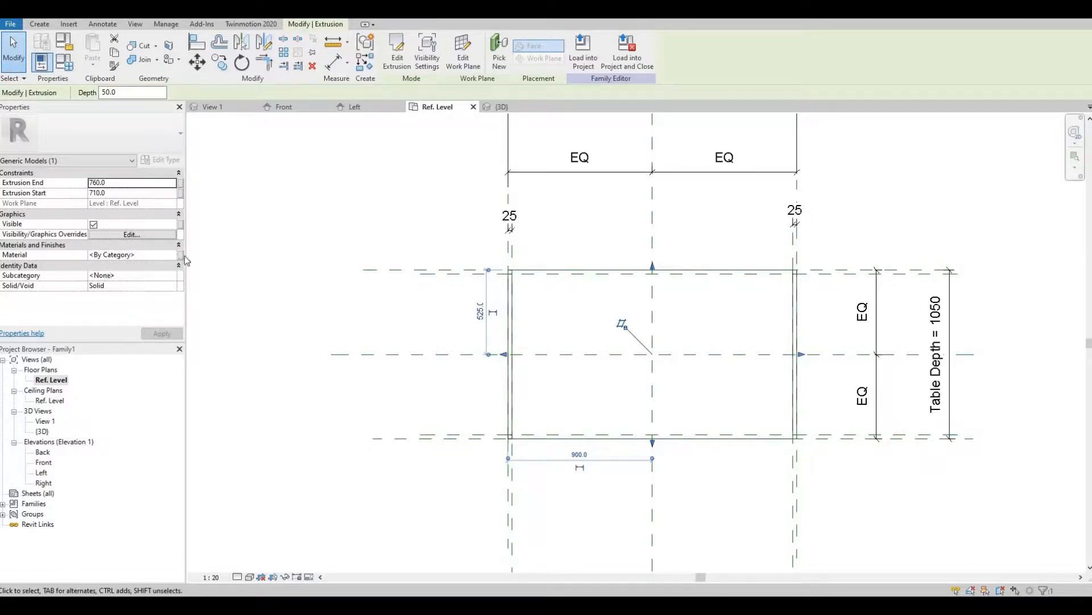
# Step: Link the tabletop material to a new instance parameter named Worksurface Finish
pyautogui.click(180, 254)
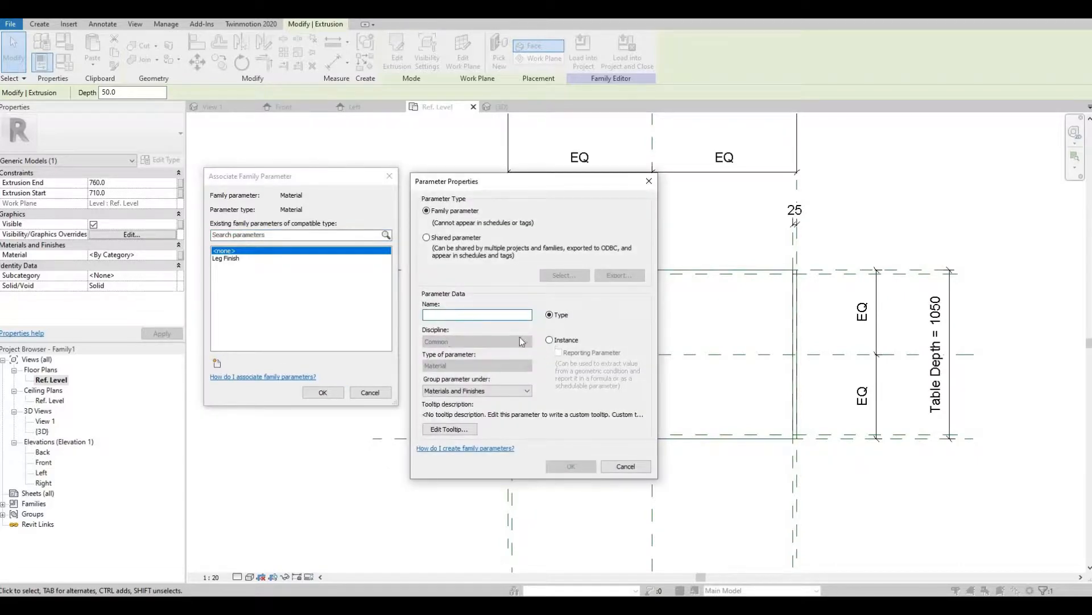
pyautogui.click(550, 340)
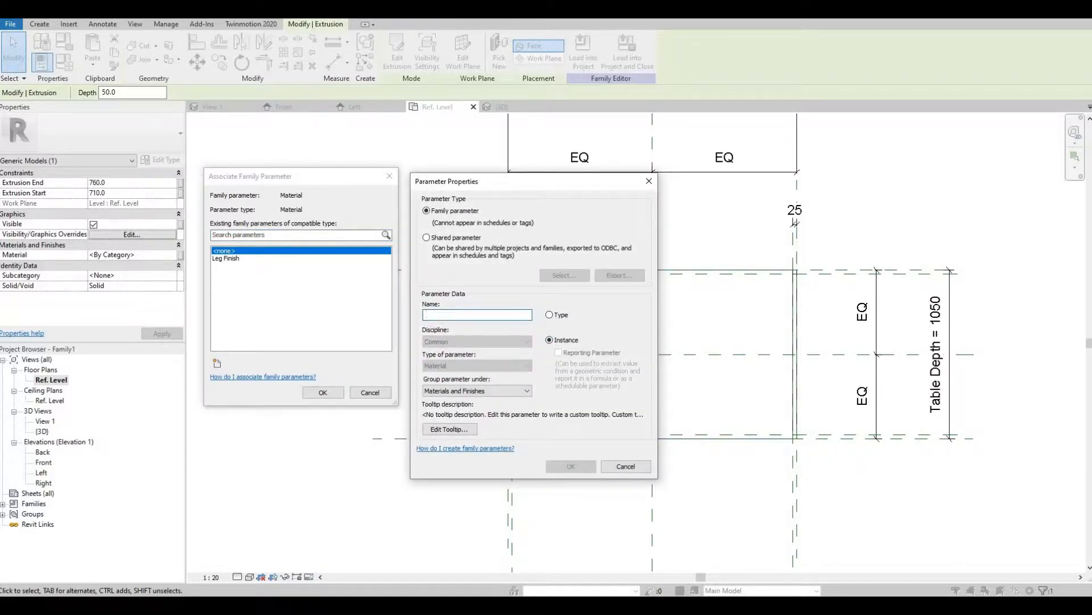
pyautogui.write('Worksurface')
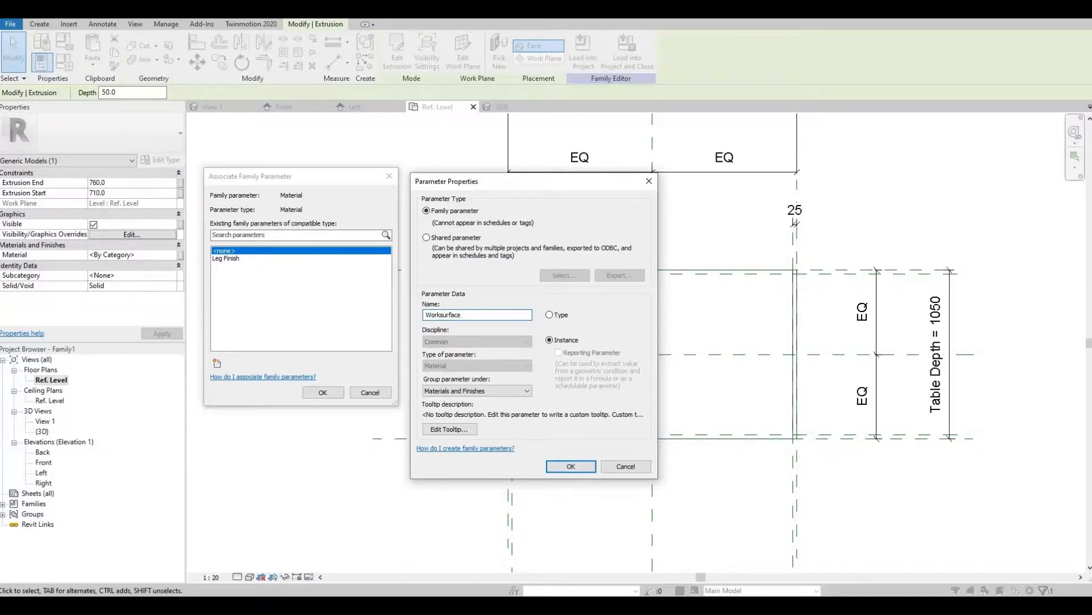
pyautogui.write('Finish')
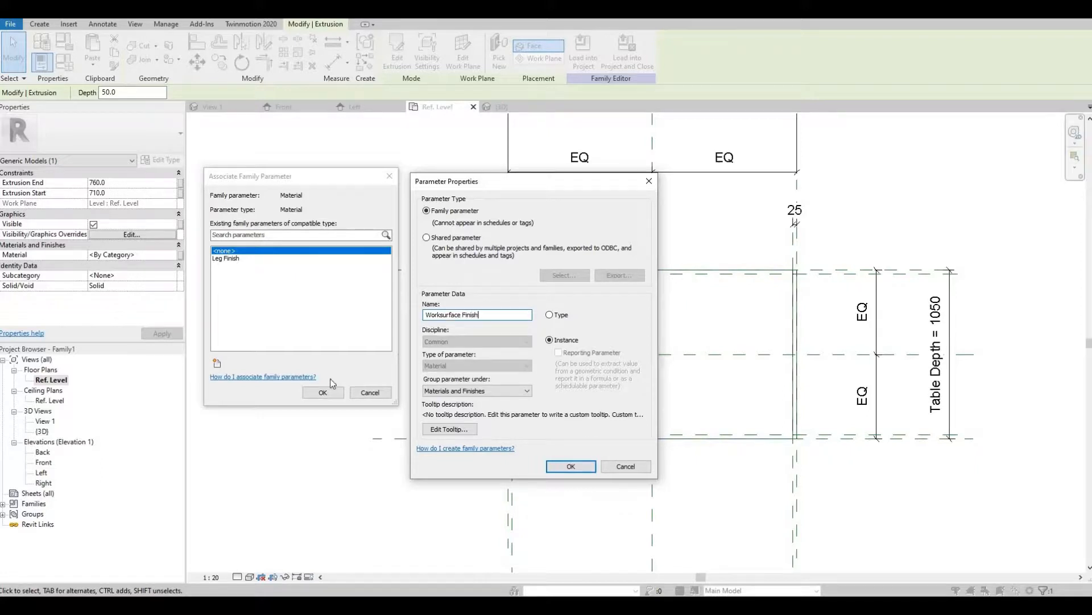
pyautogui.click(570, 467)
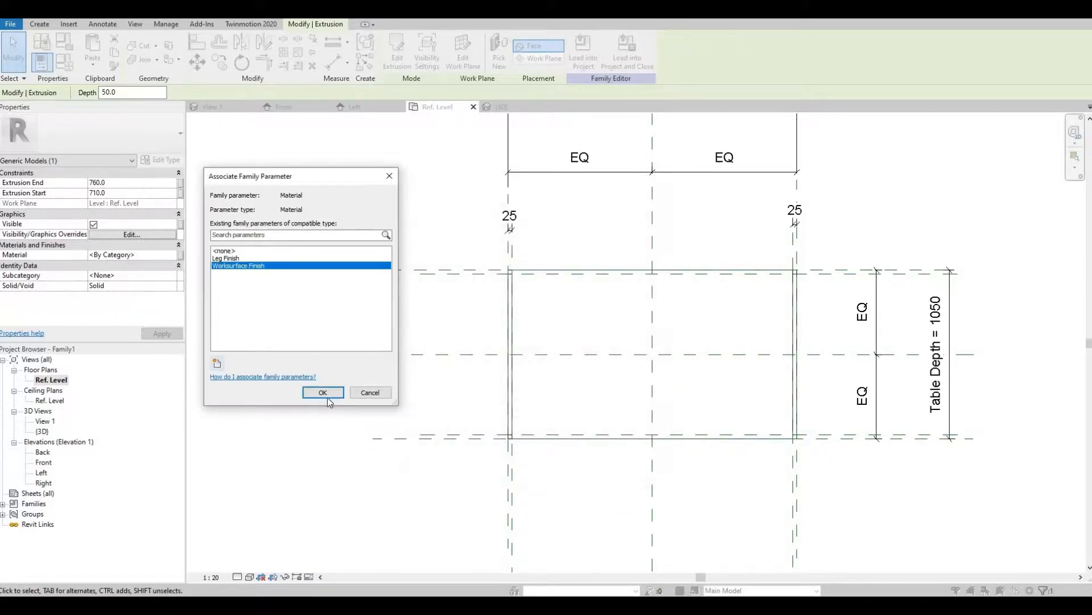
pyautogui.click(322, 391)
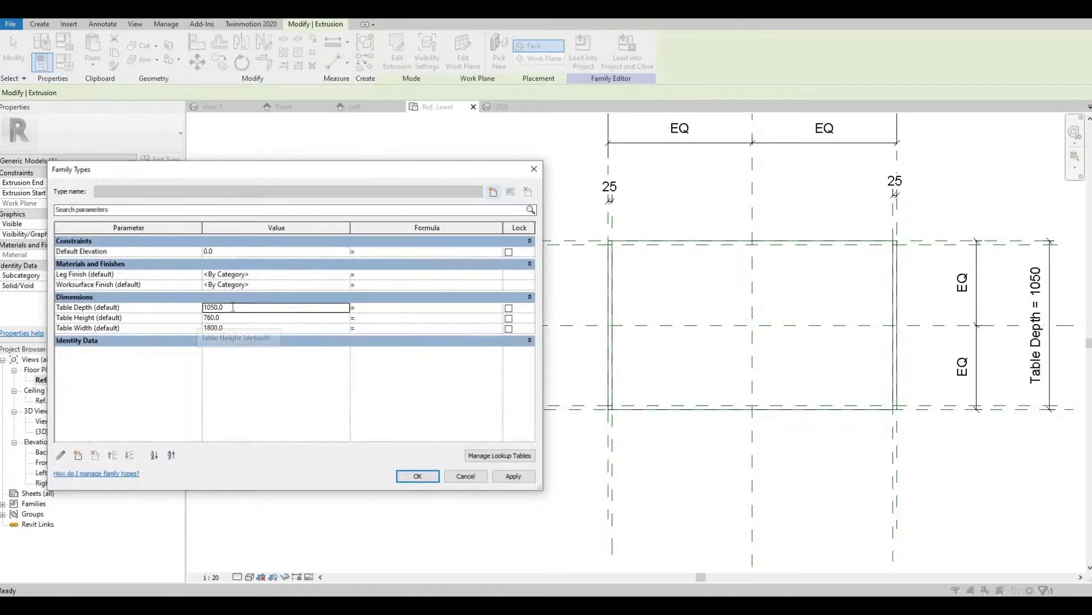
# Step: Flex Table Depth to 2000, check the 3D view, then restore it to 1050
pyautogui.write('20')
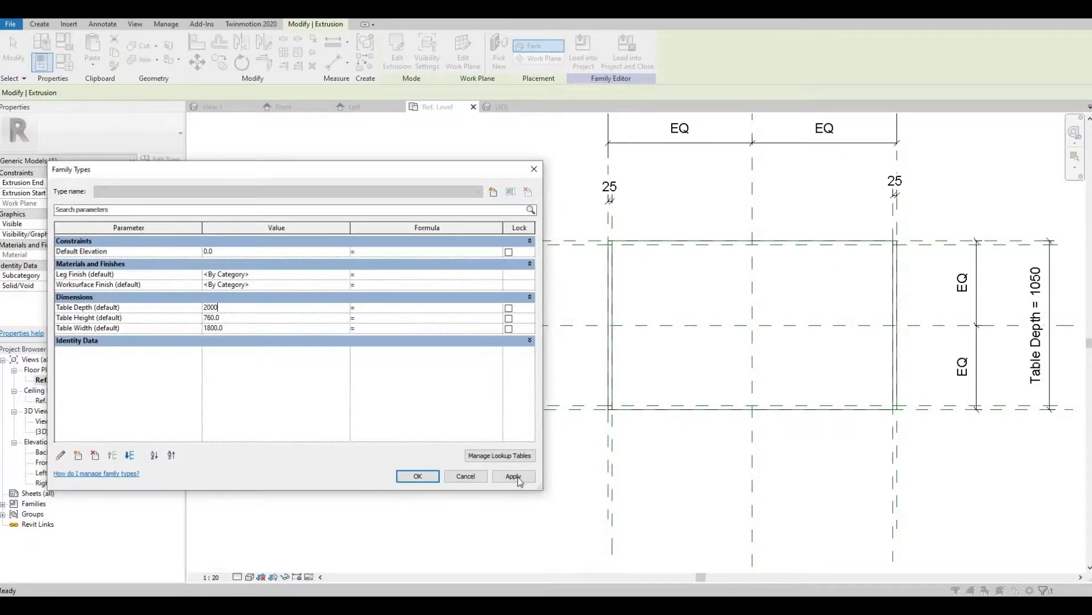
pyautogui.click(417, 475)
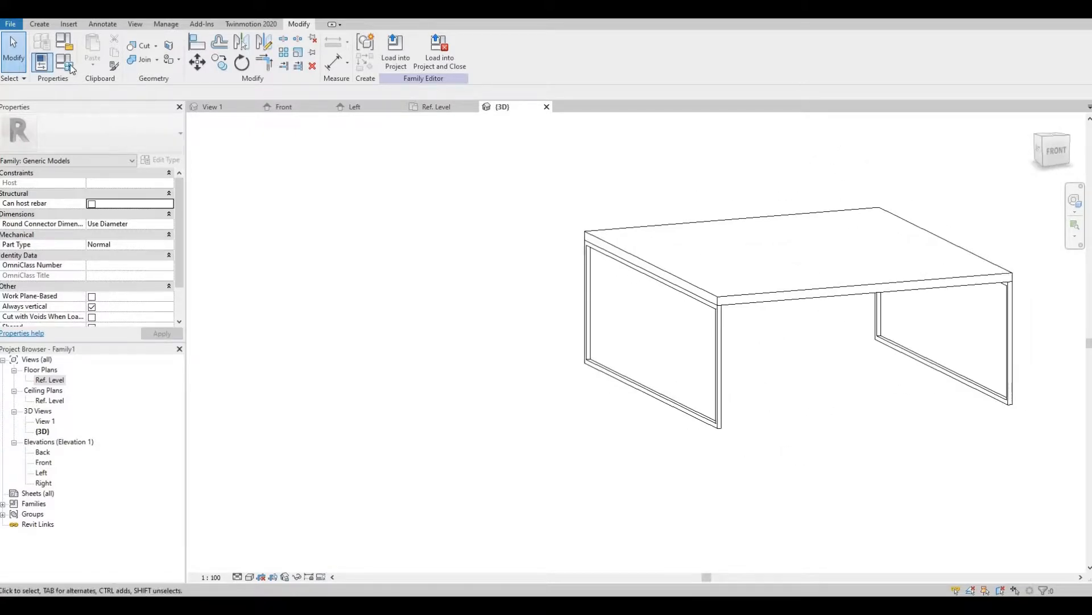
pyautogui.click(64, 50)
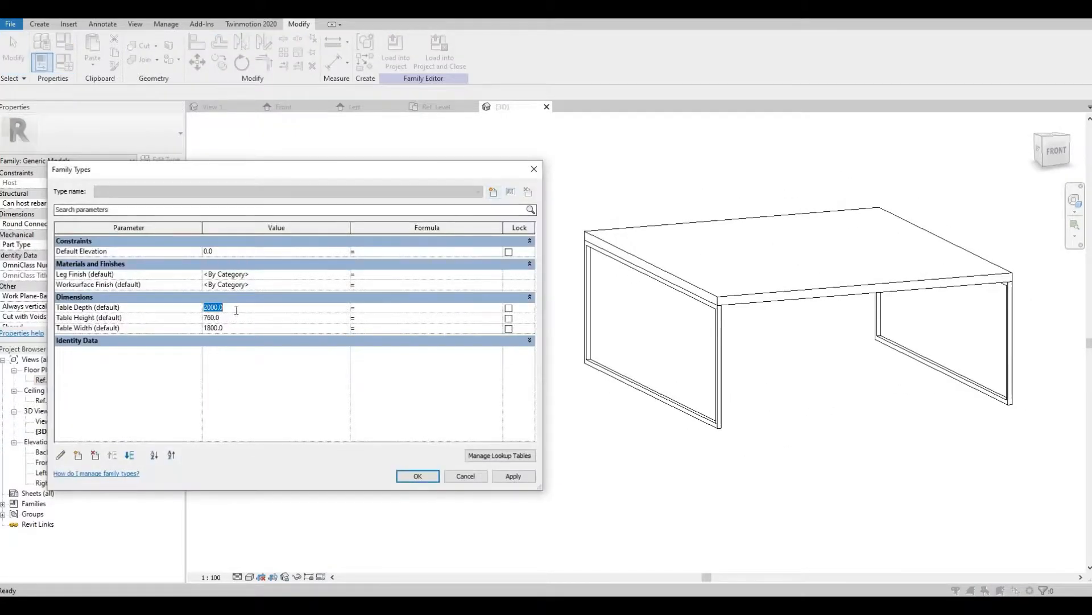
pyautogui.write('1050')
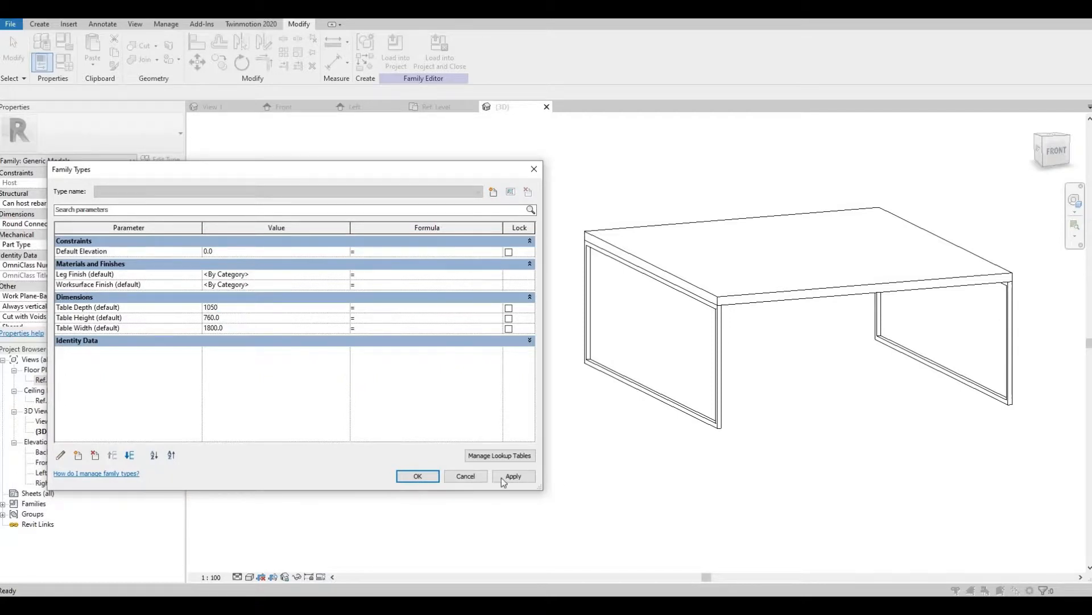
pyautogui.click(418, 476)
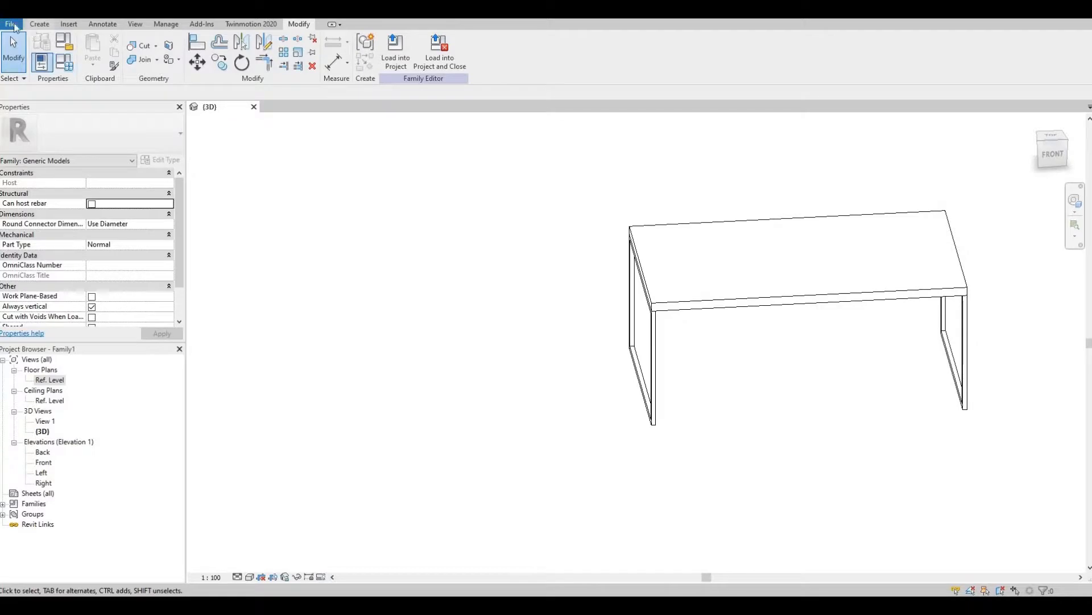
# Step: Create a new project and load the parametric table family into it
pyautogui.click(11, 24)
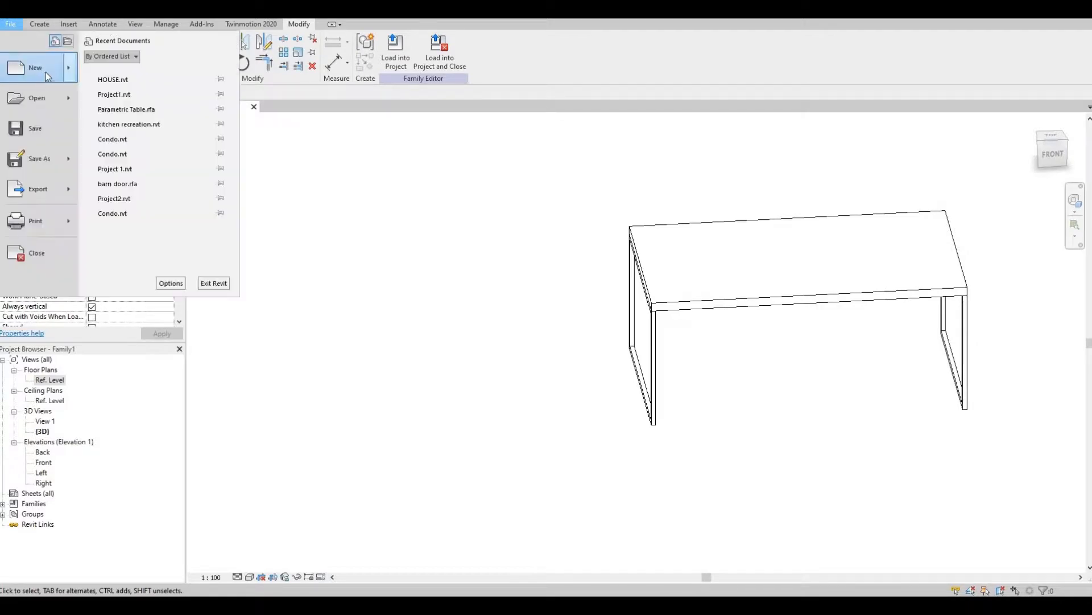
pyautogui.moveTo(34, 68)
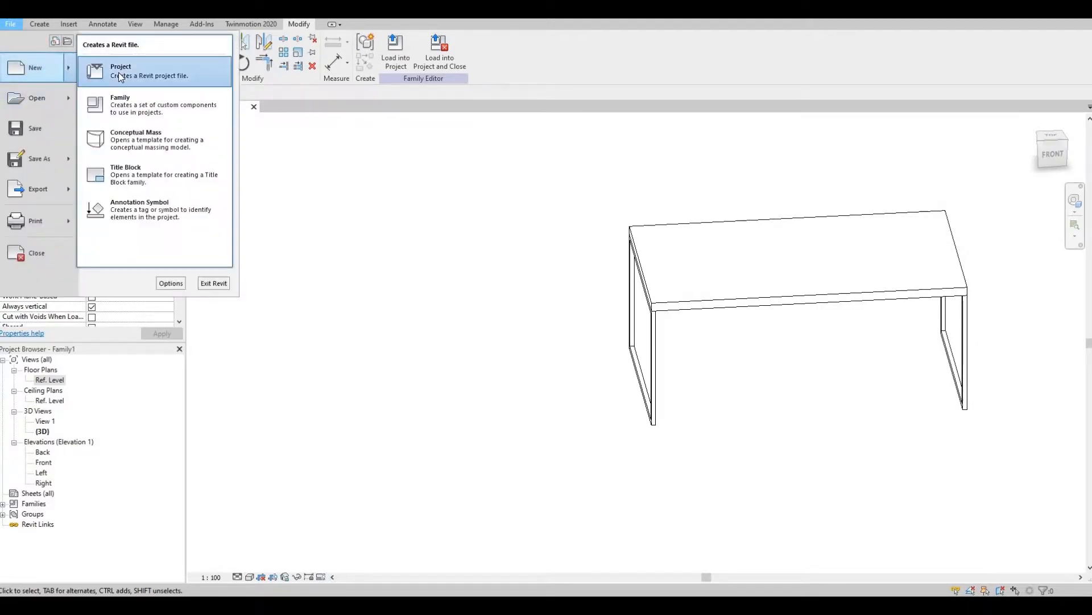
pyautogui.click(119, 70)
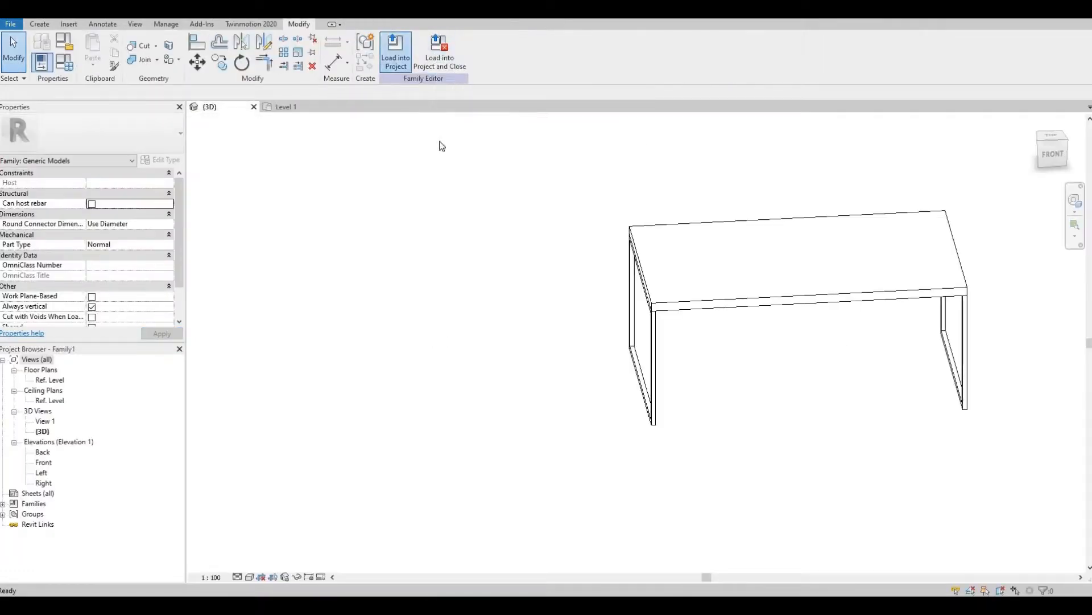
pyautogui.click(395, 53)
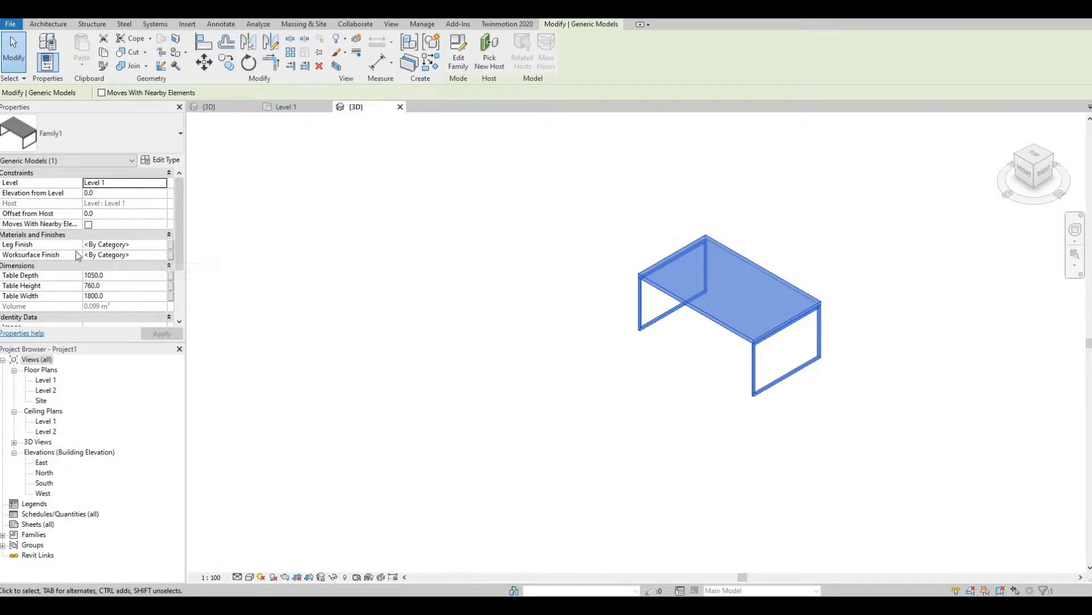
pyautogui.moveTo(59, 259)
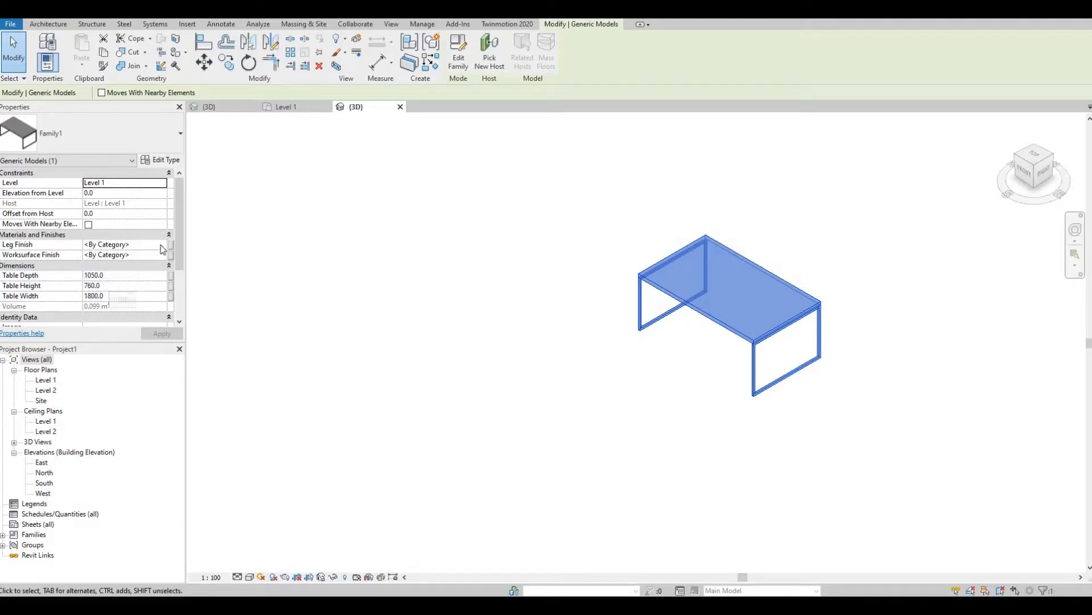
# Step: Browse the placed table's Leg Finish parameter to choose a material
pyautogui.click(125, 244)
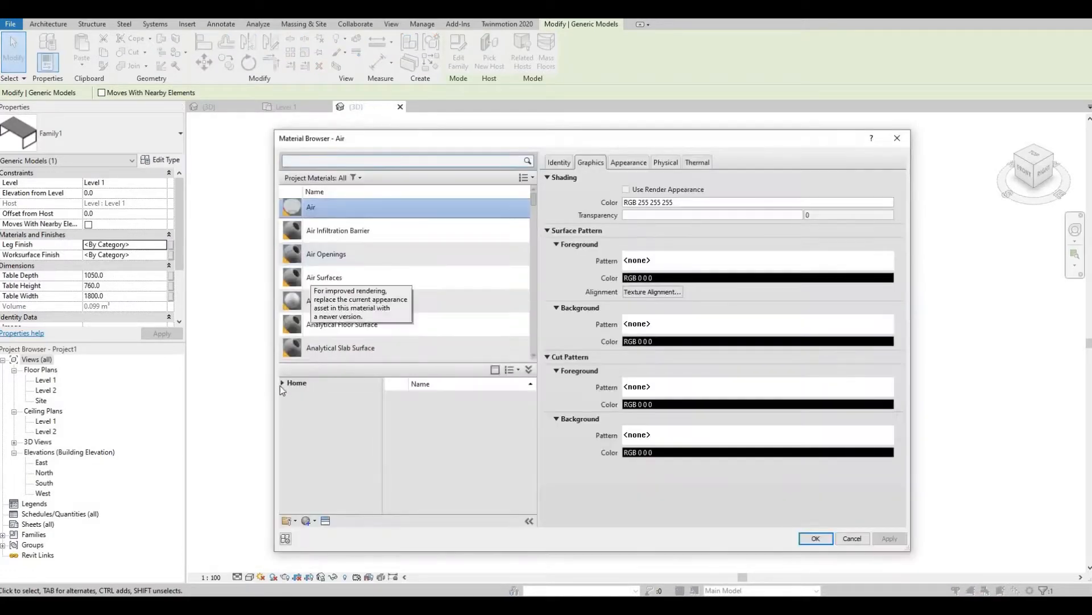
# Step: Add Bronze from AEC Materials > Metal, shade it by render appearance, and confirm it as the leg finish
pyautogui.click(282, 382)
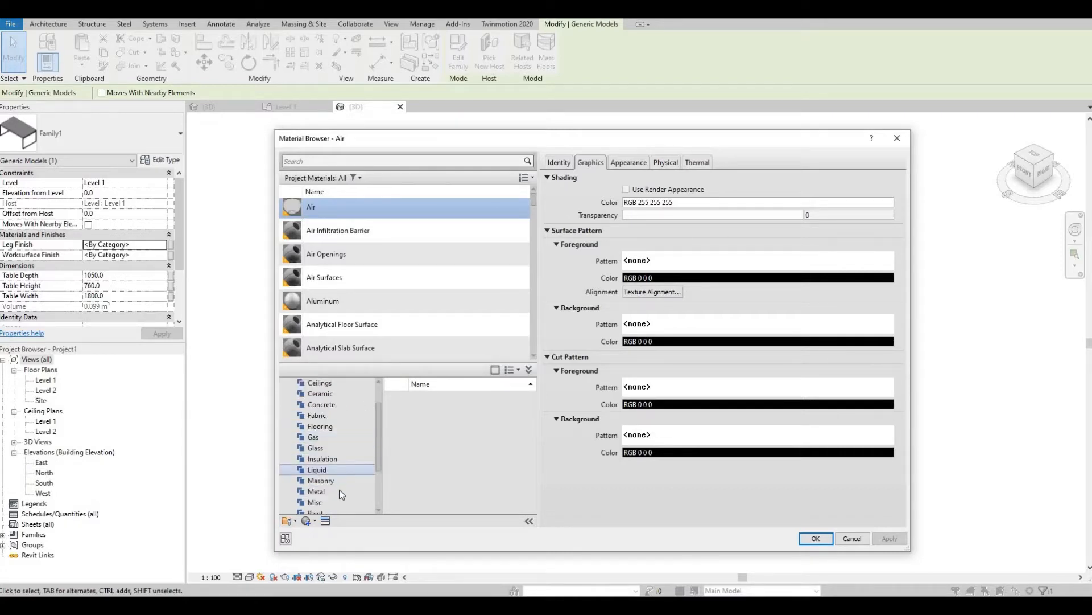
pyautogui.scroll(-3)
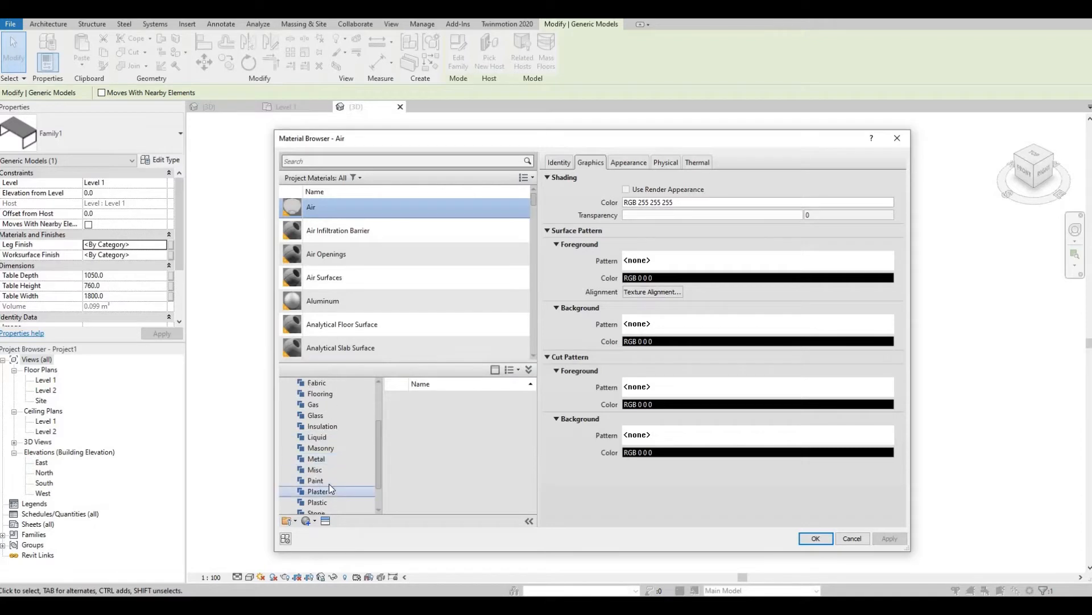
pyautogui.scroll(-3)
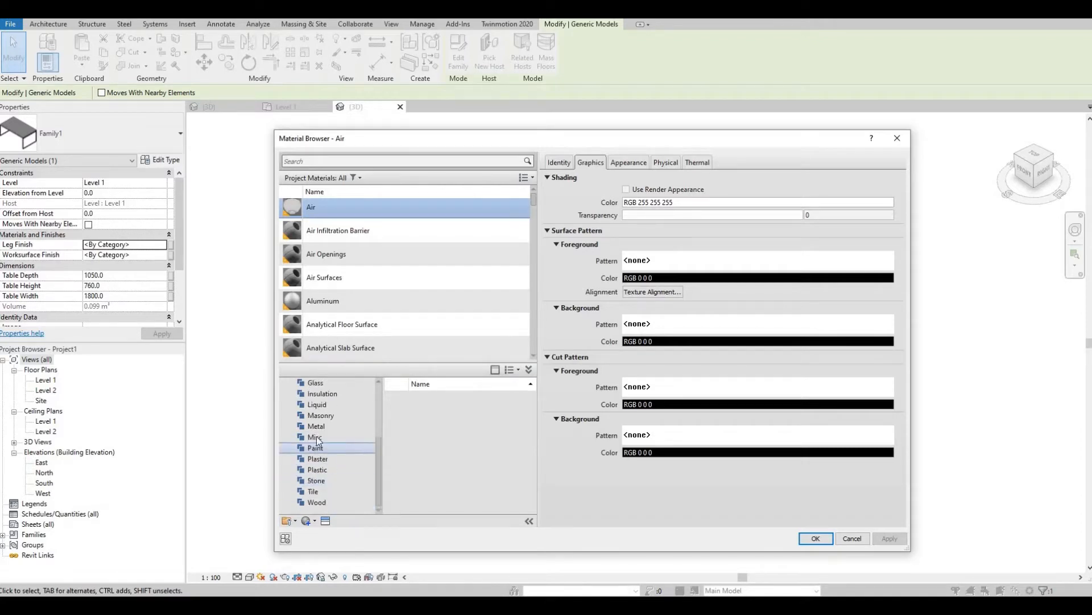
pyautogui.click(316, 425)
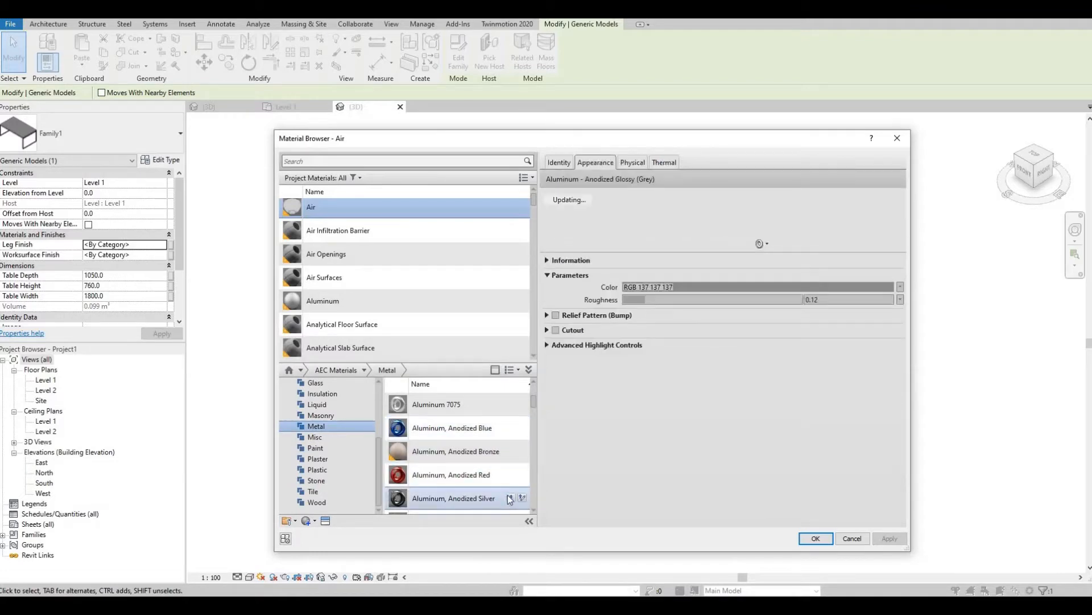
pyautogui.click(322, 300)
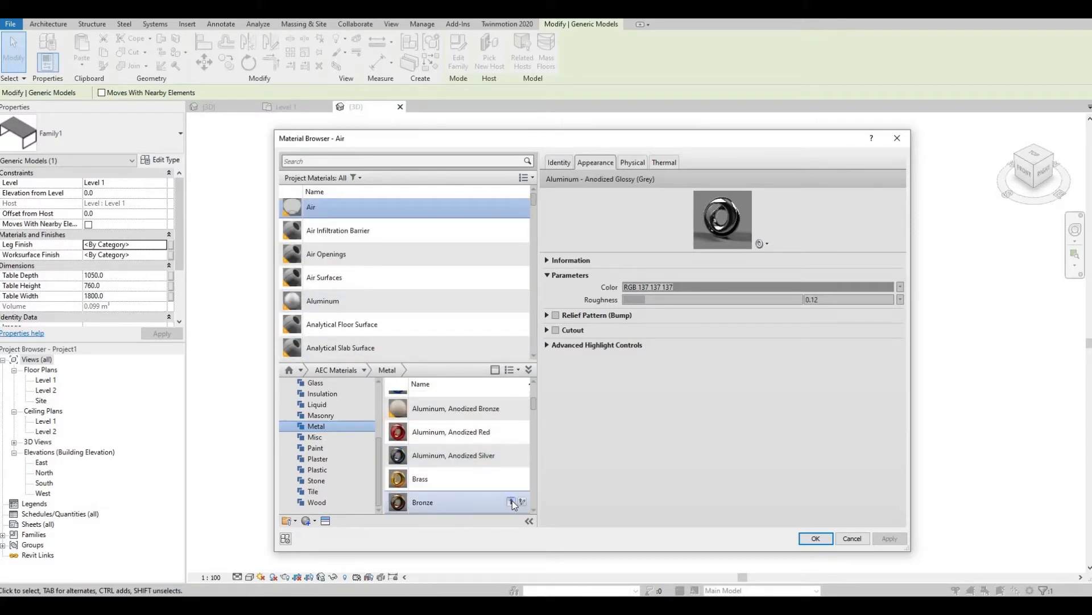
pyautogui.doubleClick(423, 502)
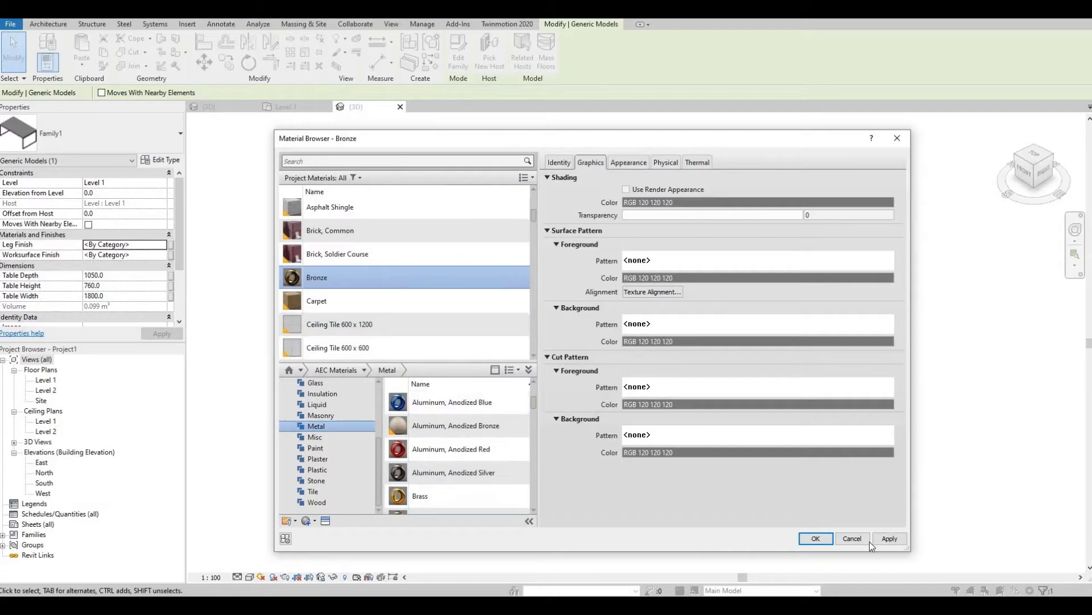
pyautogui.click(890, 539)
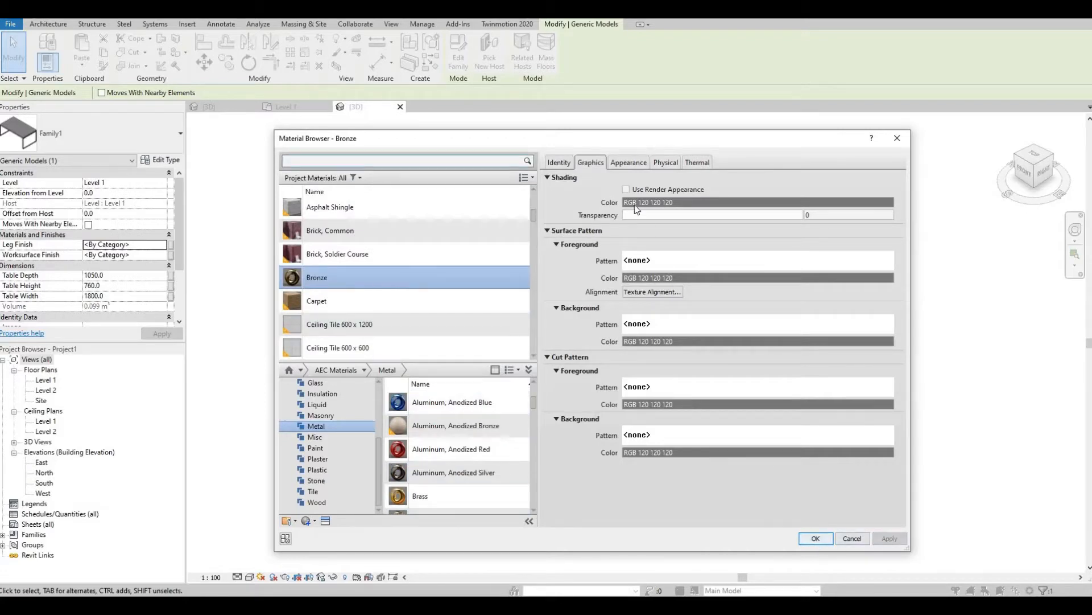
pyautogui.click(626, 189)
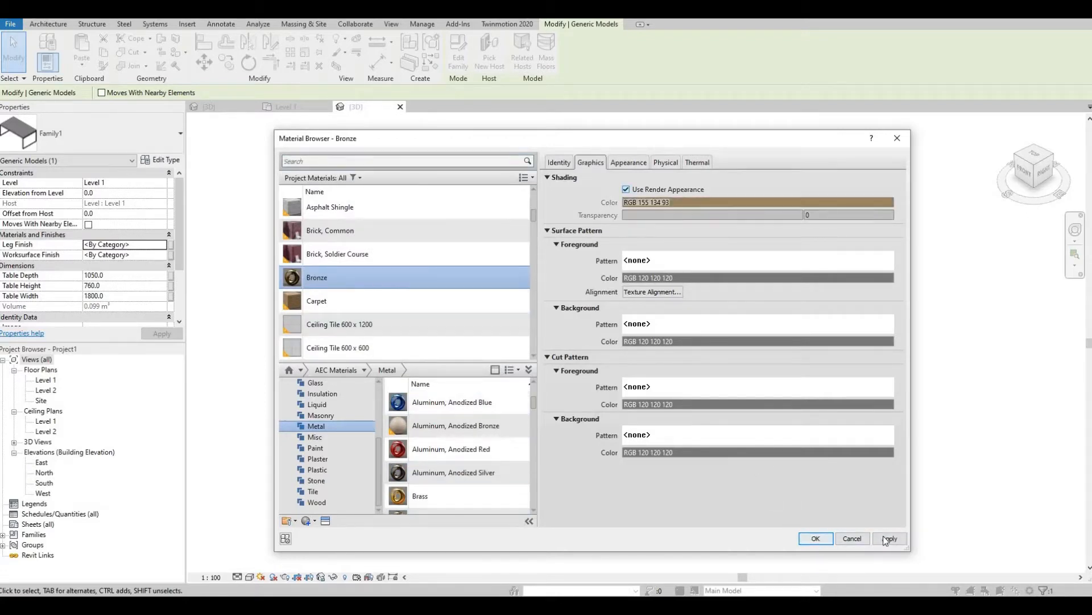
pyautogui.click(815, 538)
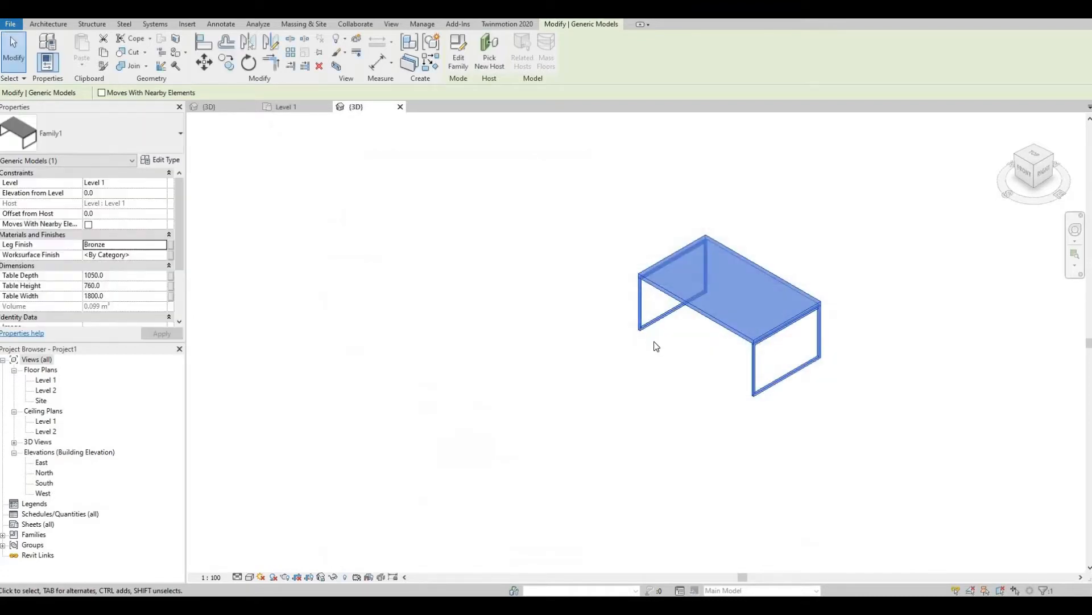
# Step: Add Birch - Glossy from AEC Wood, keep both, shade by render appearance, set as worksurface finish
pyautogui.click(124, 254)
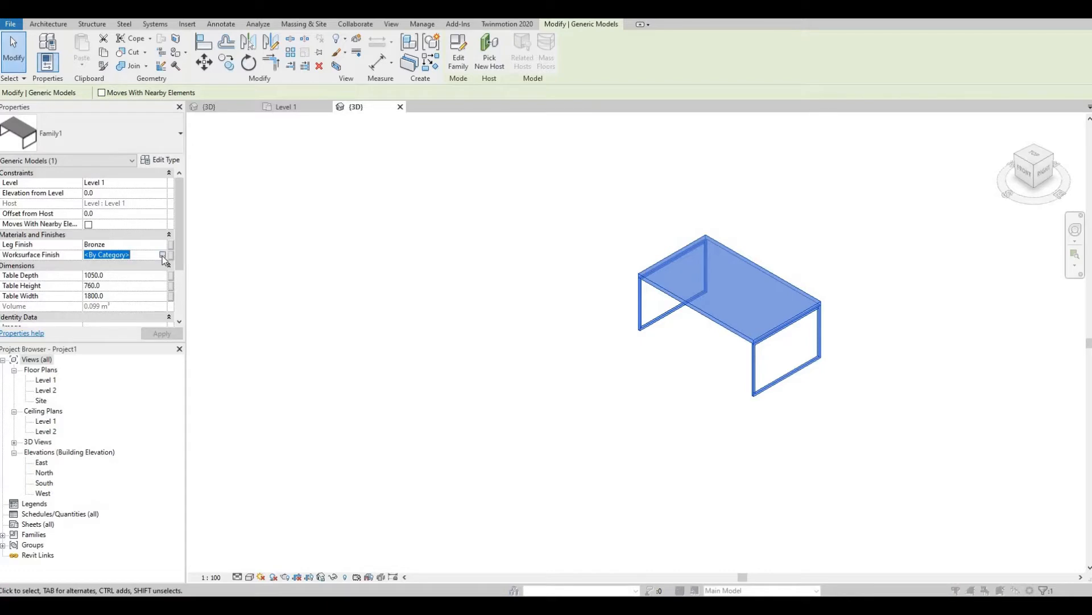
pyautogui.click(163, 254)
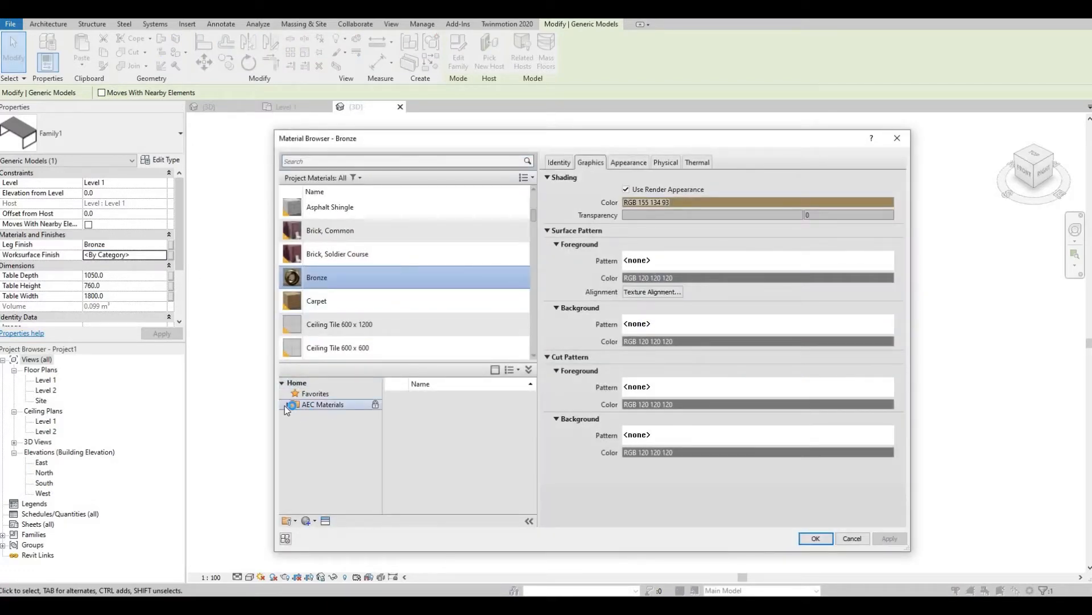
pyautogui.click(286, 404)
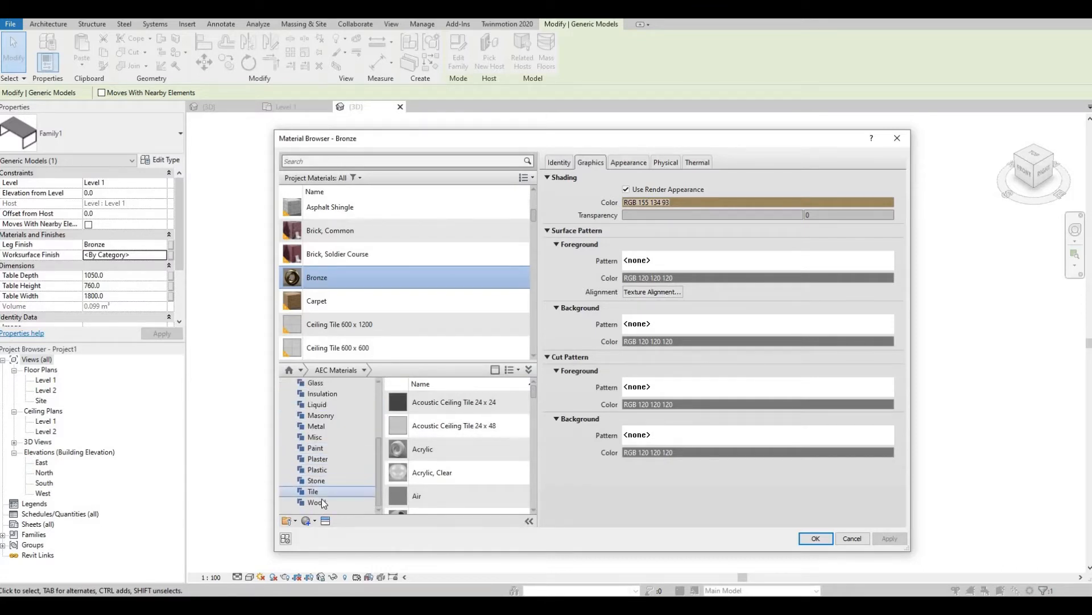
pyautogui.click(316, 502)
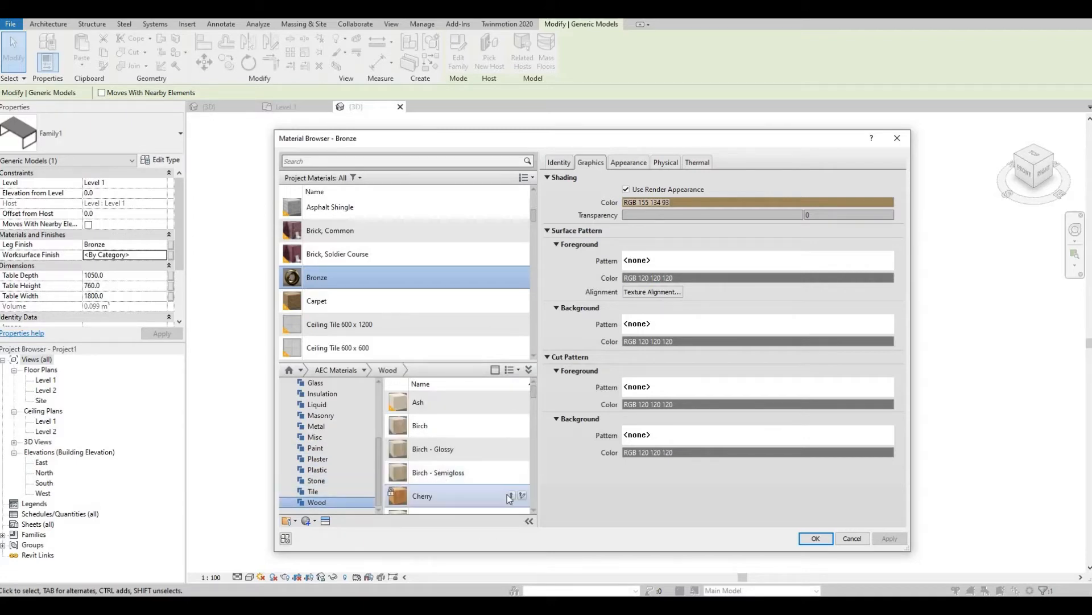
pyautogui.click(511, 495)
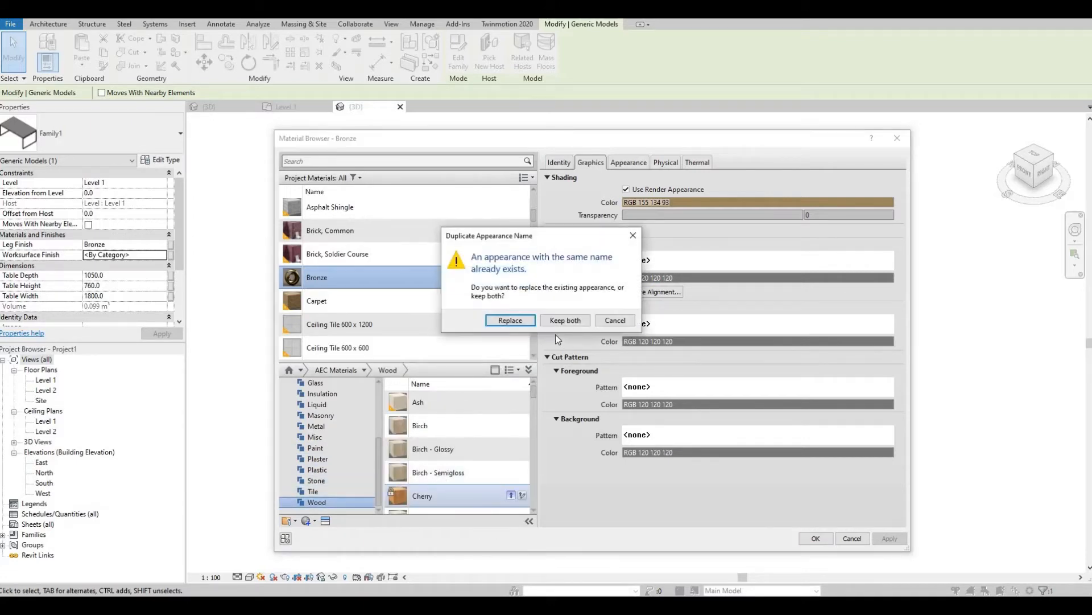
pyautogui.click(564, 320)
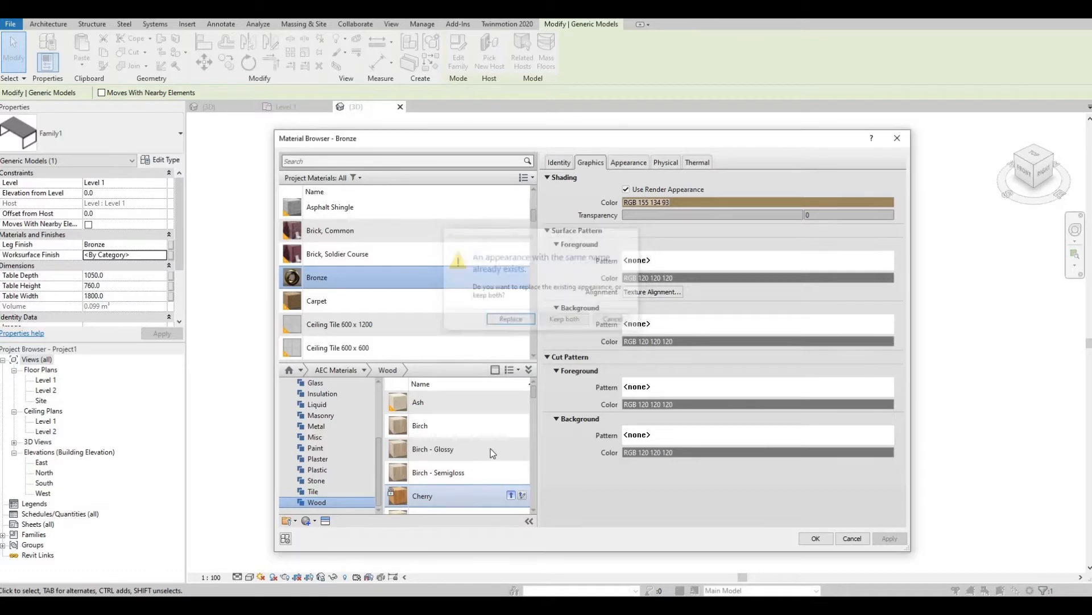
pyautogui.click(509, 318)
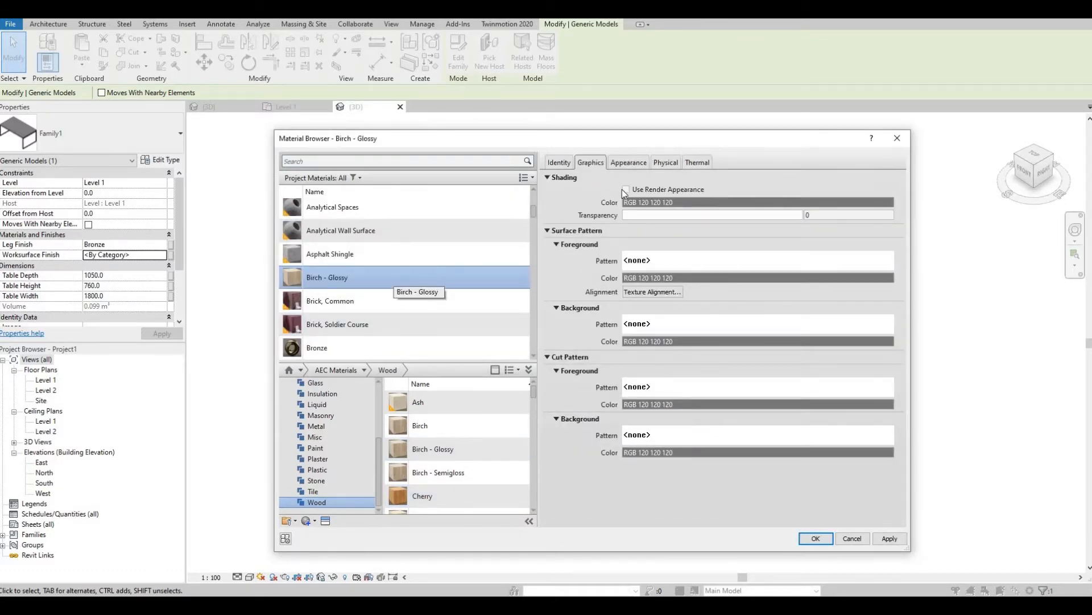
pyautogui.click(625, 190)
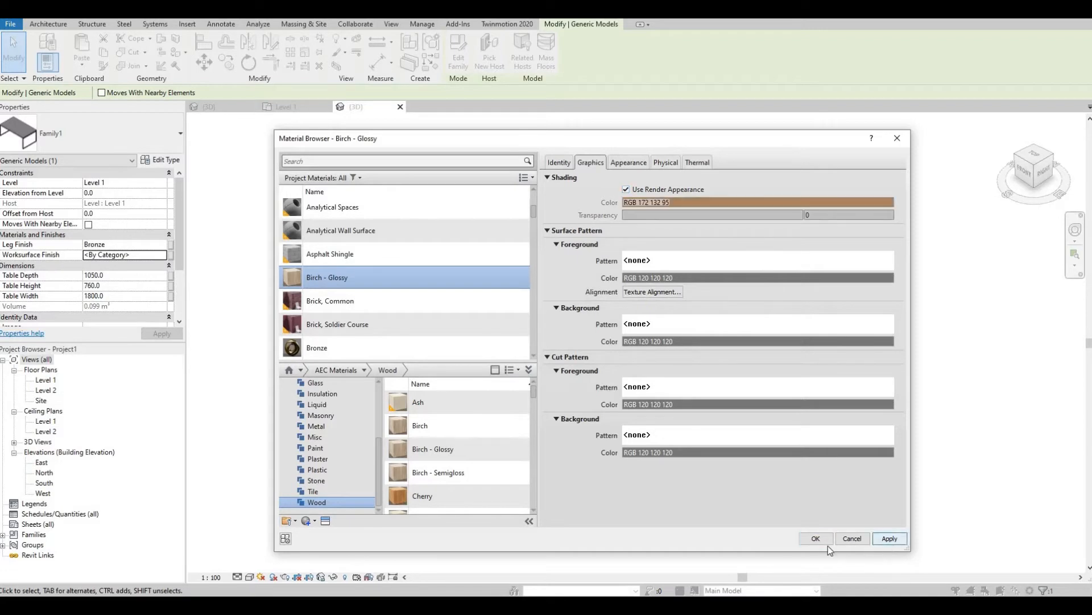
pyautogui.click(815, 539)
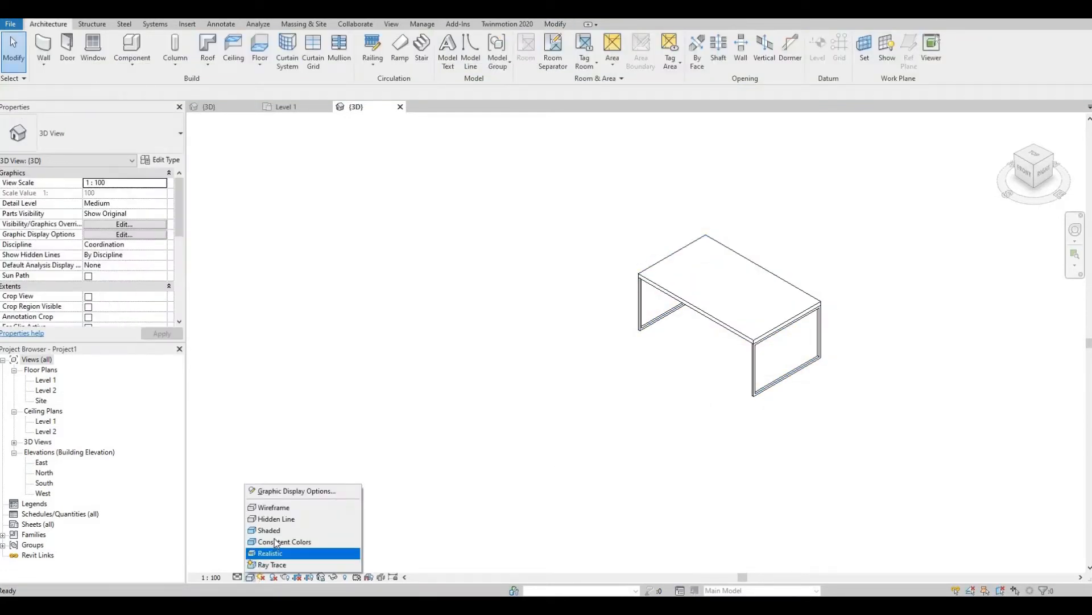
# Step: Switch the 3D view's visual style from Shaded to Realistic to show material textures
pyautogui.click(271, 553)
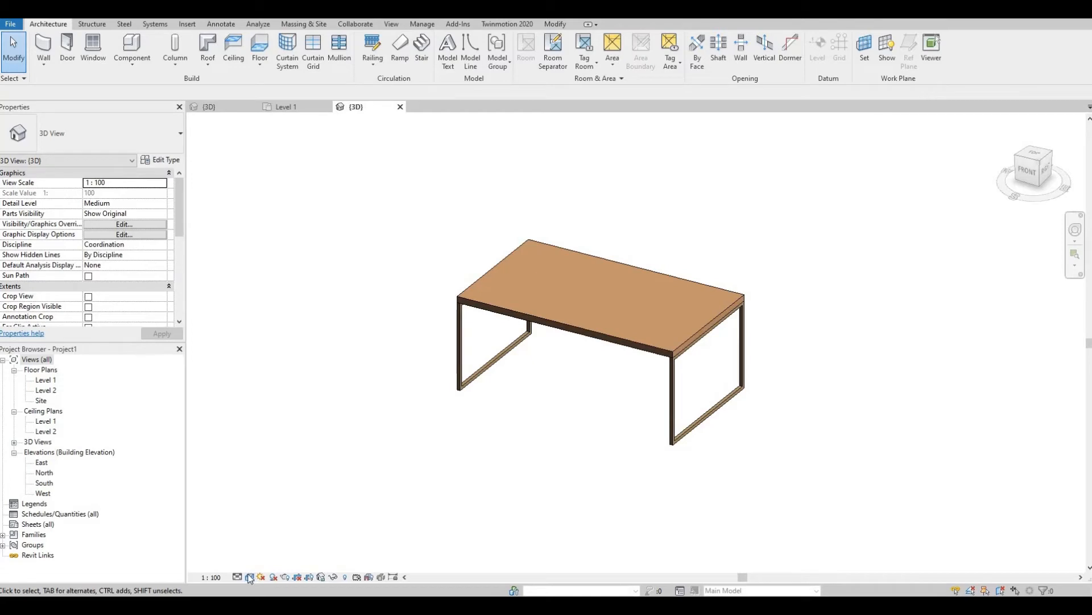
pyautogui.click(249, 576)
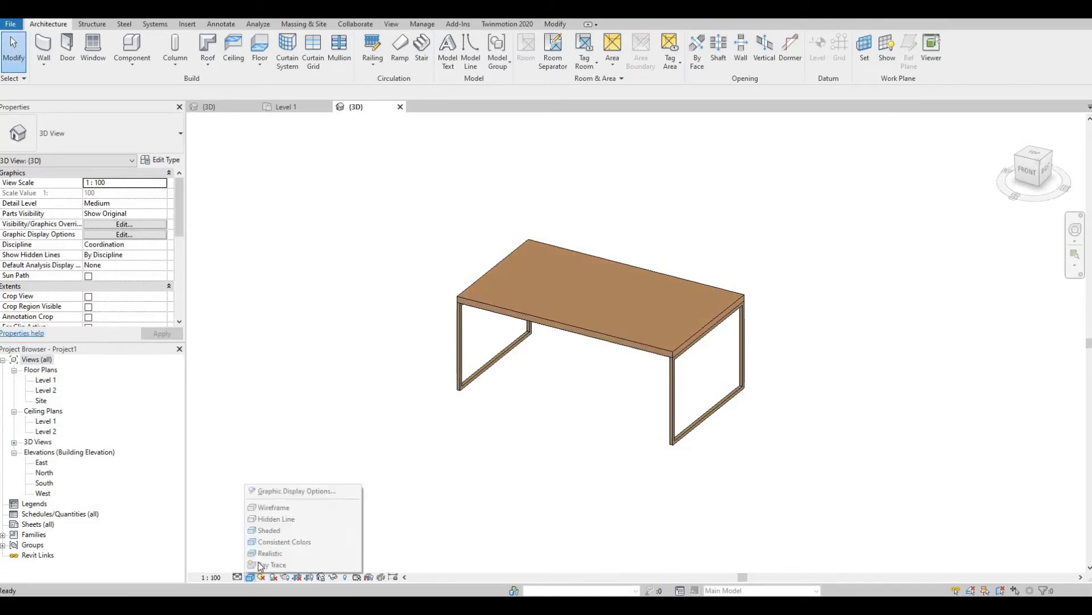
pyautogui.click(271, 553)
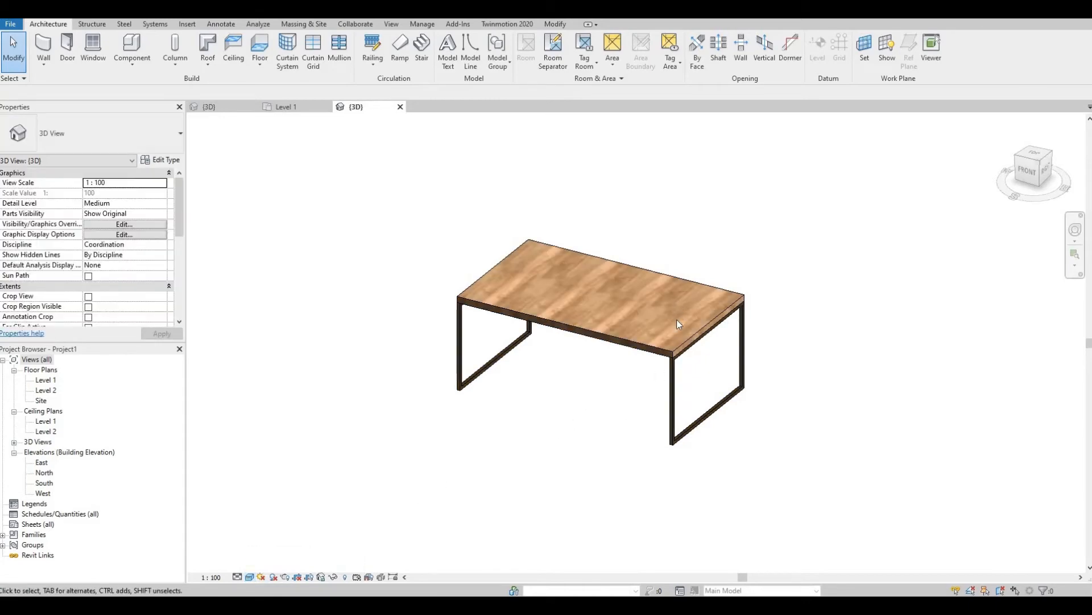